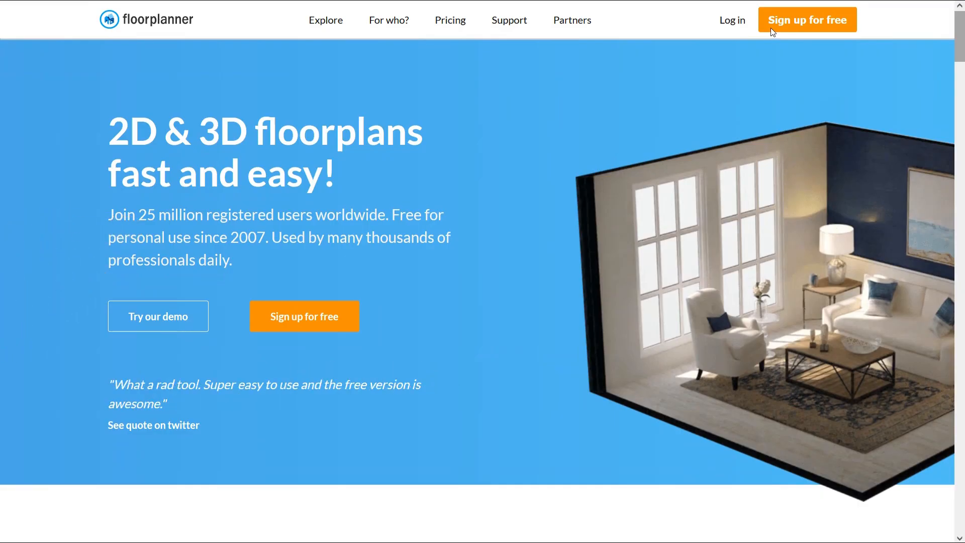
- Scroll down through the Floorplanner pricing page and its plan feature table
scroll("down", 3)
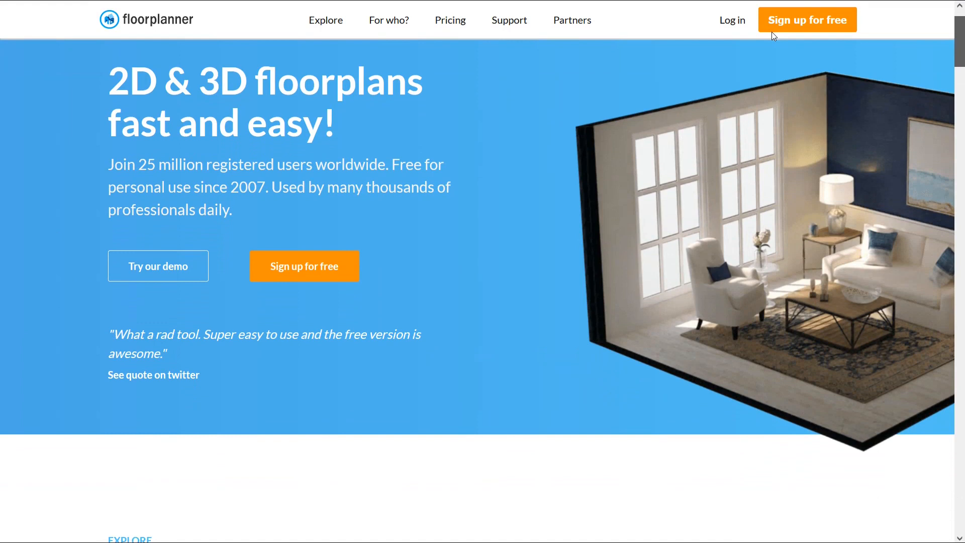
scroll("down", 3)
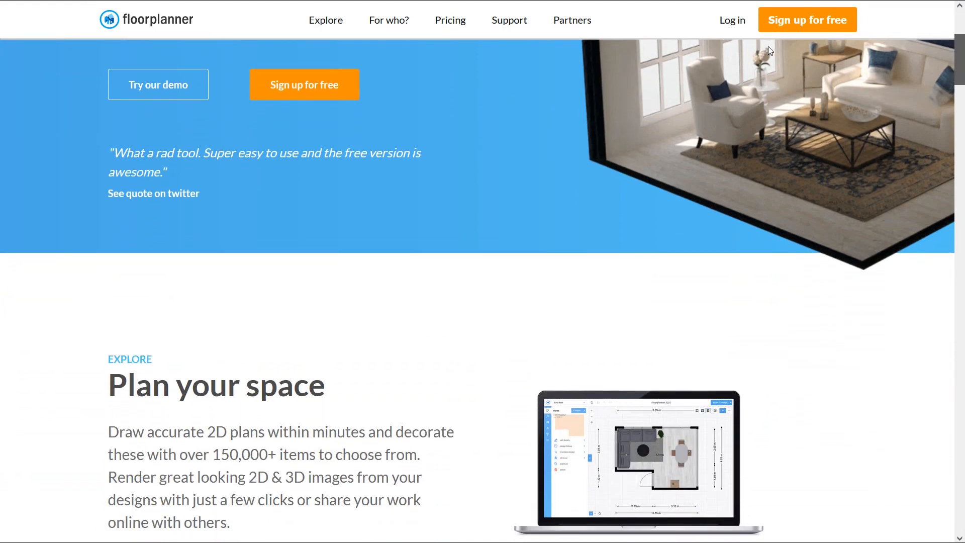
scroll("down", 3)
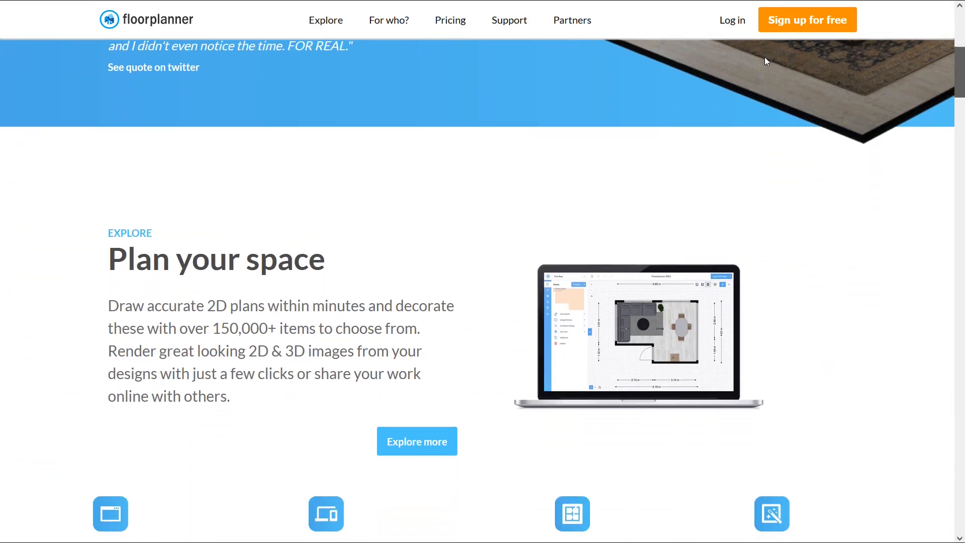
scroll("down", 3)
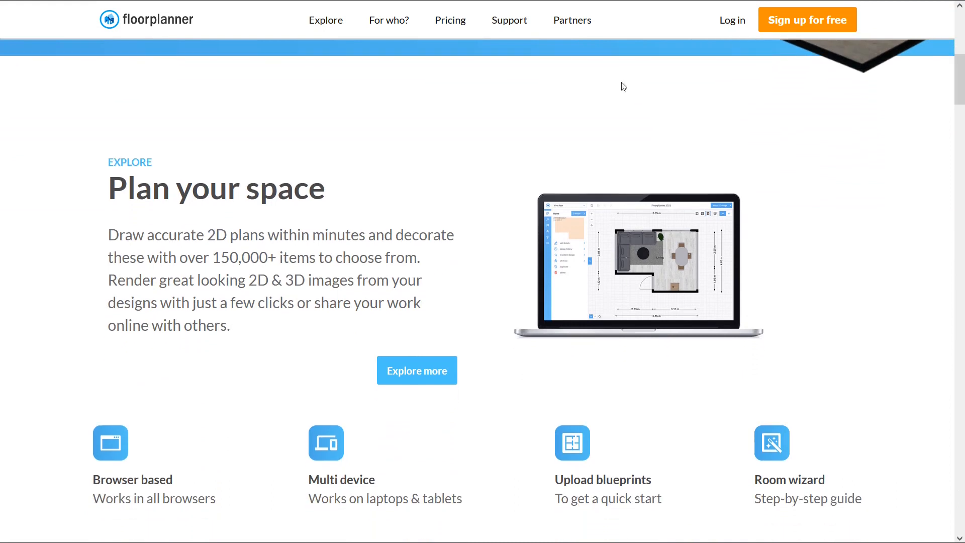
mouse_move(211, 224)
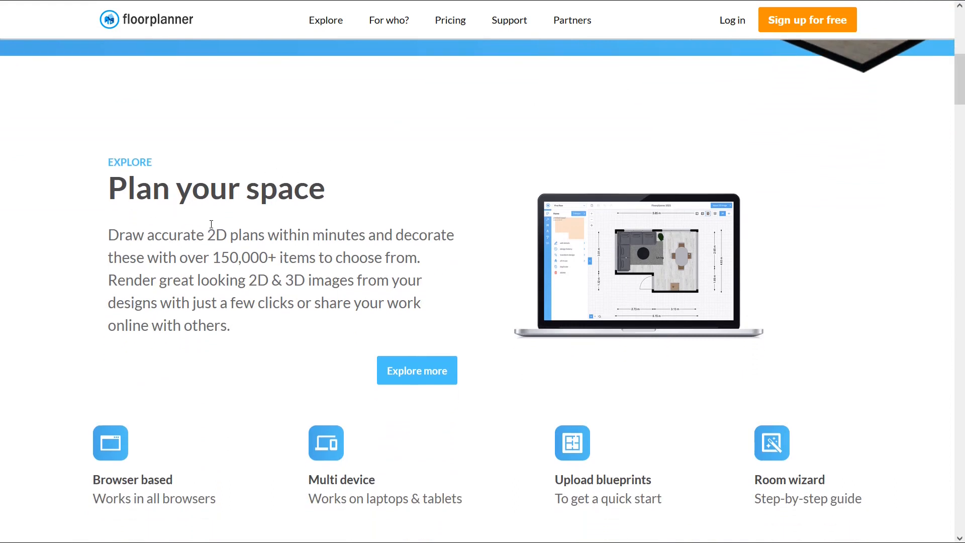
mouse_move(172, 326)
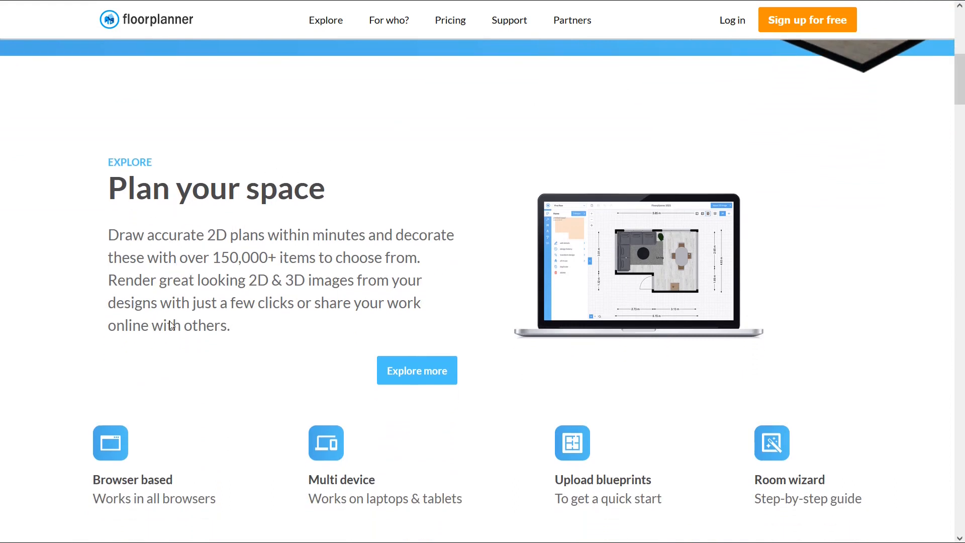
mouse_move(631, 239)
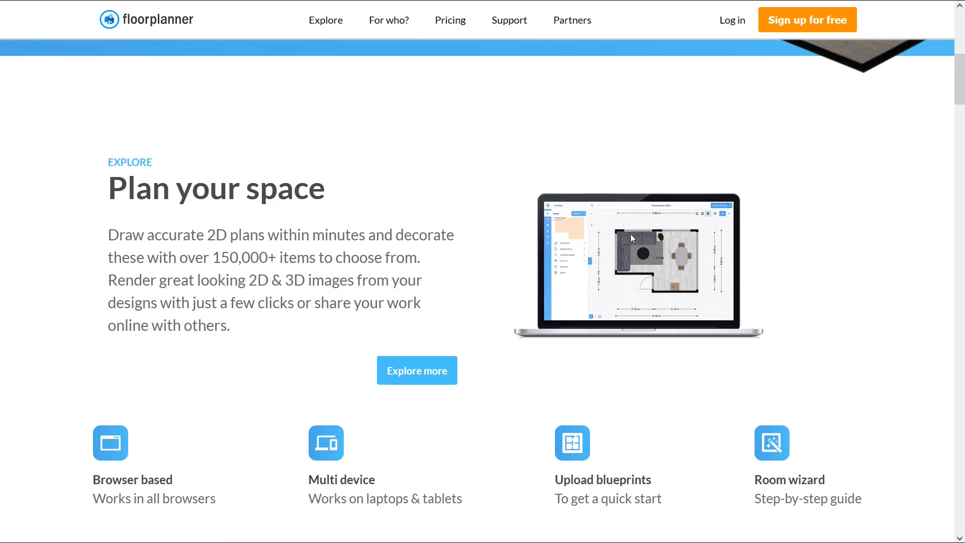
scroll("down", 3)
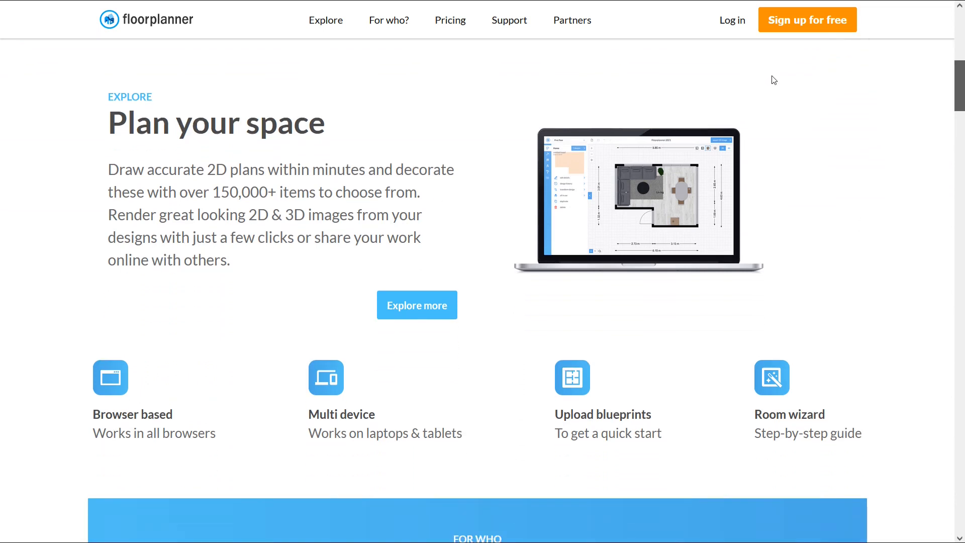
scroll("down", 3)
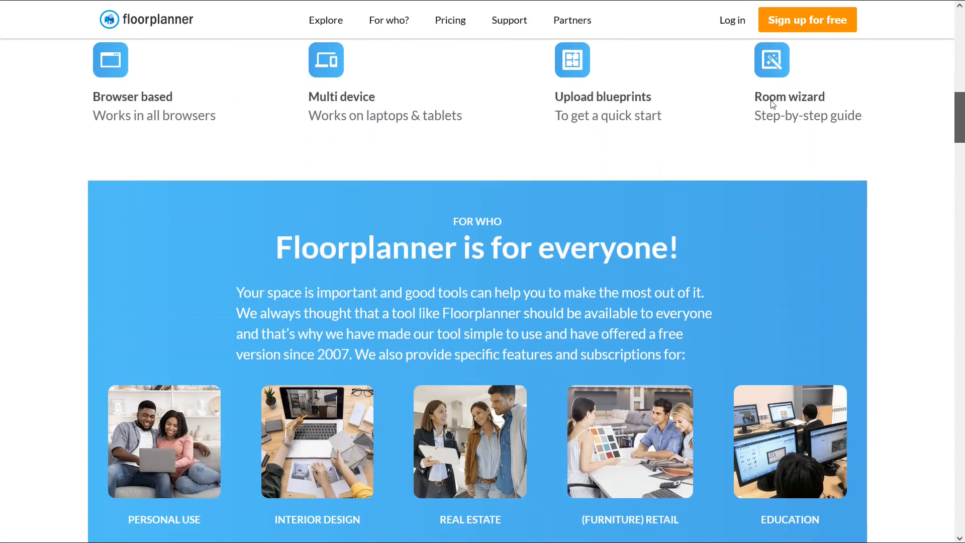
scroll("down", 3)
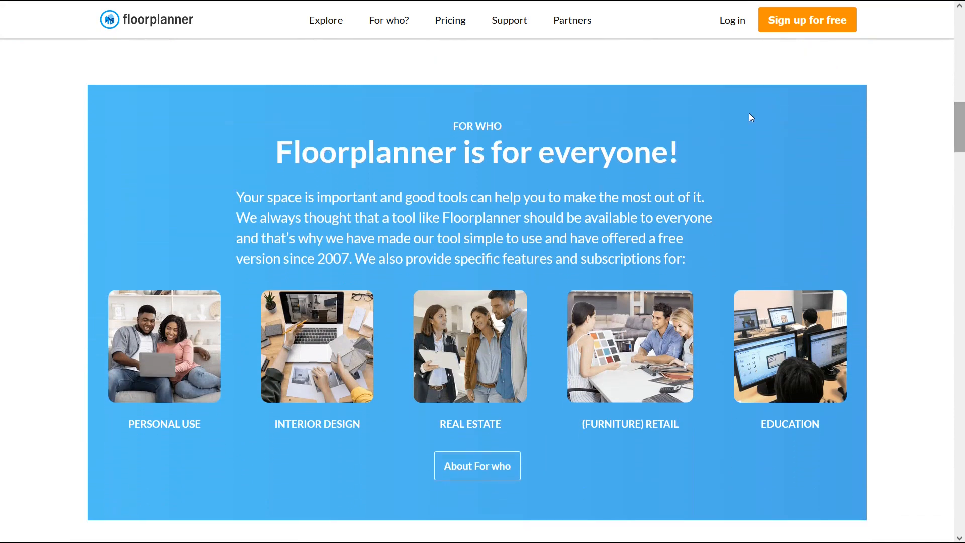
mouse_move(91, 343)
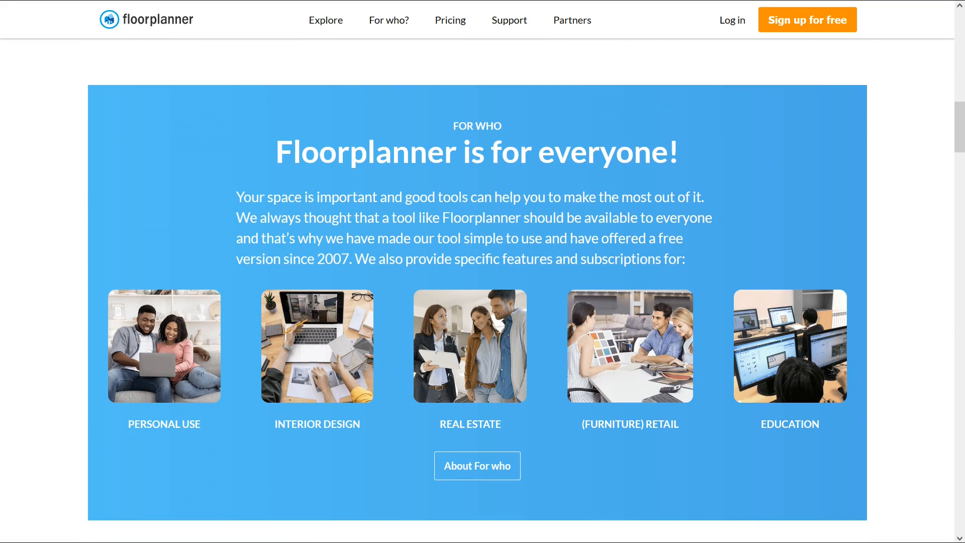
mouse_move(235, 340)
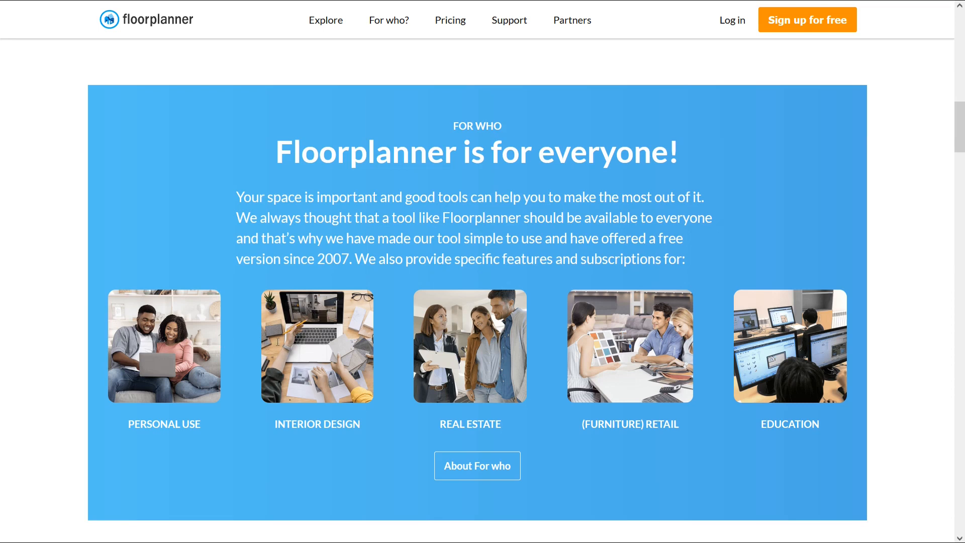
mouse_move(378, 337)
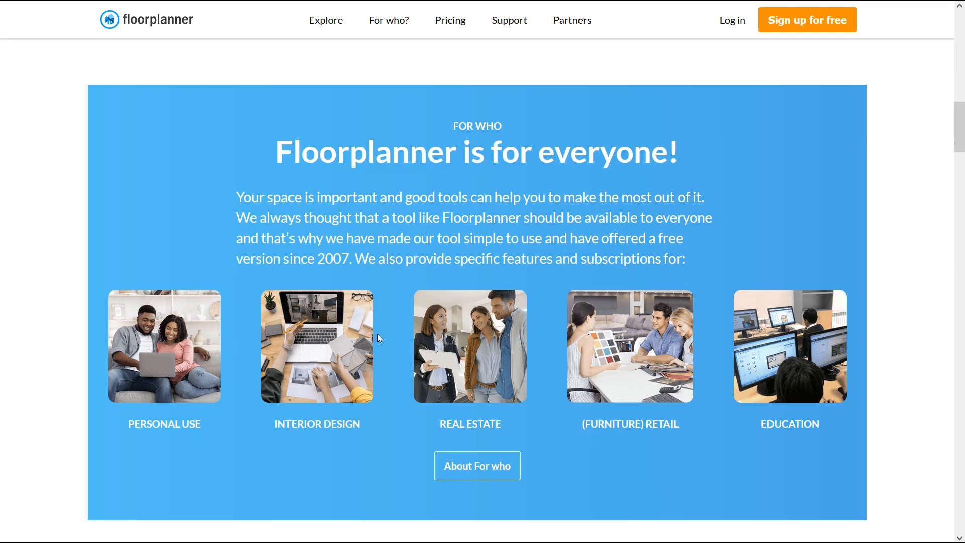
mouse_move(452, 350)
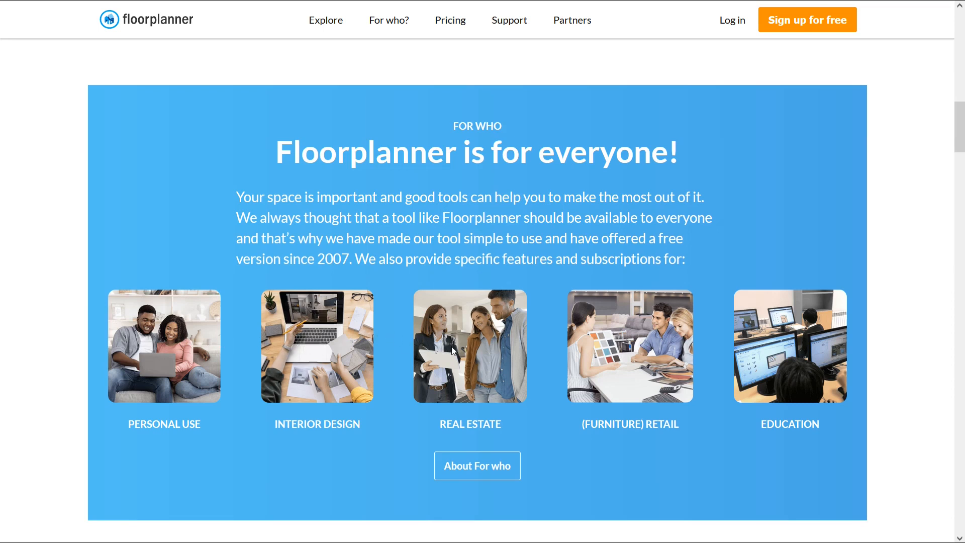
mouse_move(452, 350)
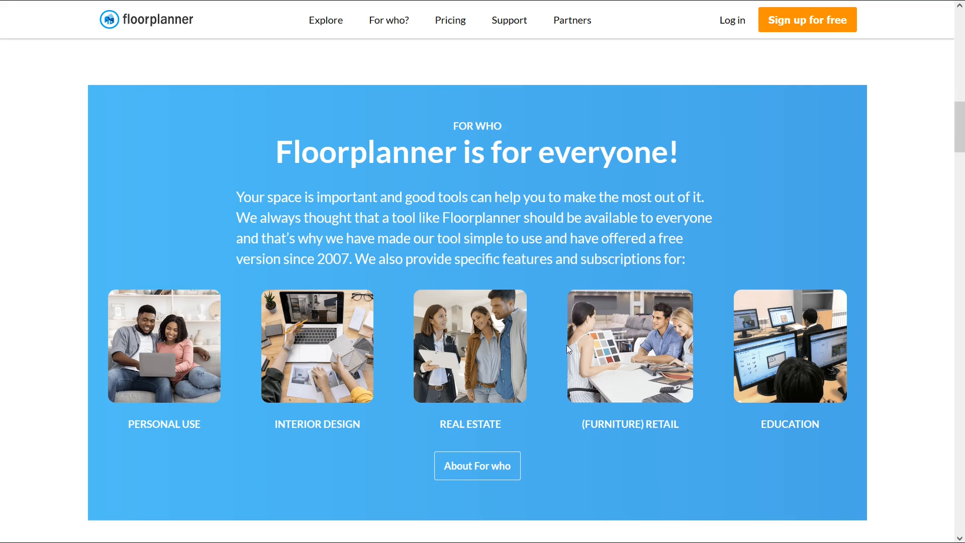
mouse_move(712, 281)
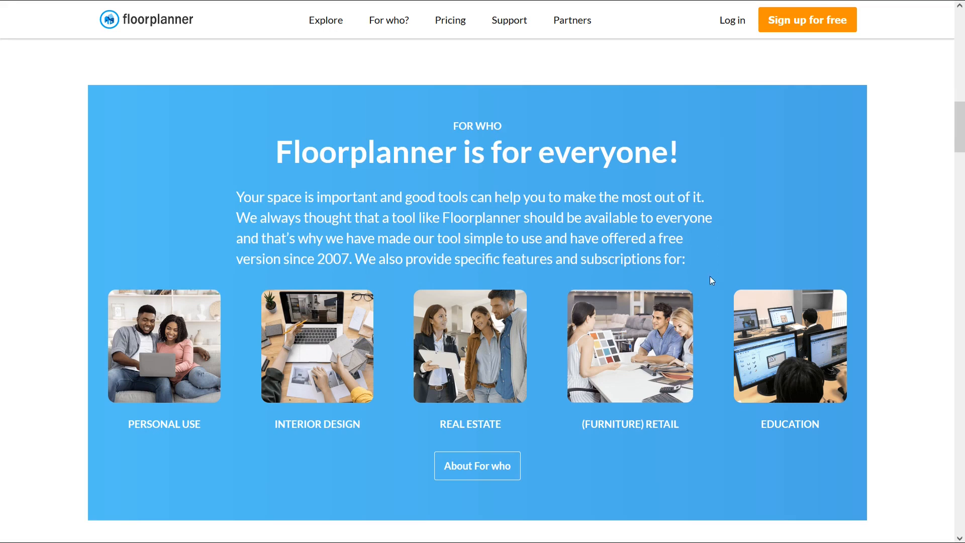
mouse_move(769, 109)
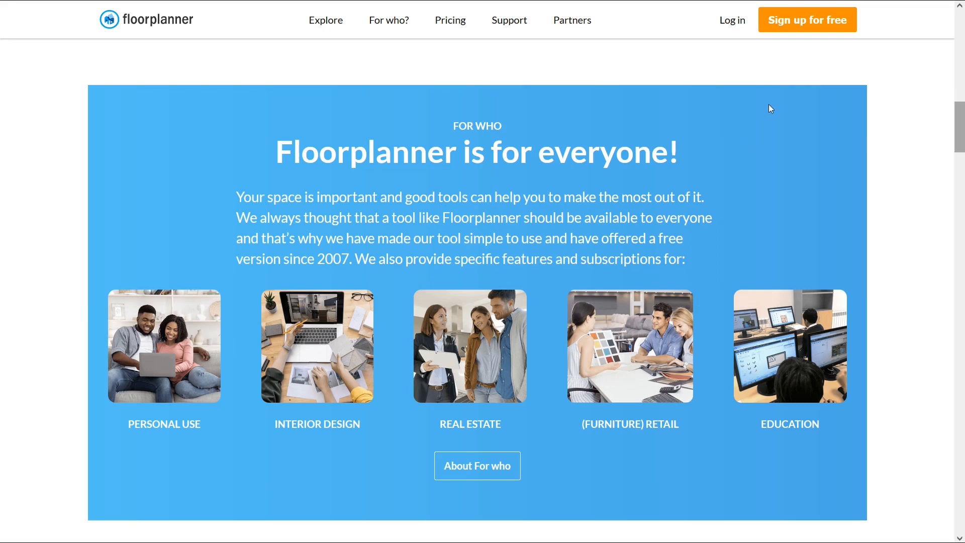
scroll("down", 3)
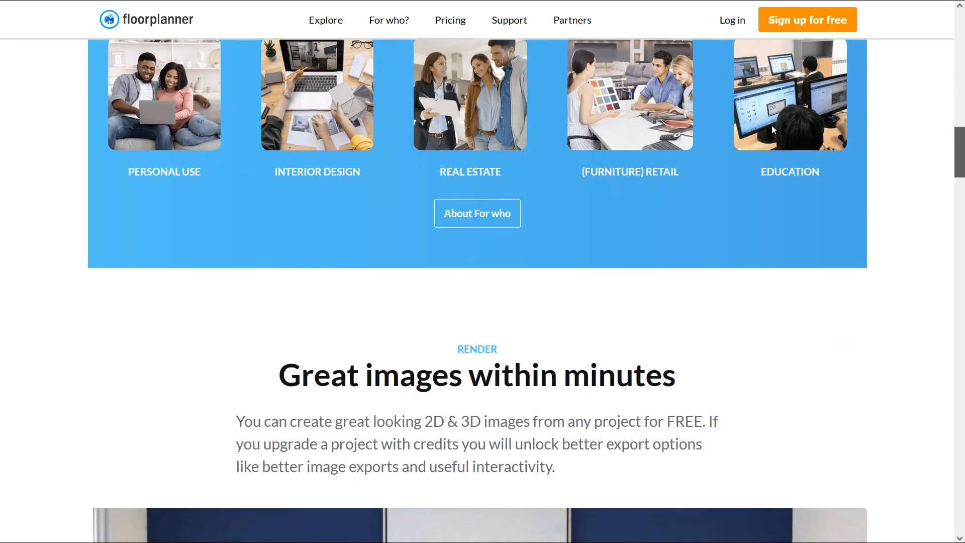
scroll("down", 3)
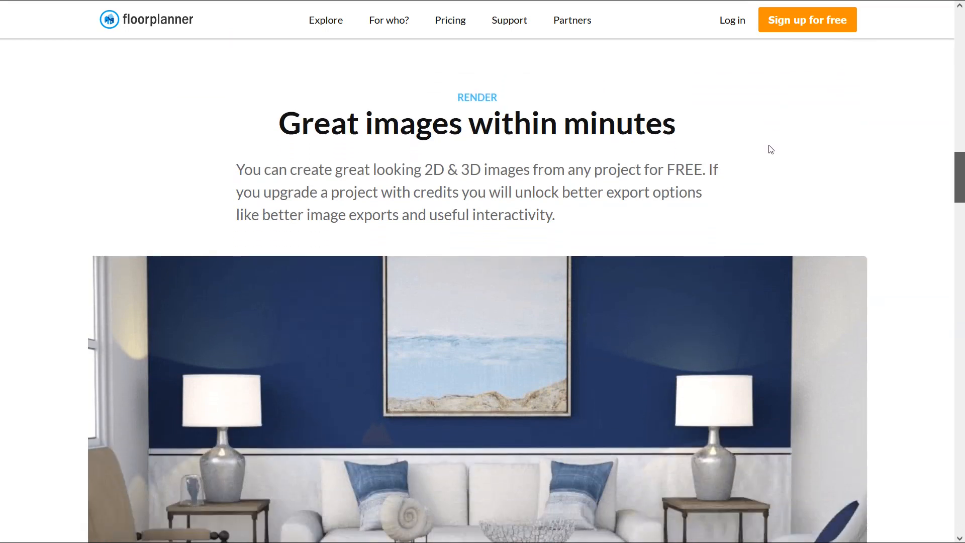
scroll("down", 3)
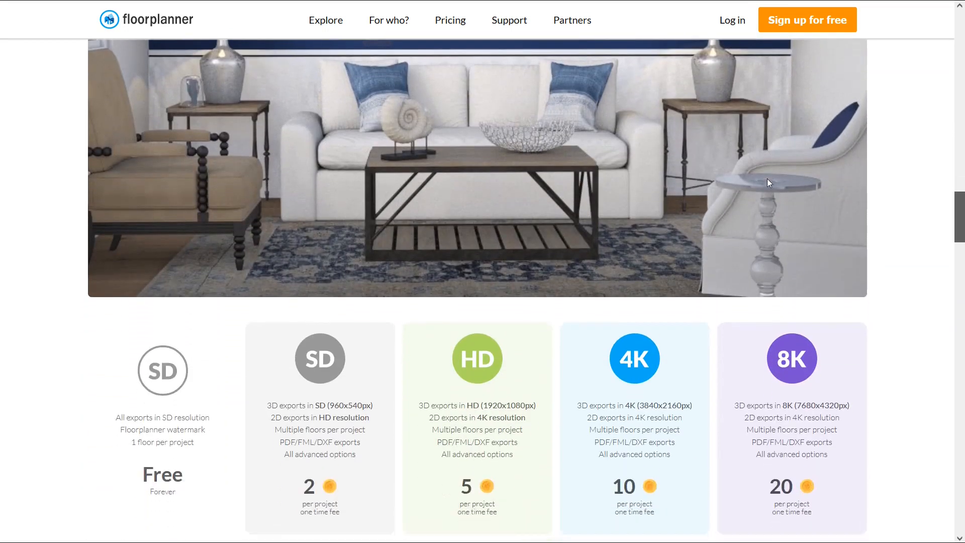
scroll("down", 3)
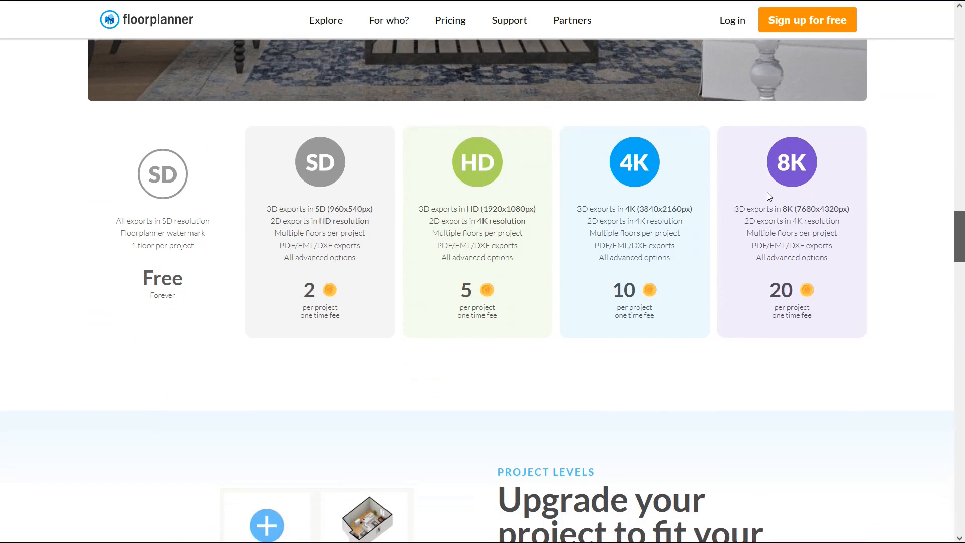
scroll("down", 3)
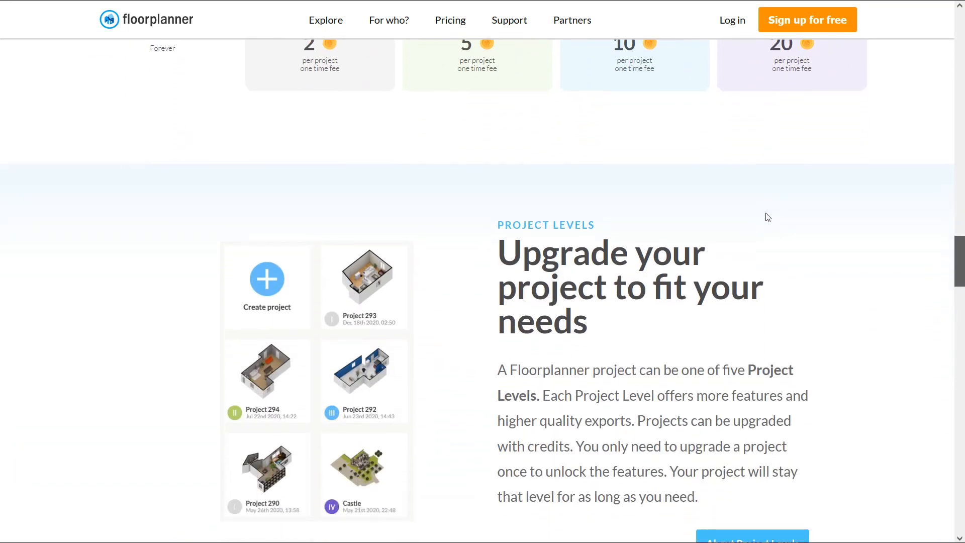
scroll("down", 3)
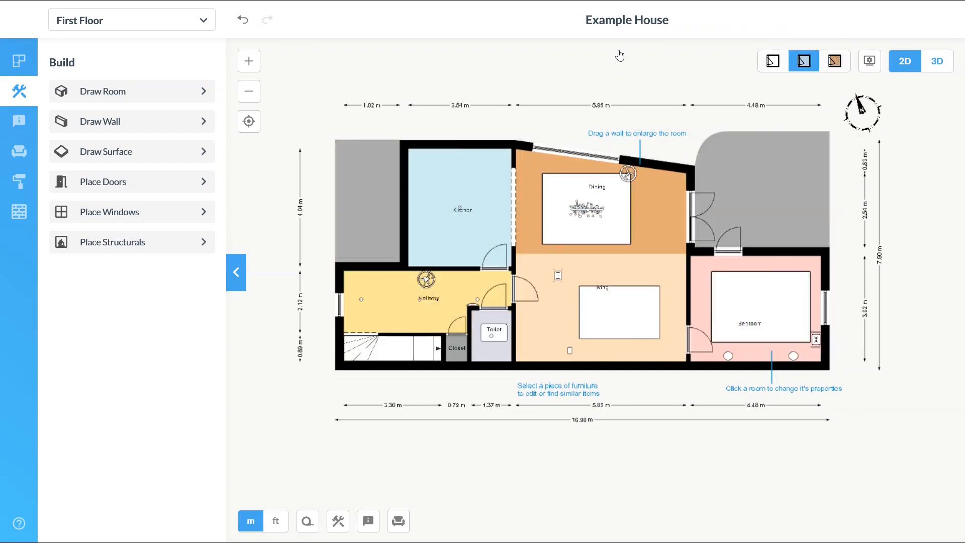
- In the Floorplanner demo plan, show textured materials and label items 'door' and 'kitchen windo'
left_click(834, 61)
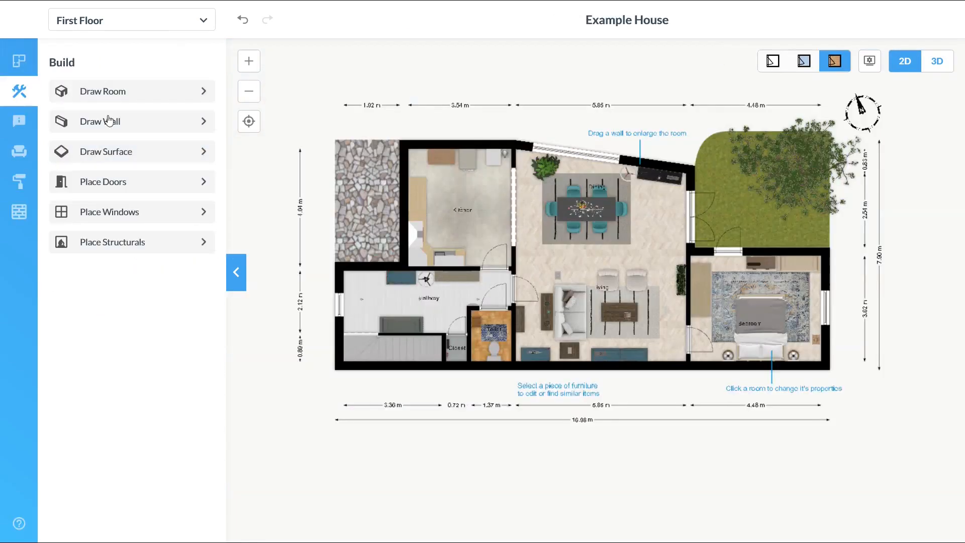
left_click(131, 181)
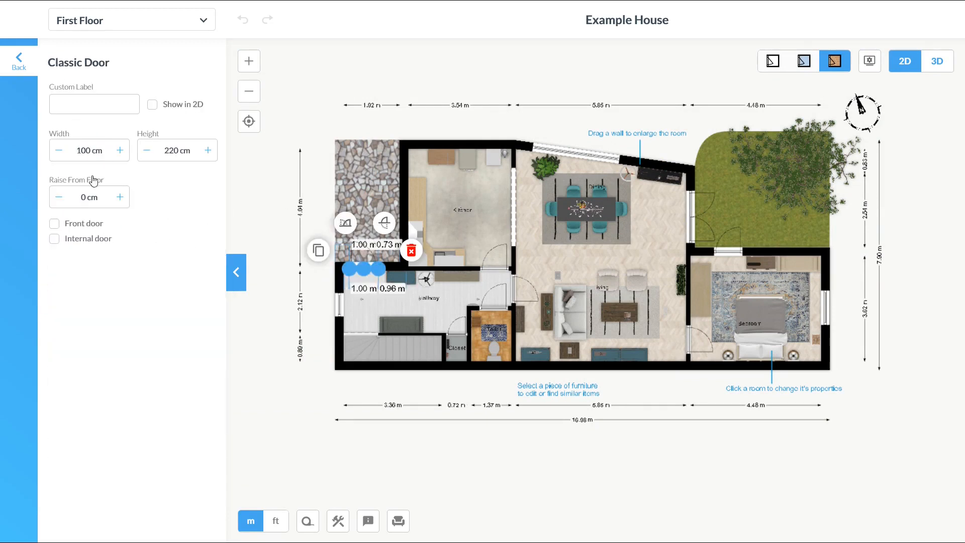
type("door")
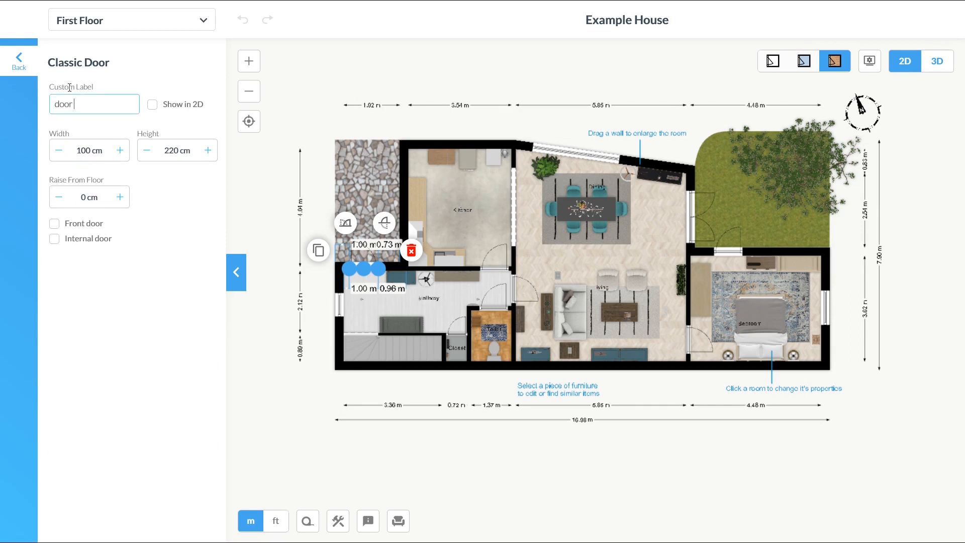
left_click(19, 60)
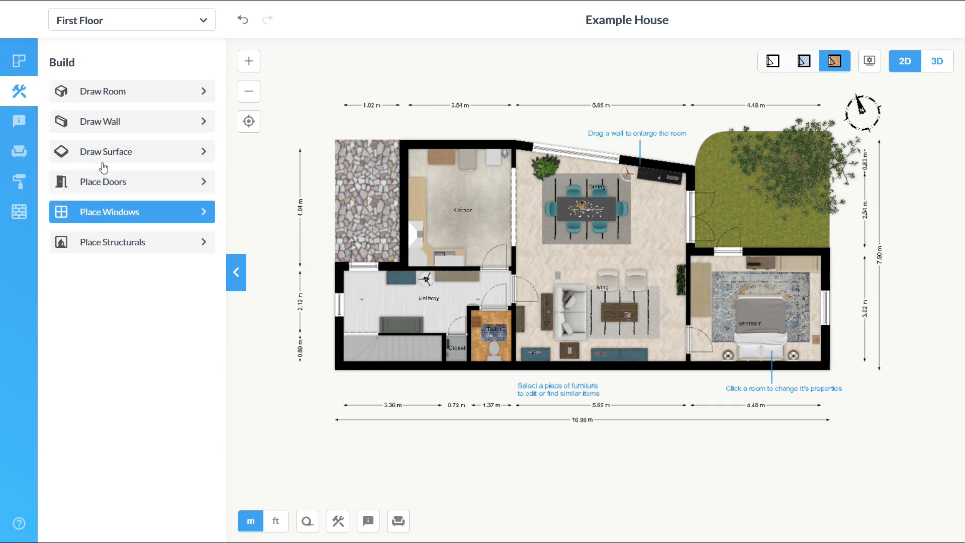
left_click(405, 213)
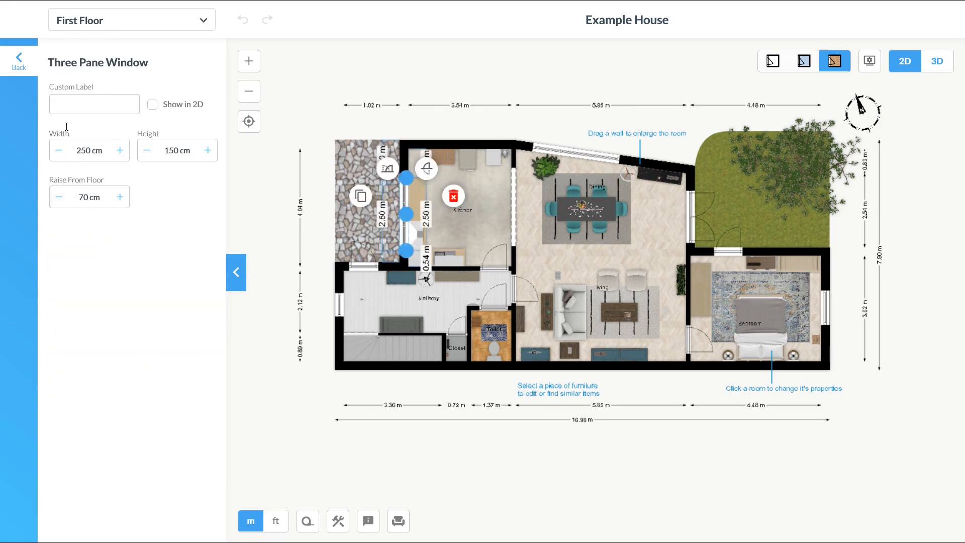
type("kitchen windo")
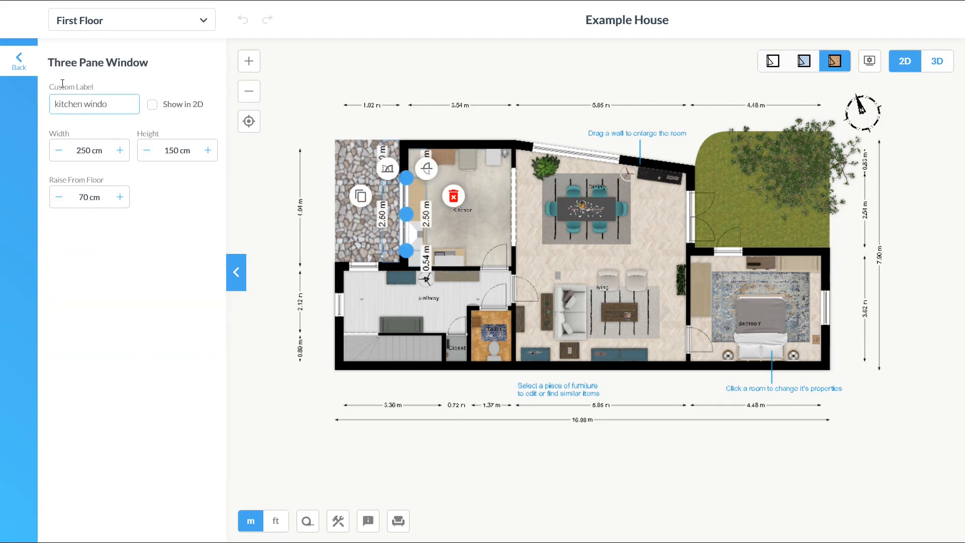
- Switch the demo plan to the 3D view and adjust the camera height
left_click(868, 61)
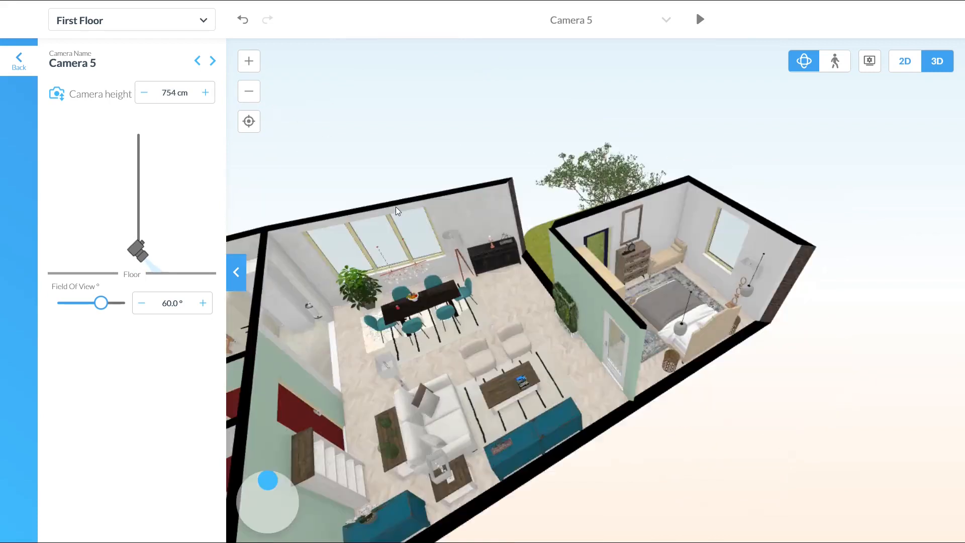
left_click(205, 93)
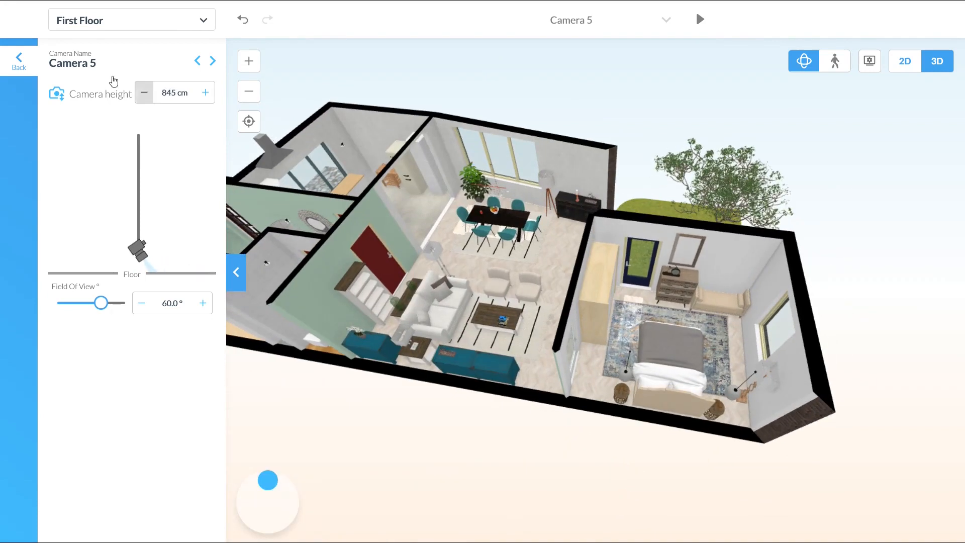
left_click_drag(103, 302, 109, 302)
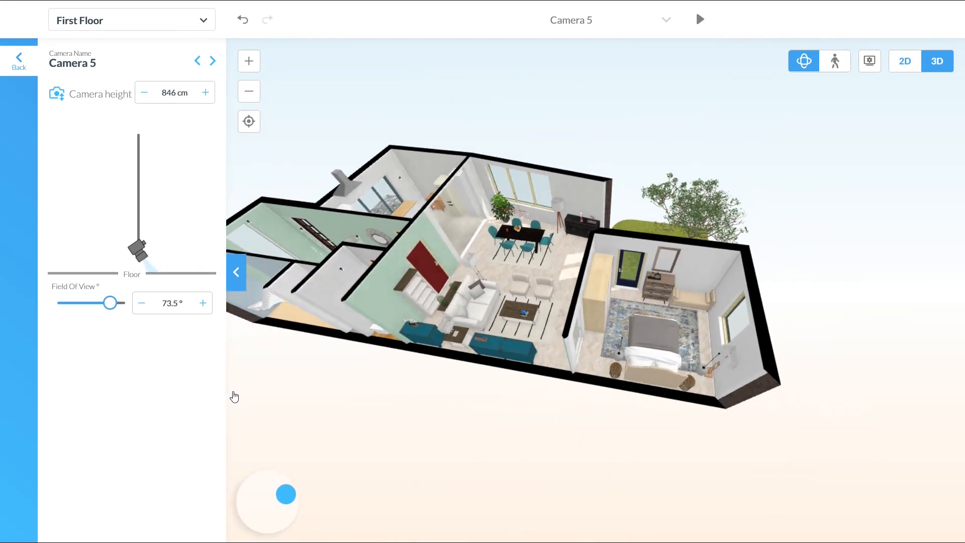
left_click(699, 19)
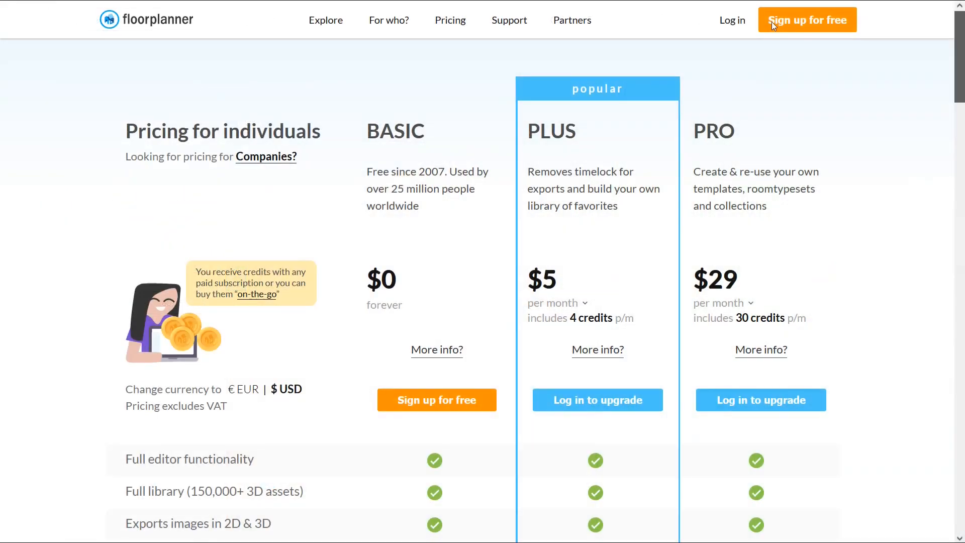
- Scroll down the yearly individual plans and move on to the Companies pricing page
scroll("down", 3)
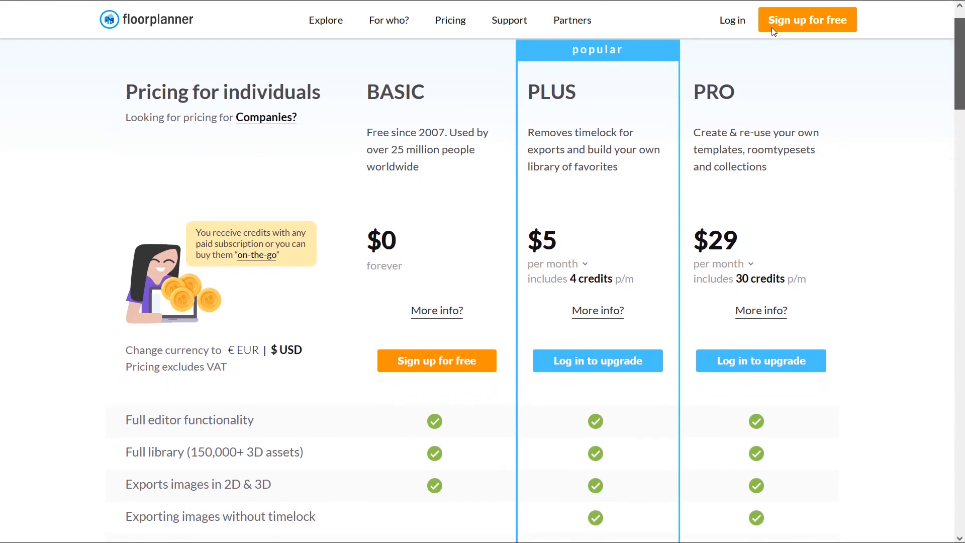
mouse_move(313, 184)
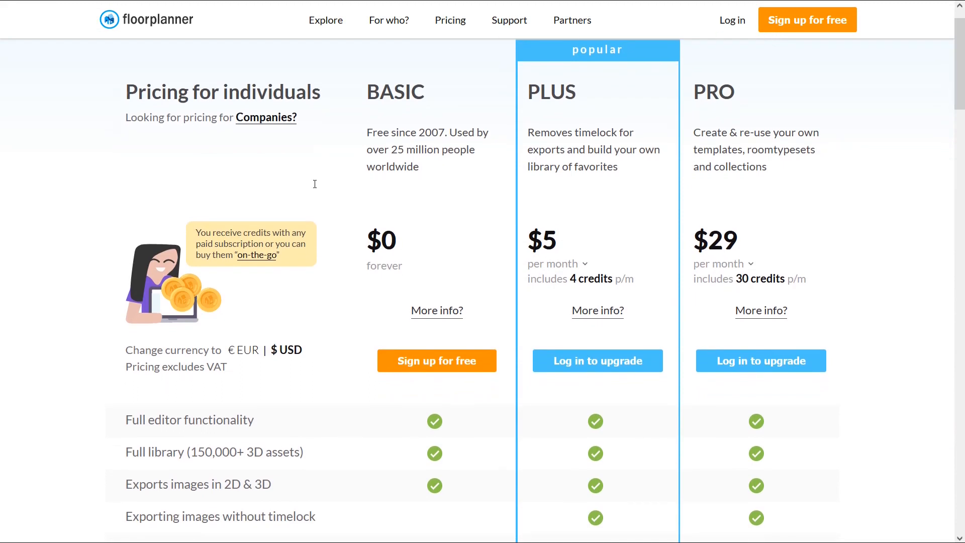
mouse_move(579, 66)
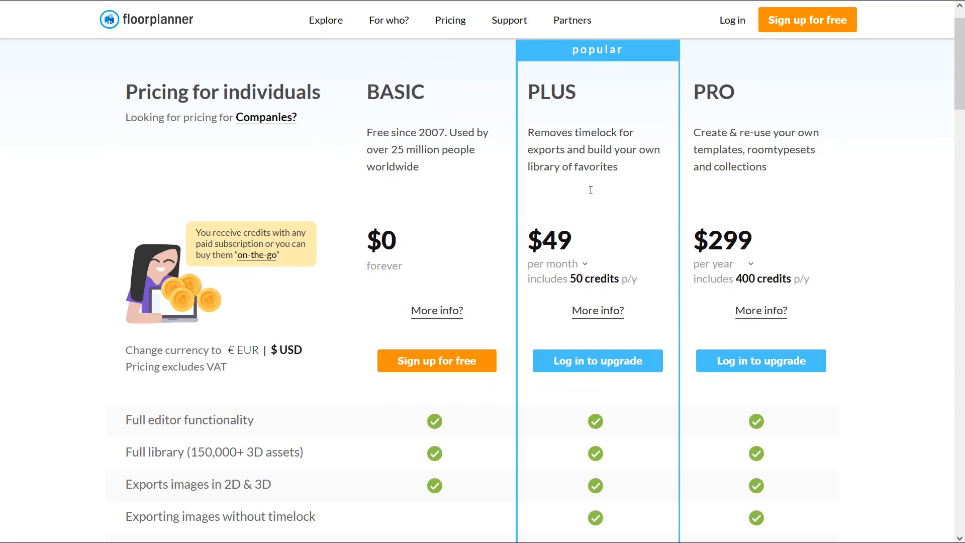
mouse_move(431, 196)
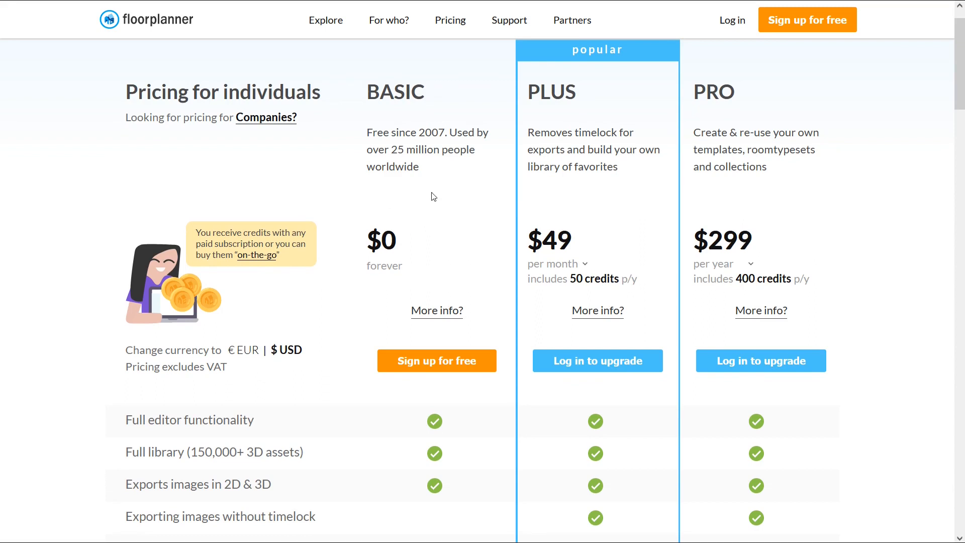
mouse_move(774, 45)
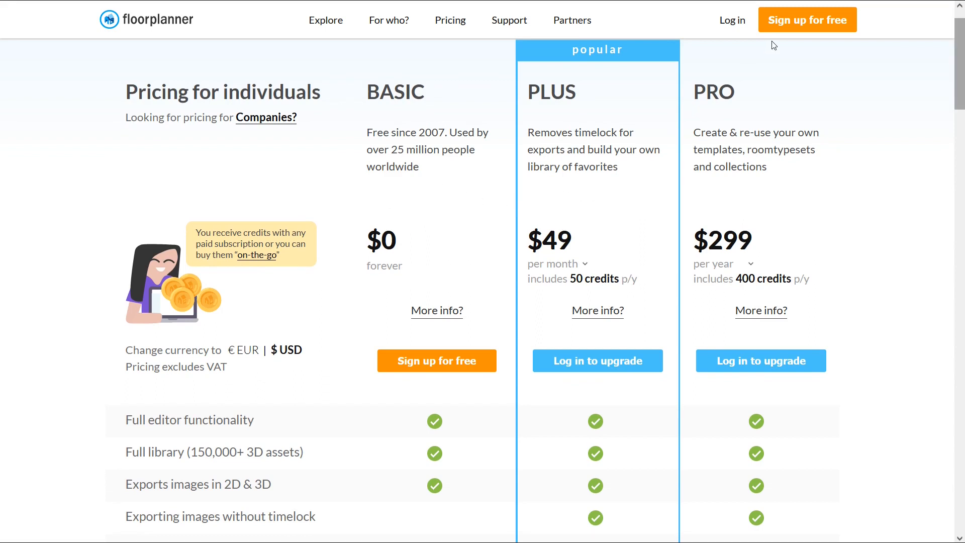
scroll("down", 3)
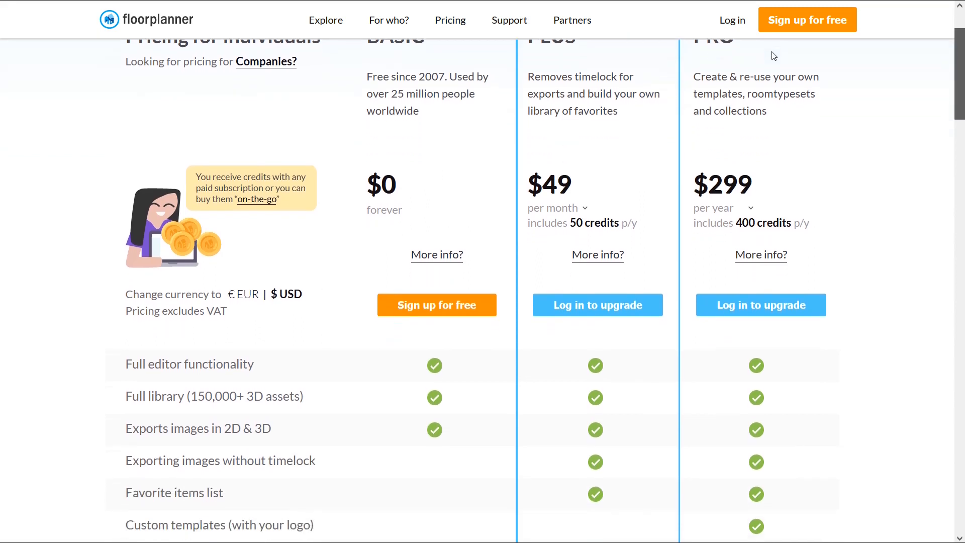
scroll("down", 3)
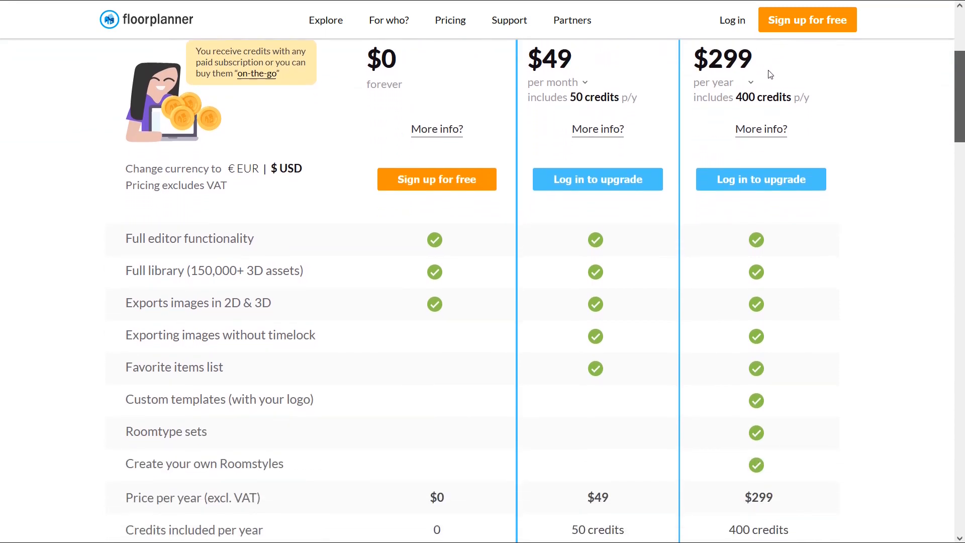
scroll("down", 3)
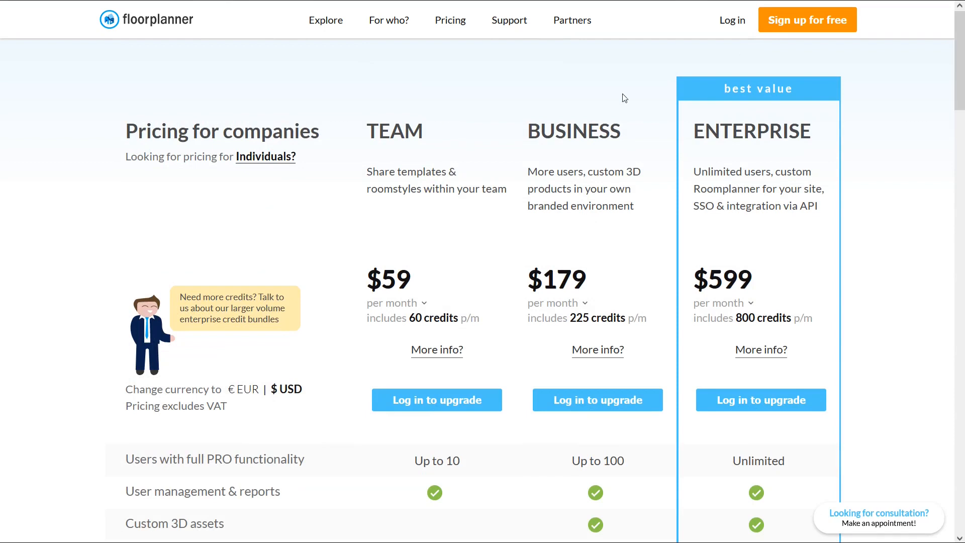
mouse_move(330, 246)
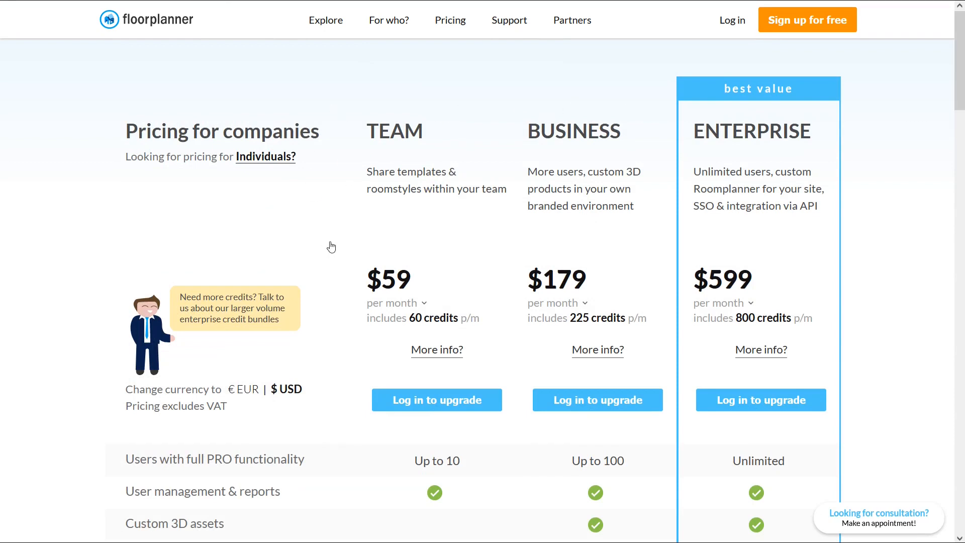
mouse_move(458, 205)
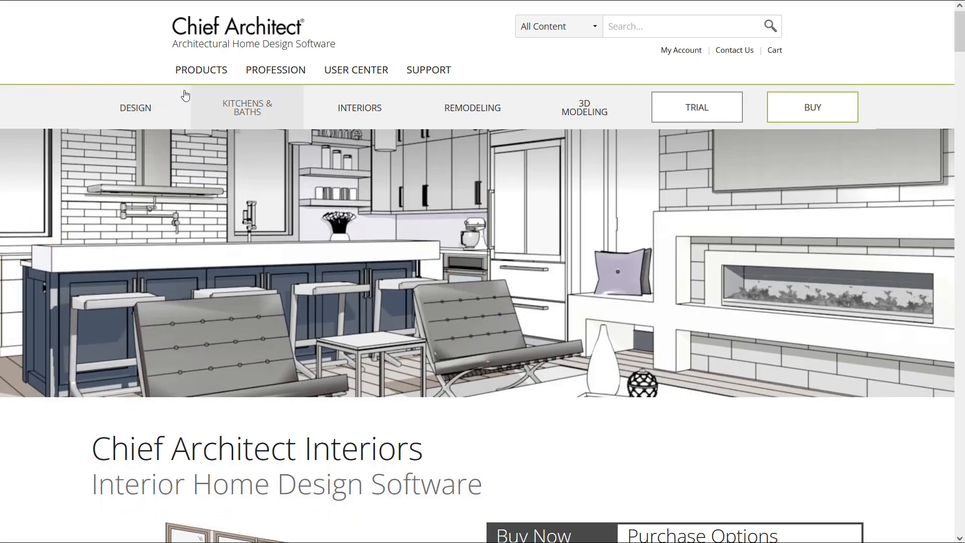
mouse_move(579, 111)
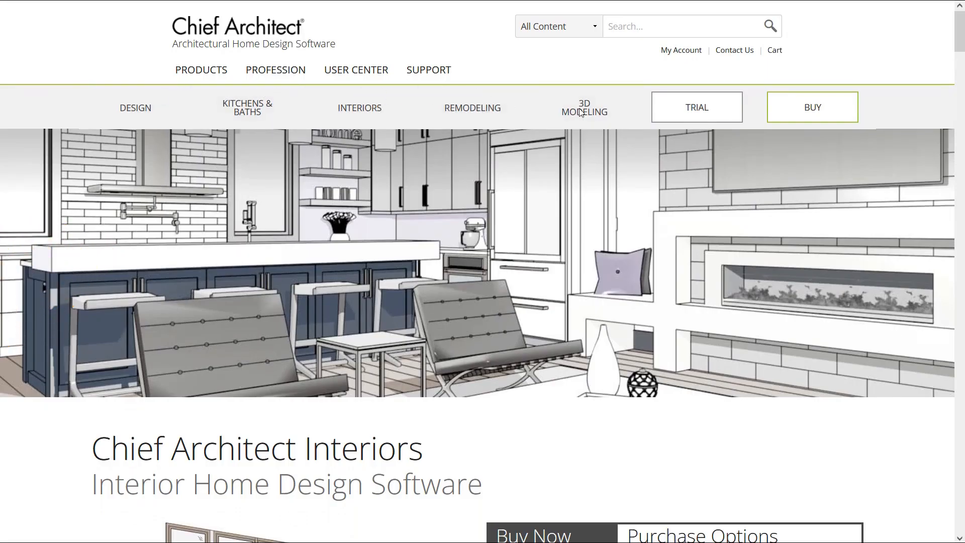
- Scroll the Chief Architect Interiors page past Purchase Options and Kitchen & Bath to the 3D Library button
scroll("down", 3)
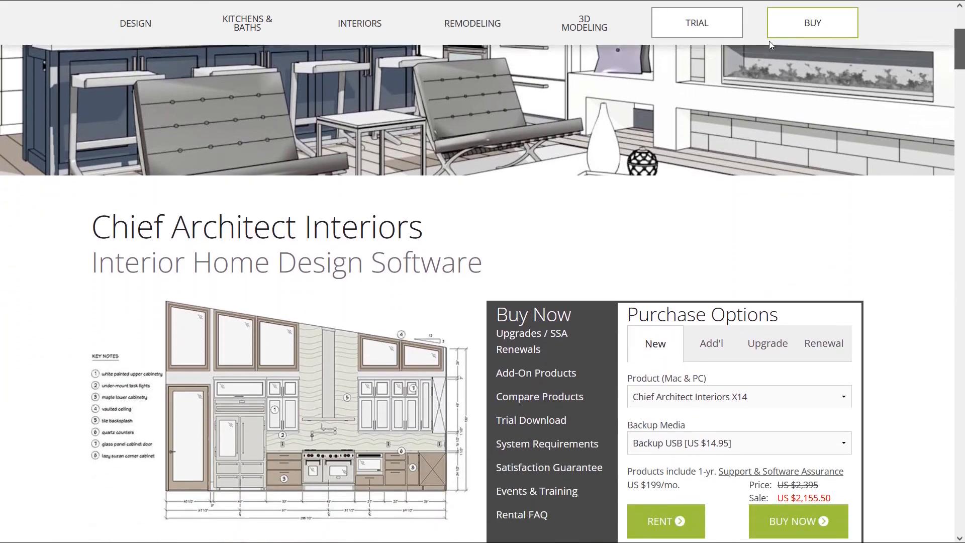
scroll("down", 3)
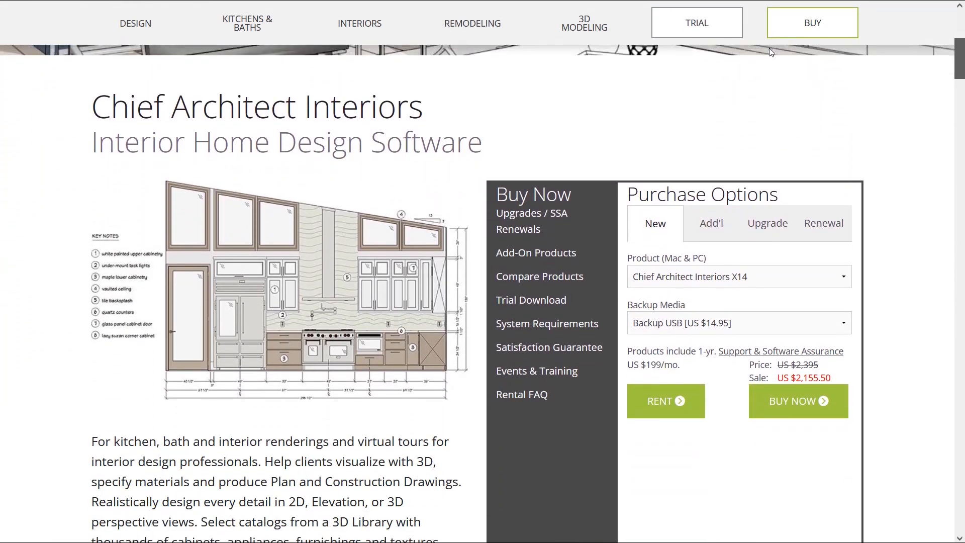
scroll("down", 3)
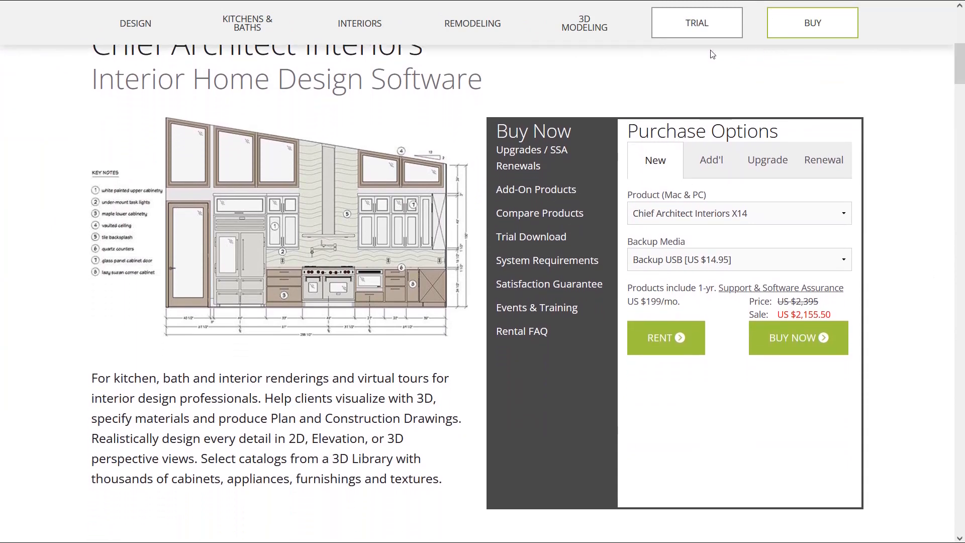
scroll("down", 3)
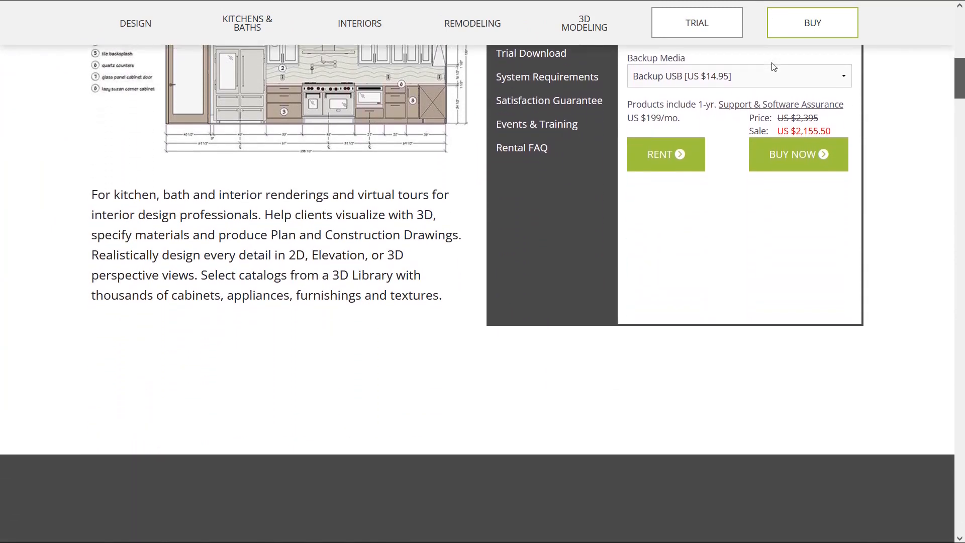
scroll("down", 3)
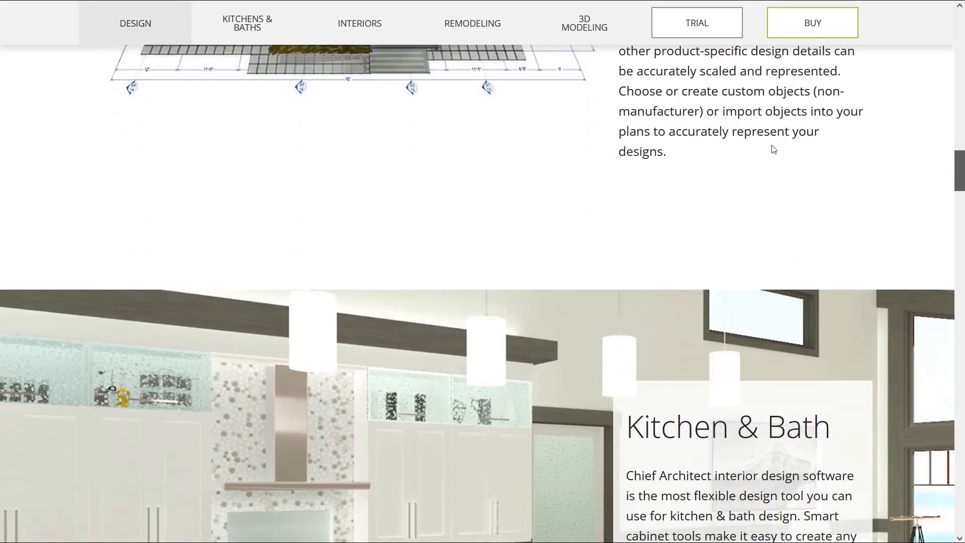
scroll("down", 3)
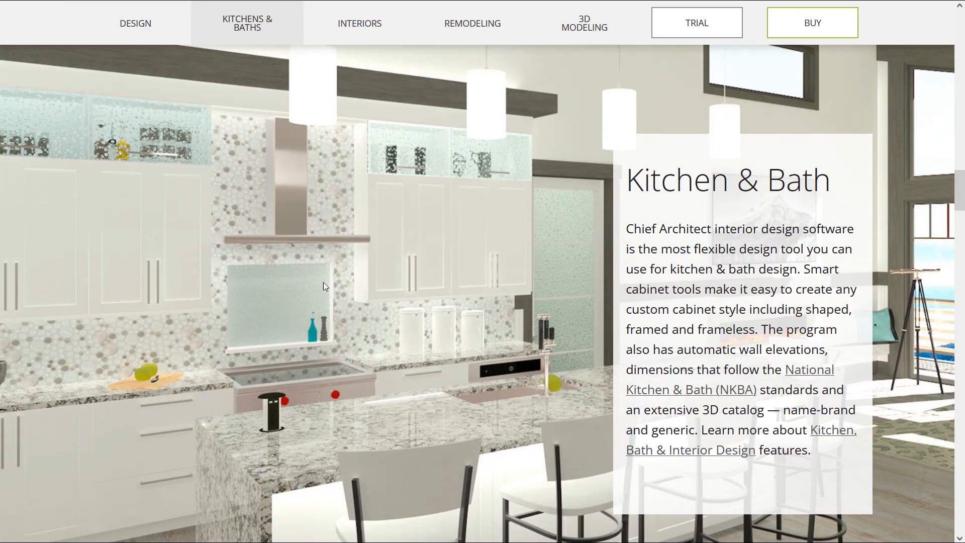
scroll("down", 3)
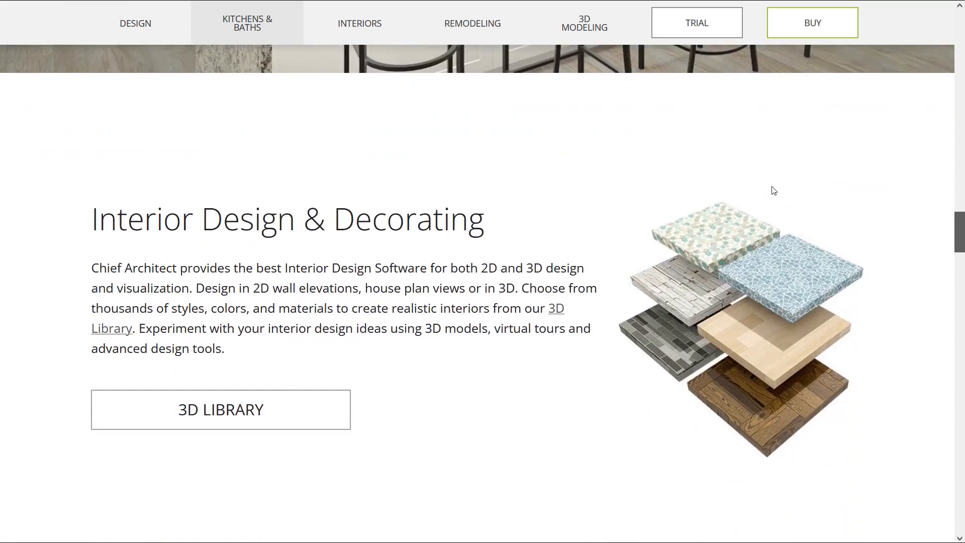
scroll("down", 3)
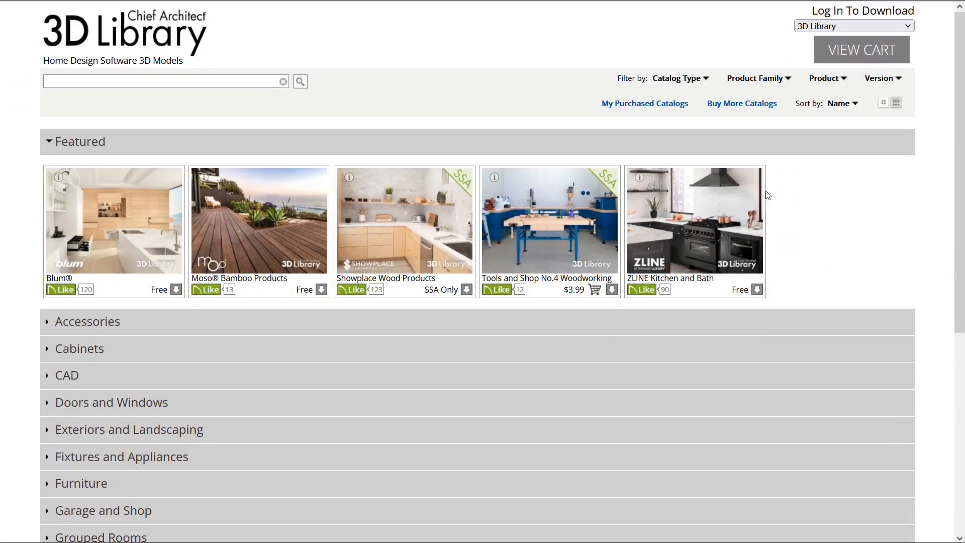
- Check the Catalog Type filter choices, then expand the Accessories catalogs in the 3D Library
left_click(678, 78)
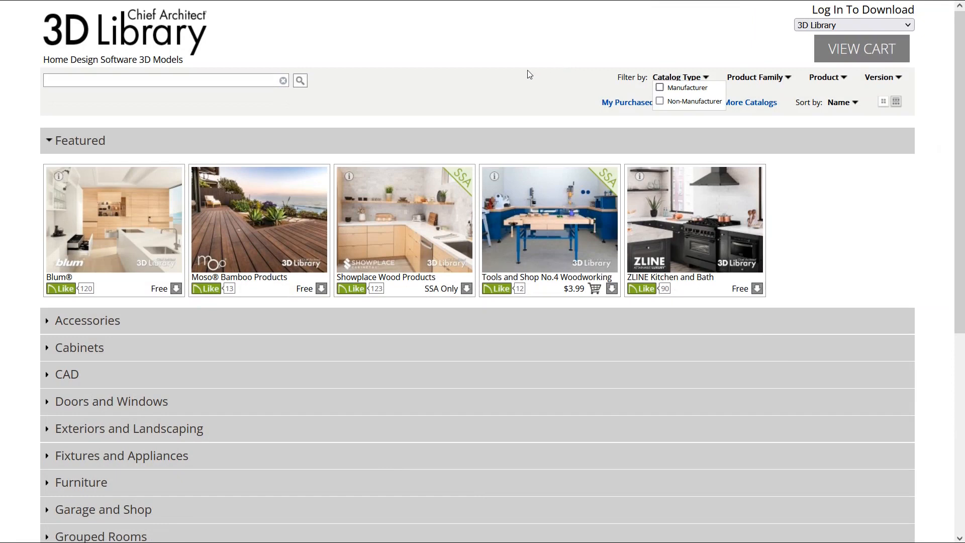
left_click(882, 77)
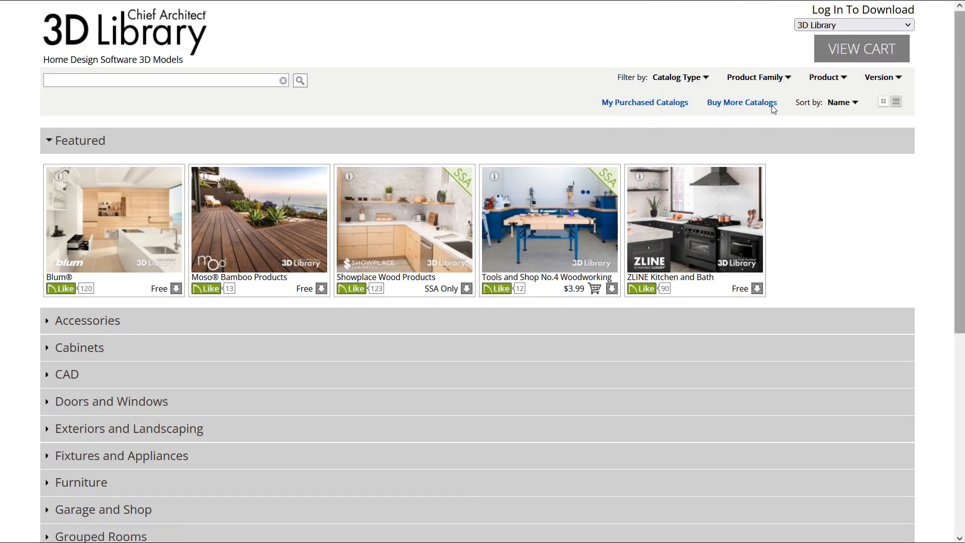
scroll("down", 3)
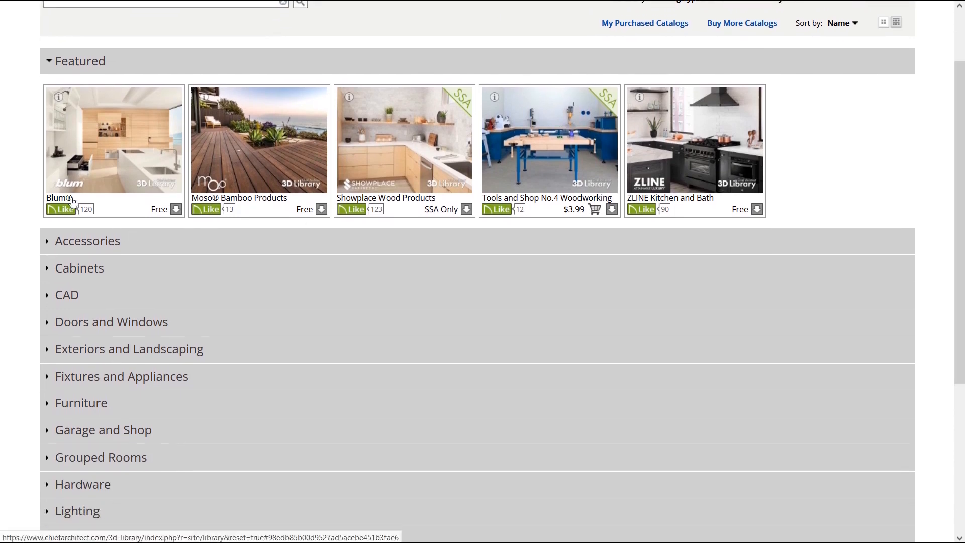
left_click(88, 241)
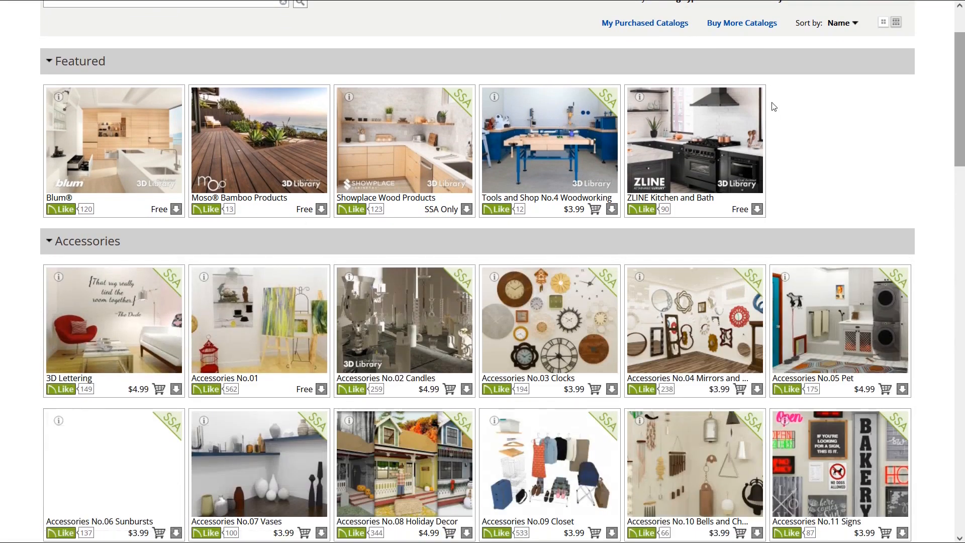
- Scroll down through the Accessories catalogs to the remaining categories
scroll("down", 3)
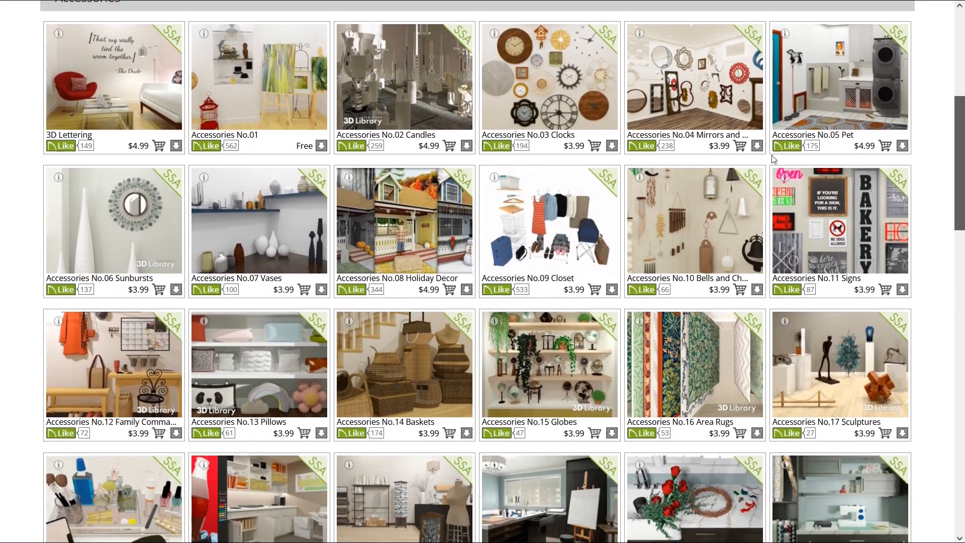
scroll("down", 3)
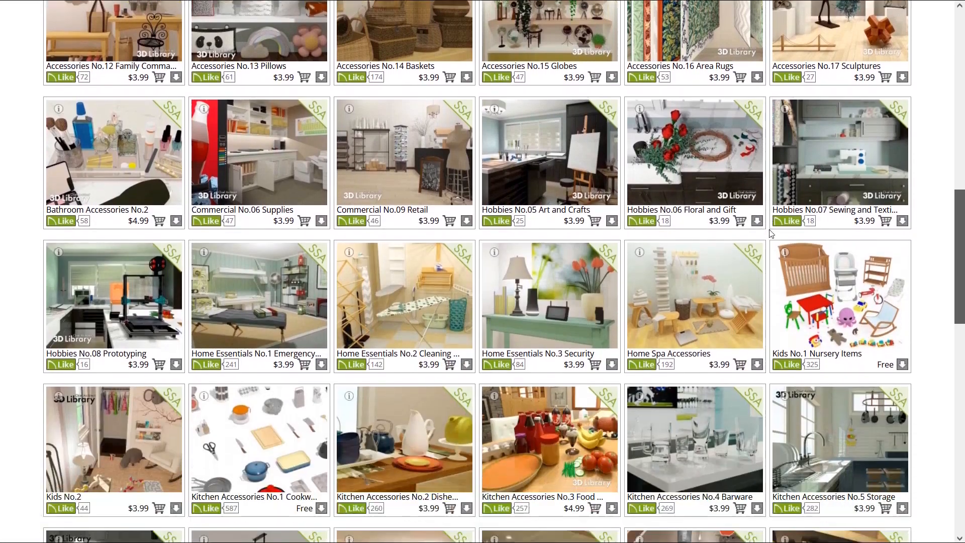
scroll("down", 3)
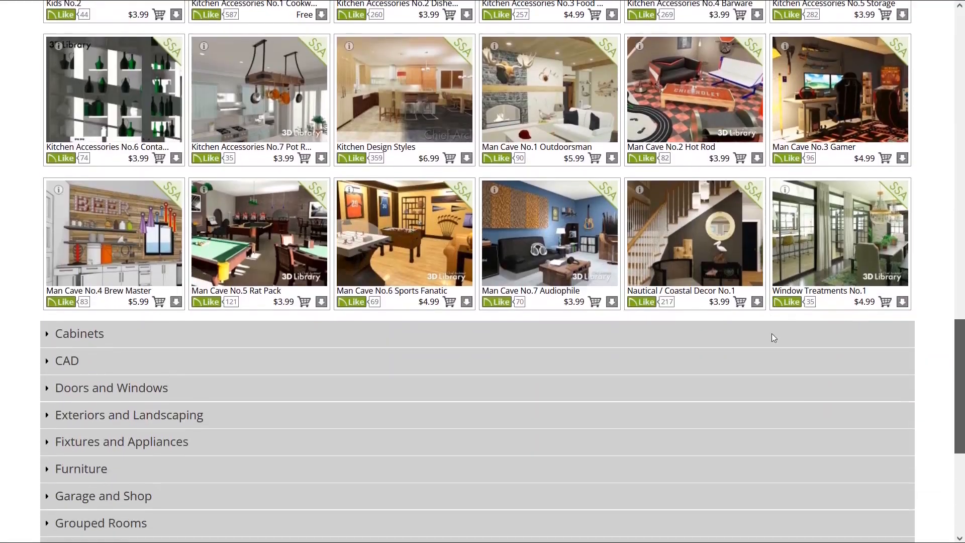
scroll("down", 3)
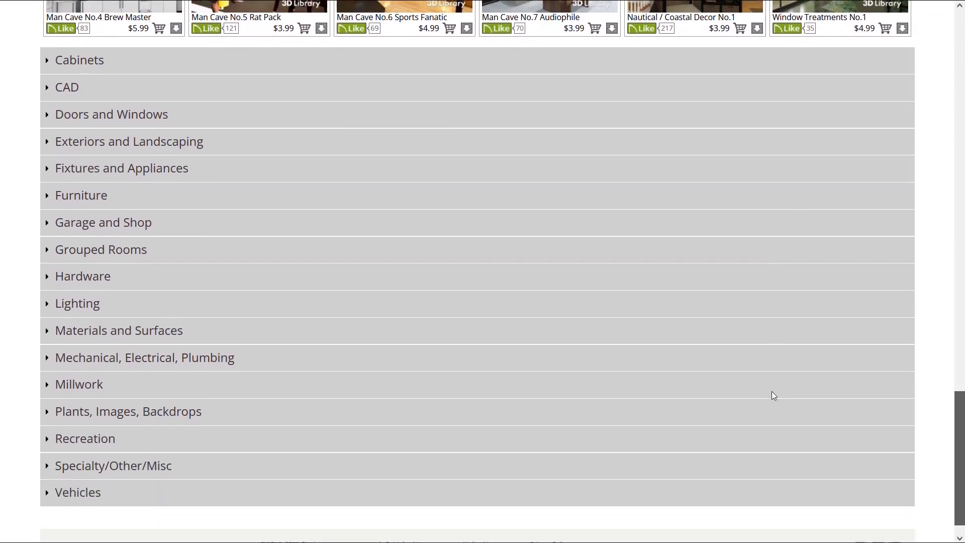
scroll("down", 3)
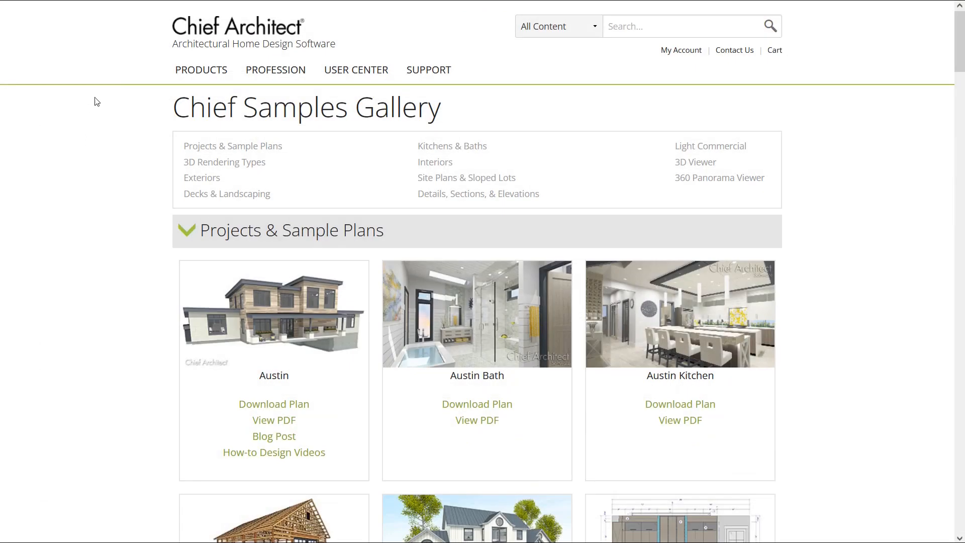
mouse_move(330, 163)
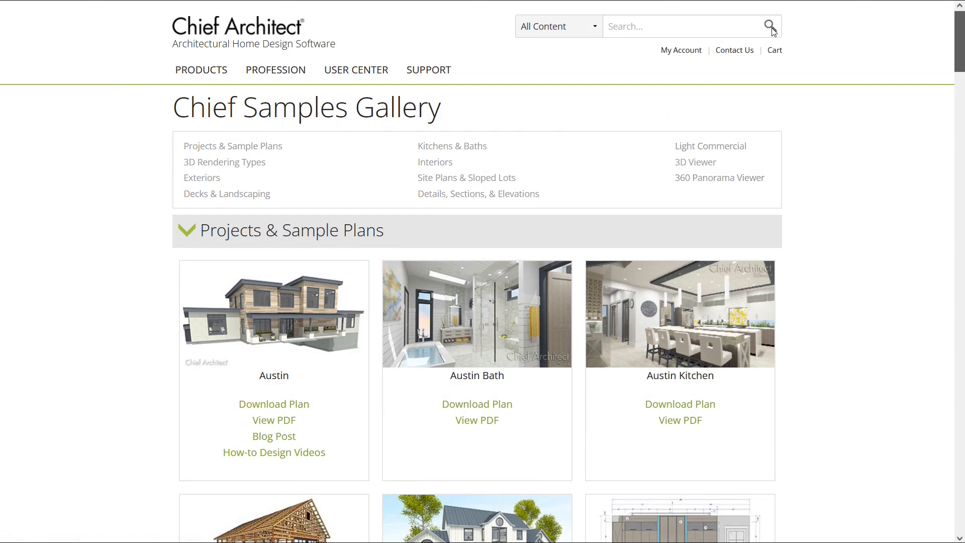
scroll("down", 3)
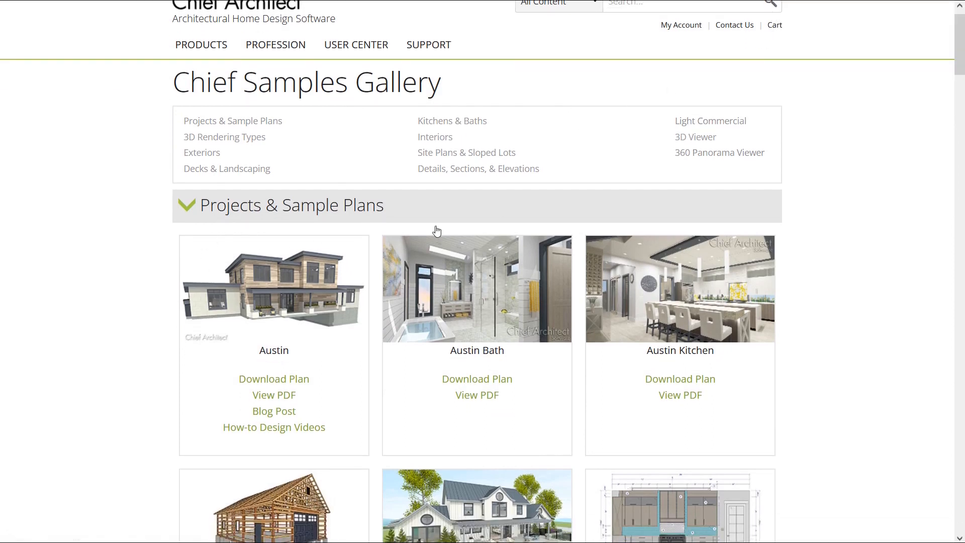
scroll("down", 3)
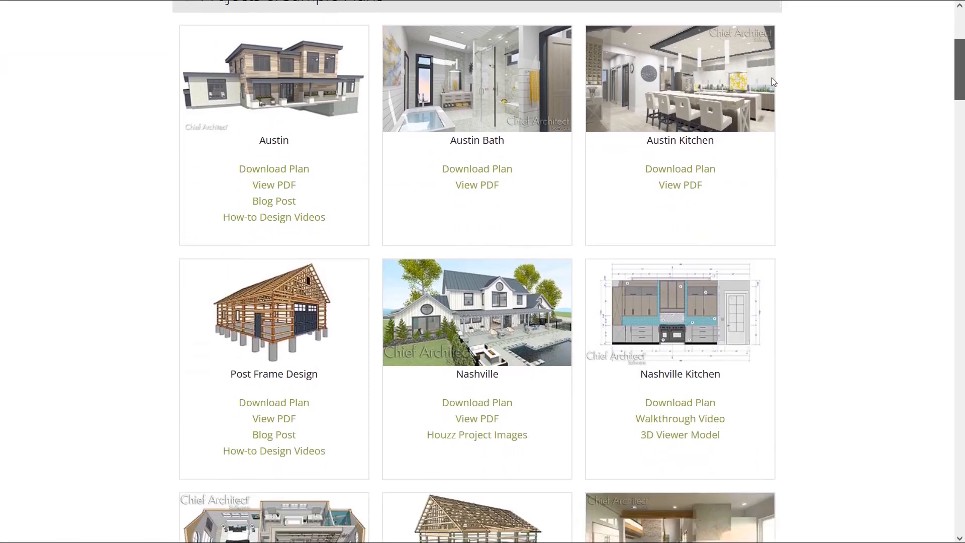
scroll("down", 3)
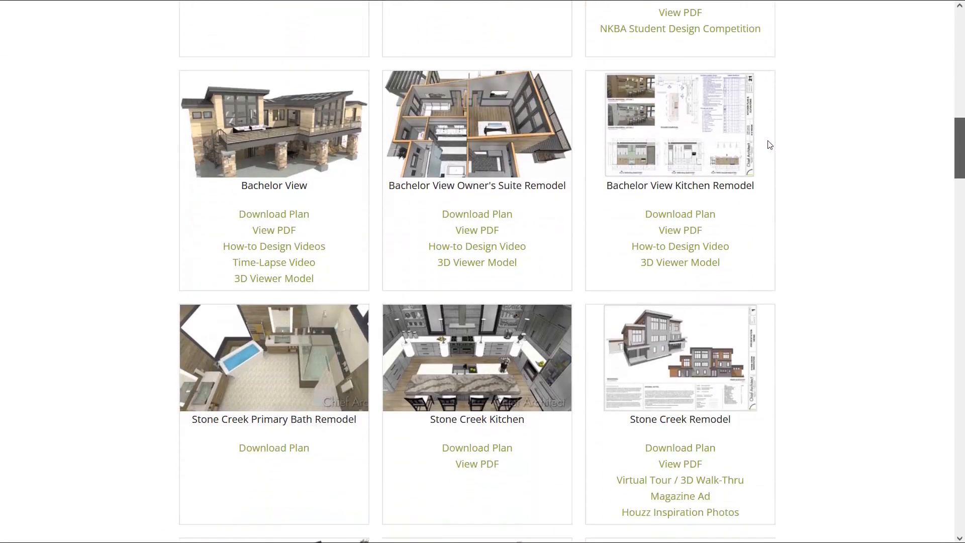
scroll("down", 3)
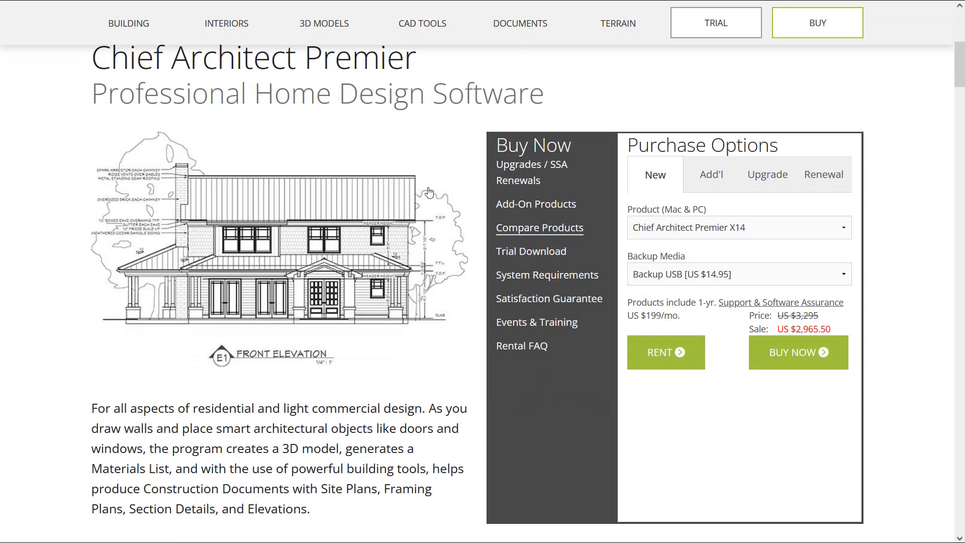
mouse_move(545, 275)
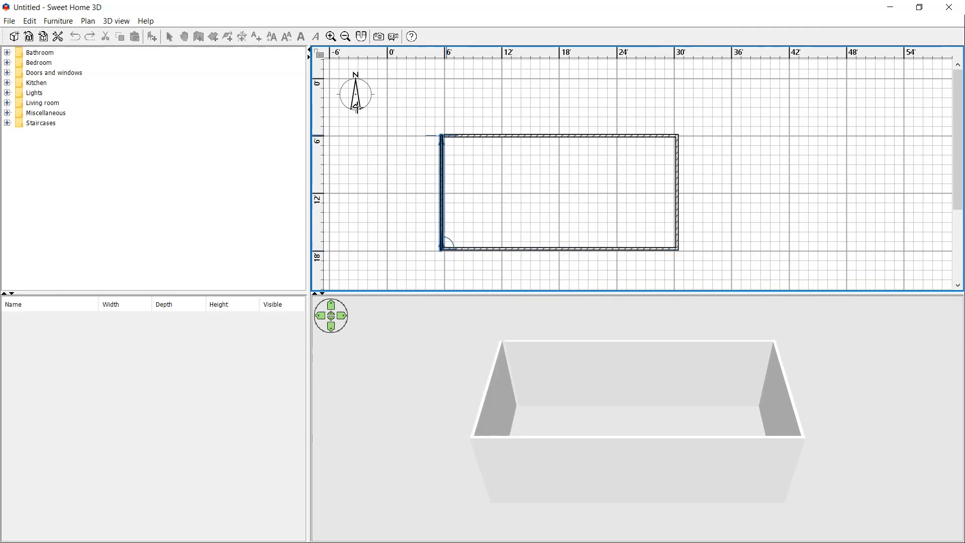
- Drag a door onto the bottom wall and add a cooker against the top wall of the room
left_click_drag(443, 138, 500, 270)
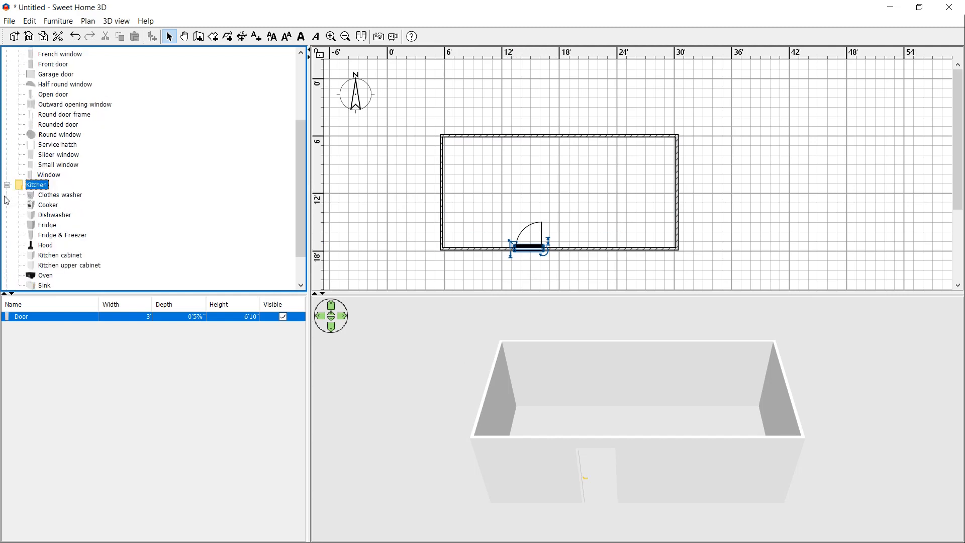
left_click(48, 204)
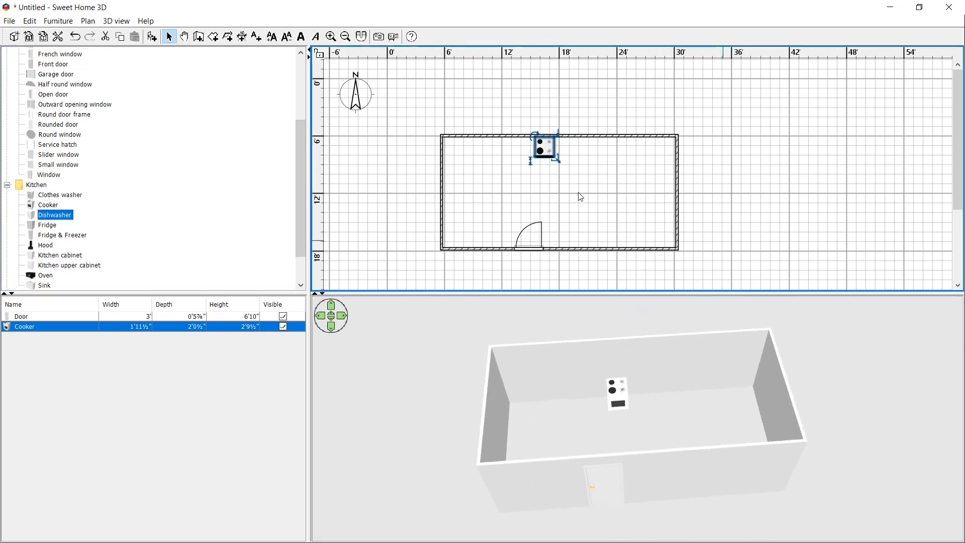
left_click(199, 37)
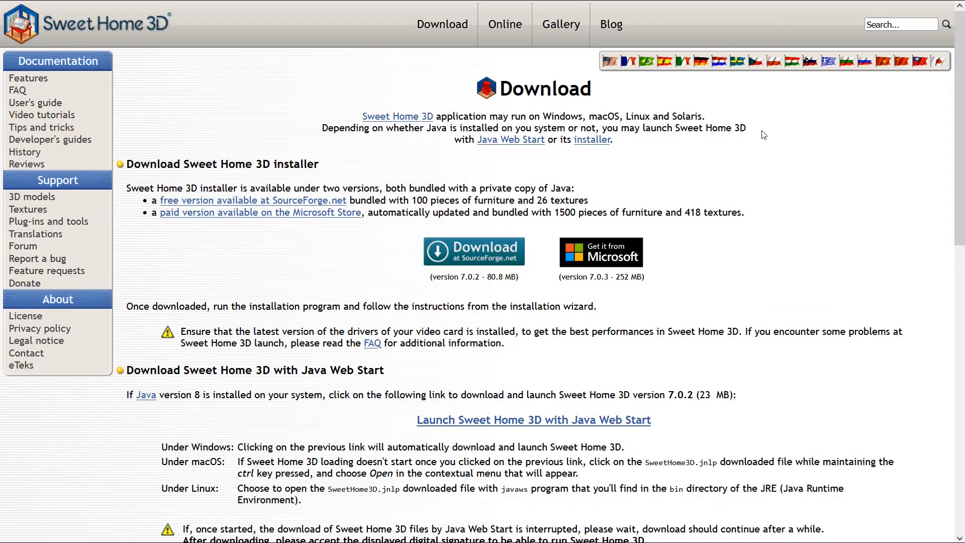
mouse_move(772, 33)
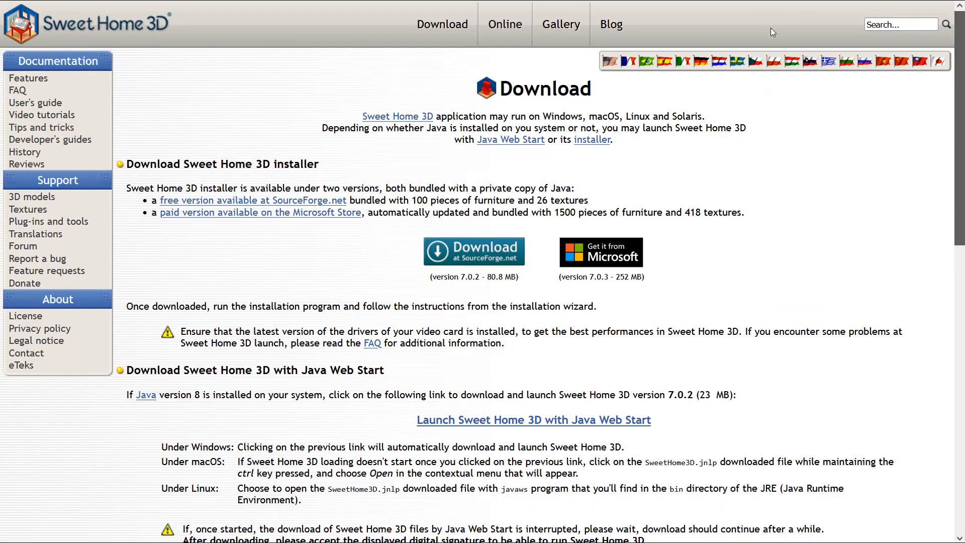
- Scroll through the Sweet Home 3D download options and the gallery of example homes
scroll("down", 3)
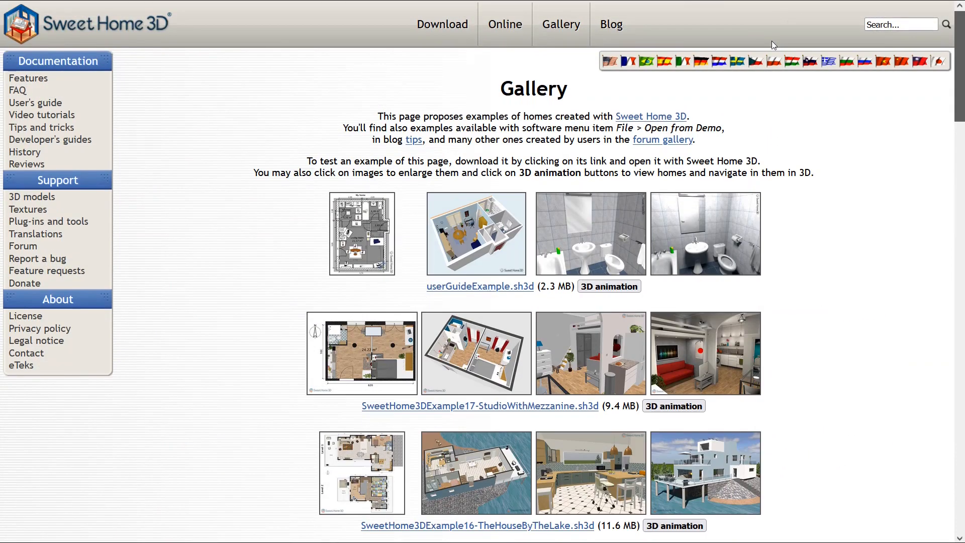
scroll("down", 3)
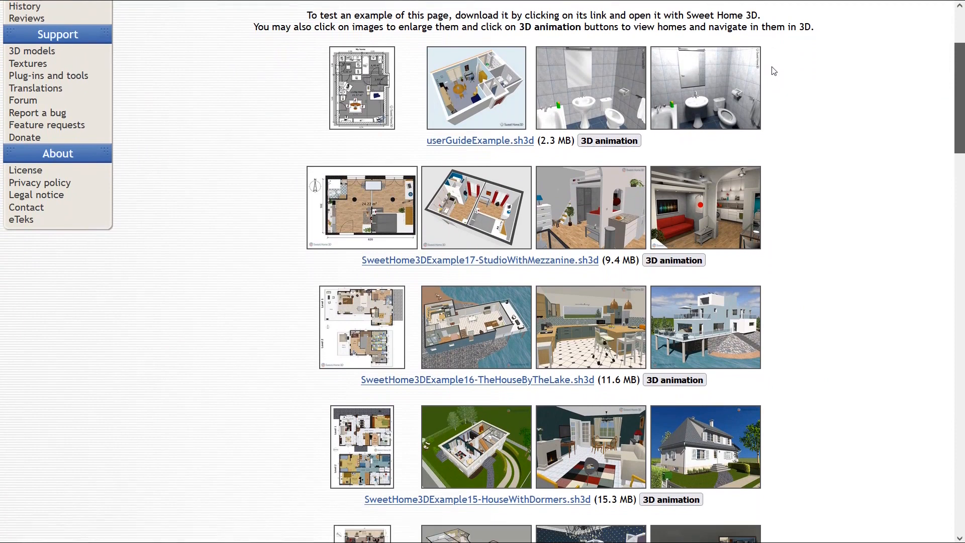
scroll("down", 3)
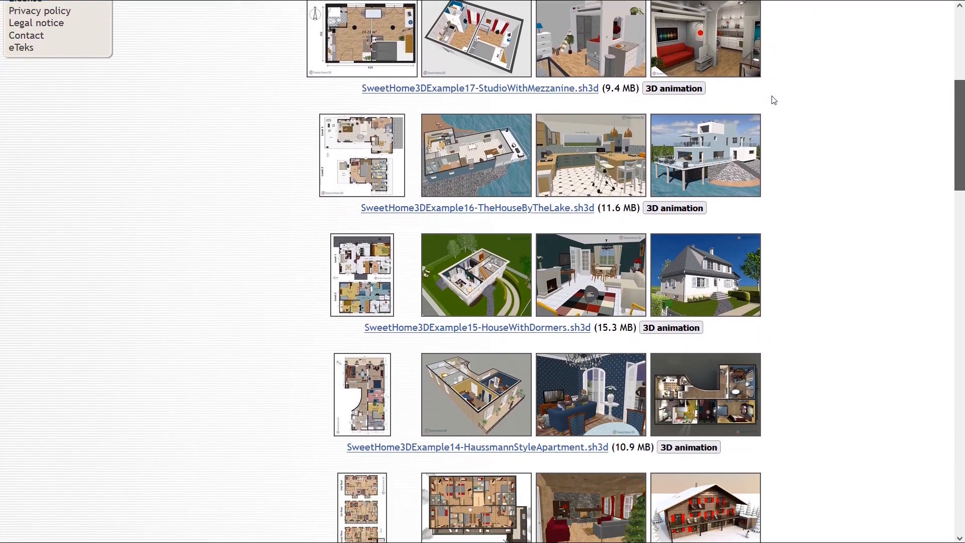
scroll("down", 3)
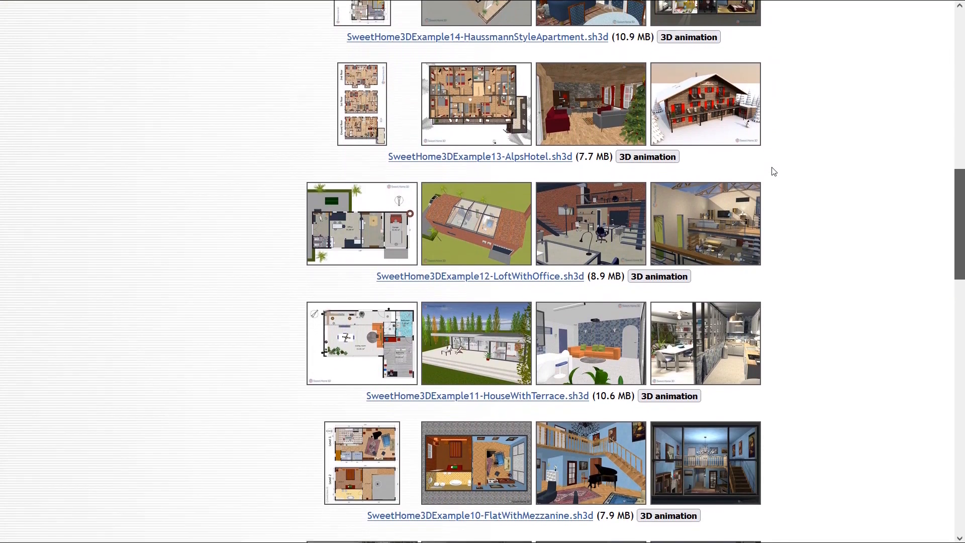
scroll("down", 3)
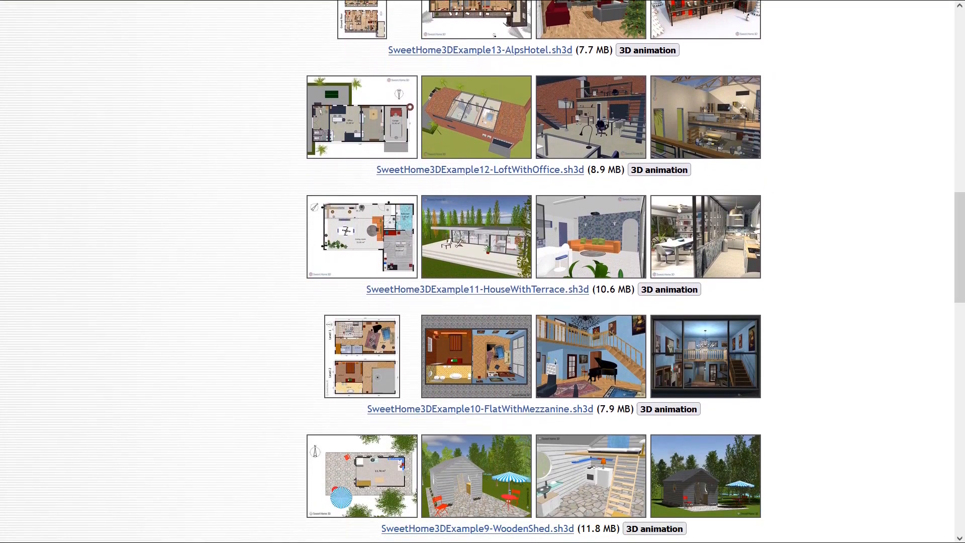
mouse_move(752, 194)
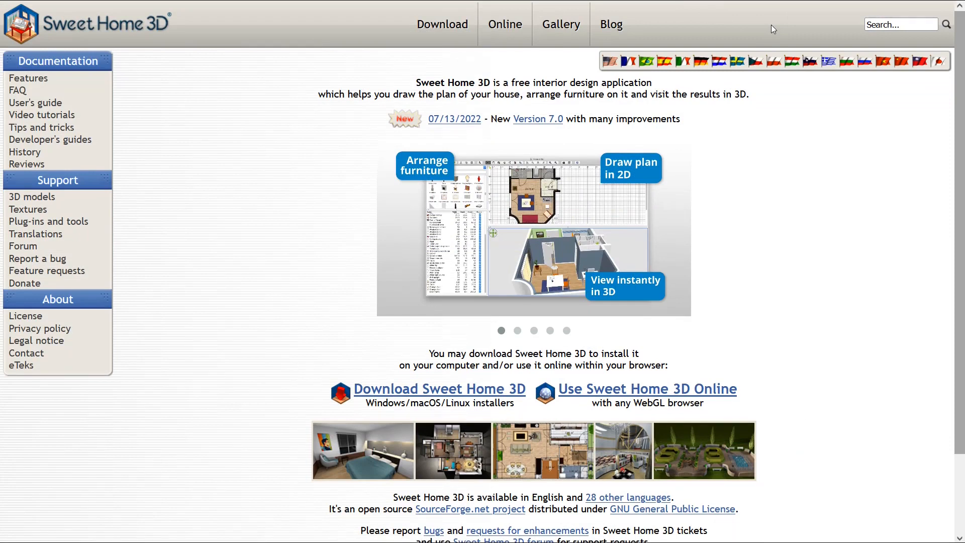
mouse_move(534, 438)
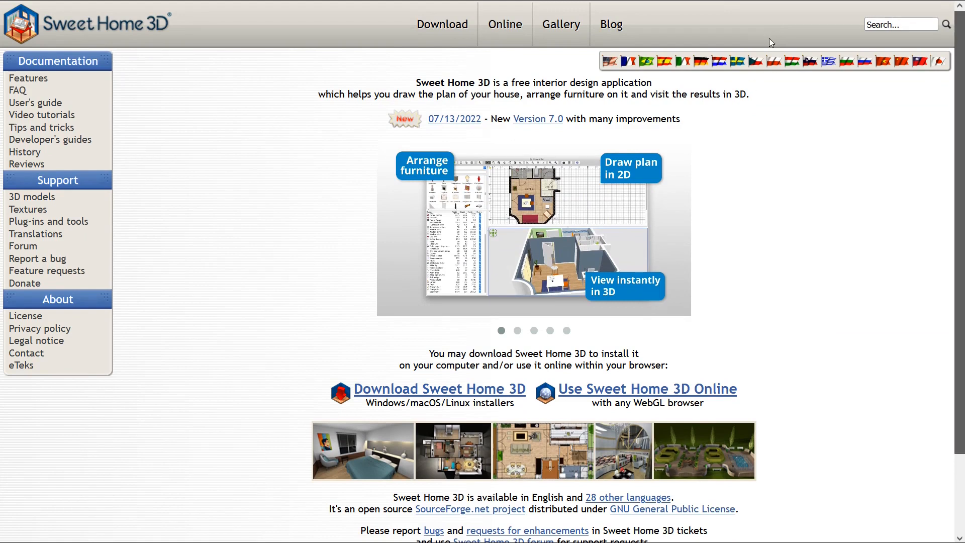
scroll("down", 3)
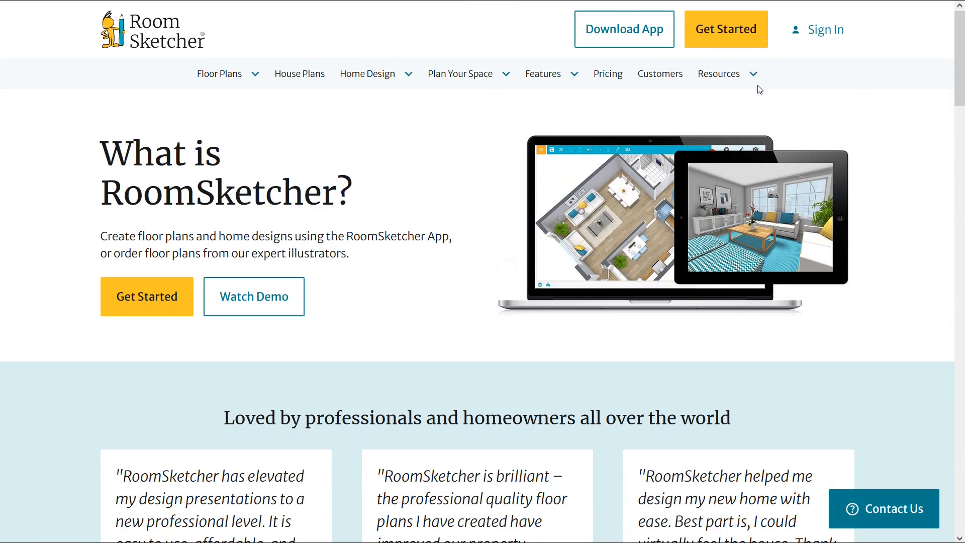
mouse_move(755, 84)
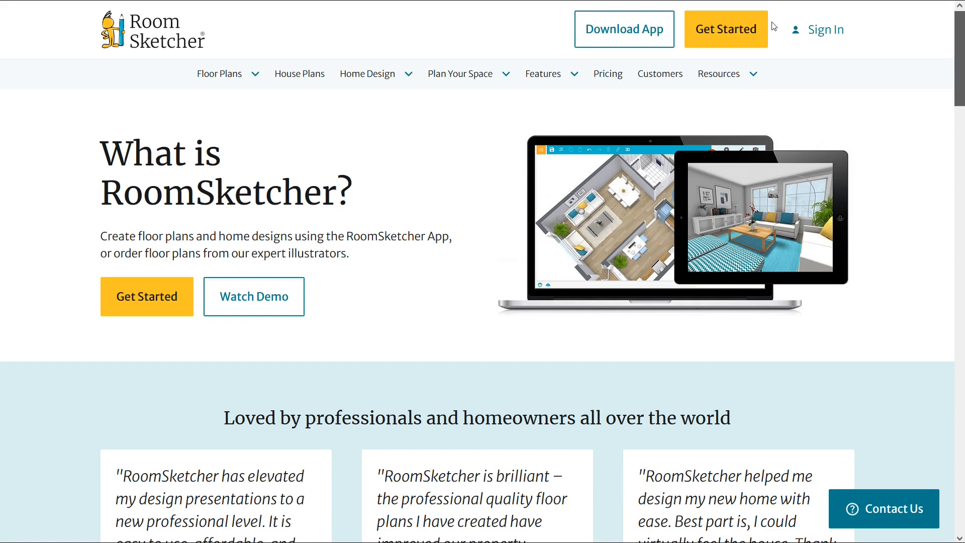
- Scroll the RoomSketcher homepage past testimonials and features to 'How will you use RoomSketcher?'
scroll("down", 3)
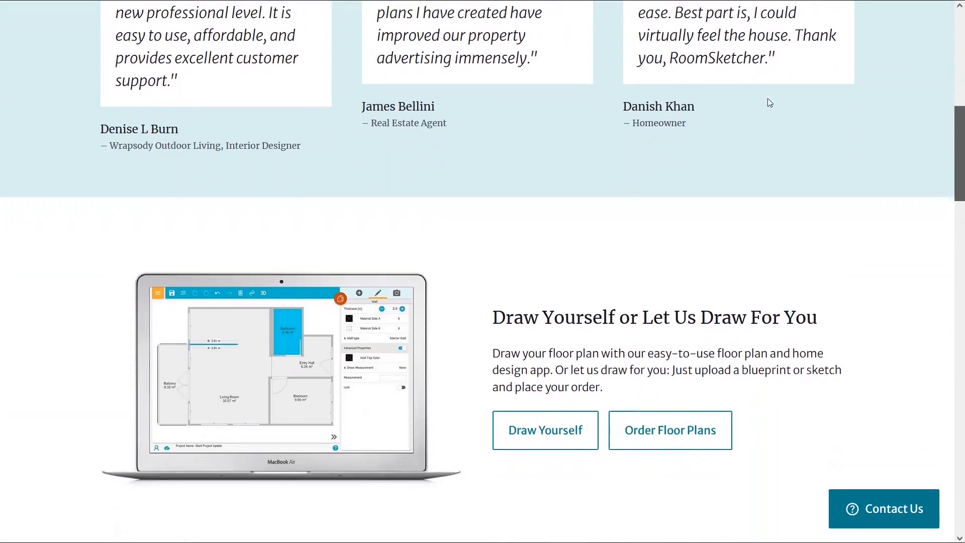
scroll("down", 3)
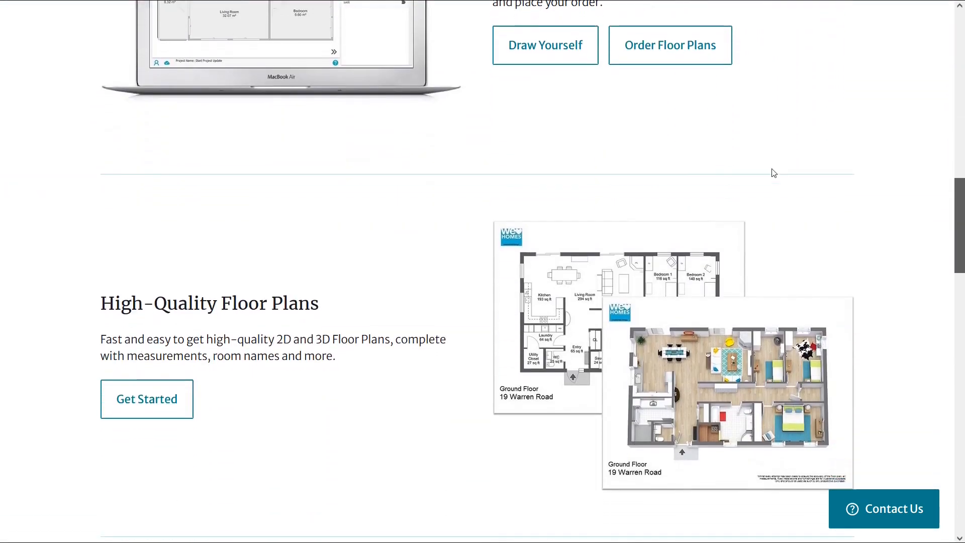
scroll("down", 3)
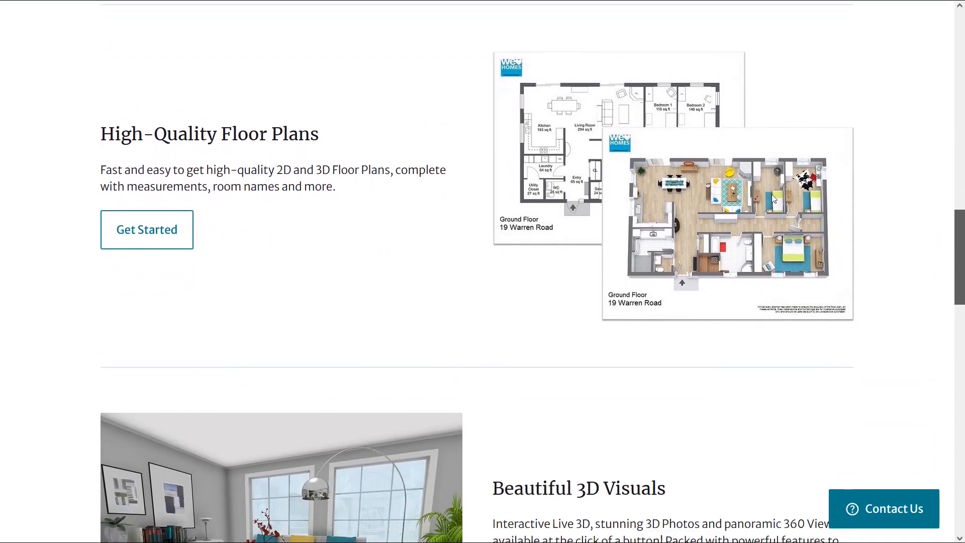
scroll("down", 3)
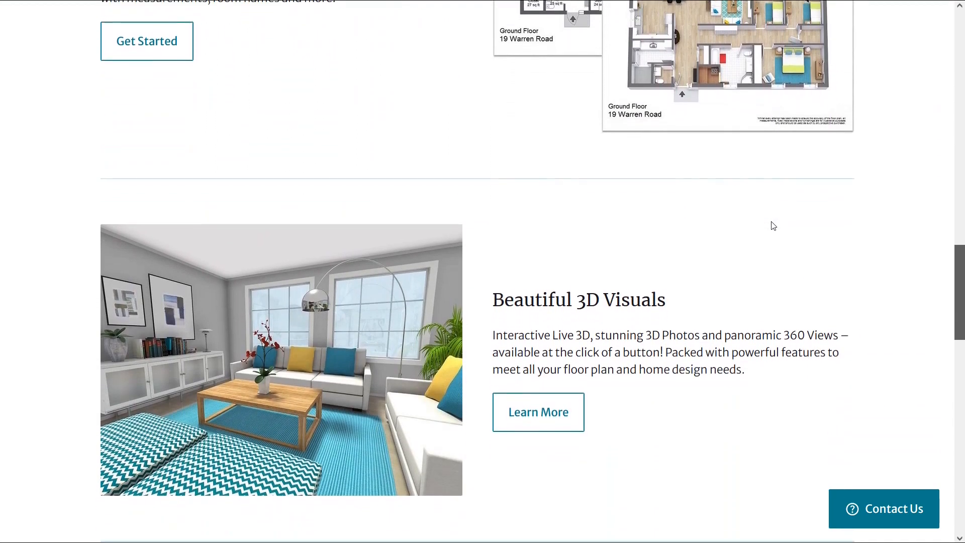
scroll("down", 3)
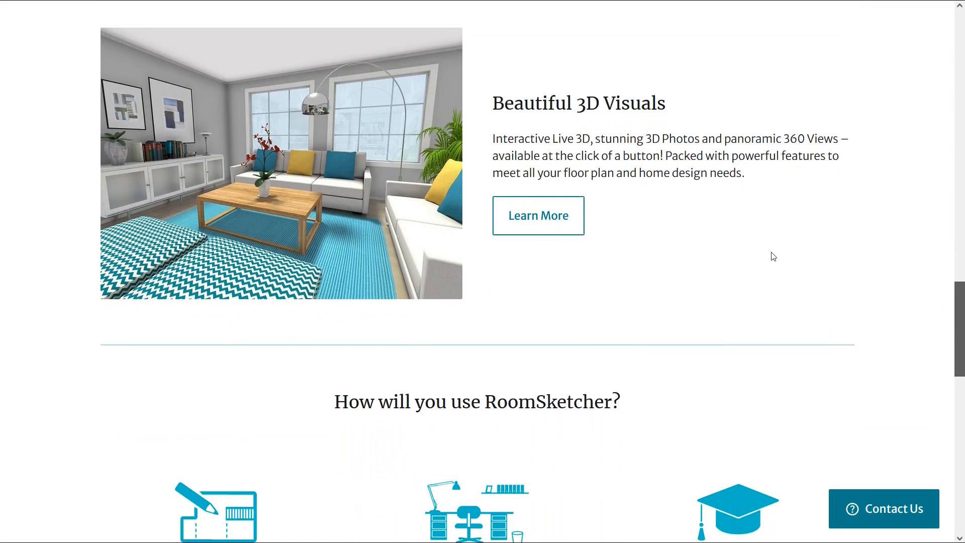
scroll("down", 3)
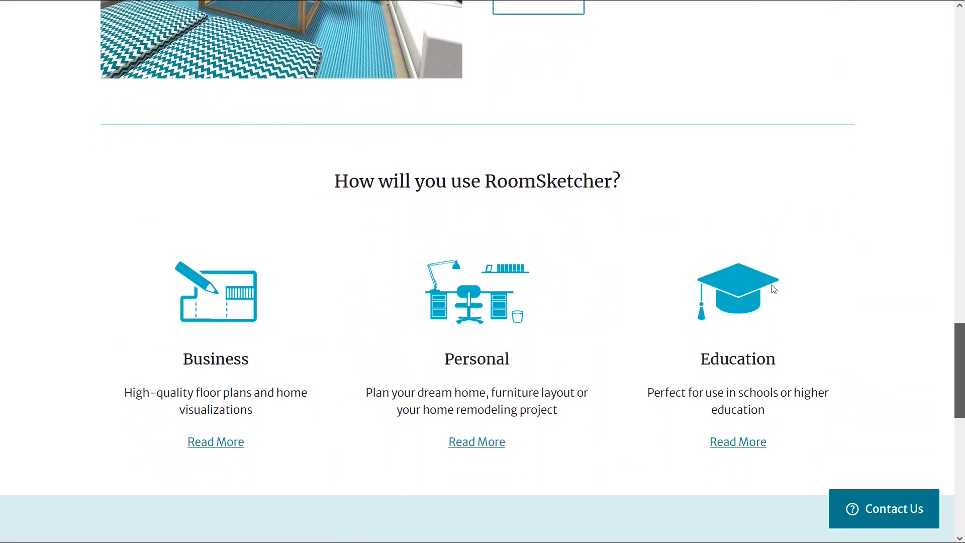
scroll("down", 3)
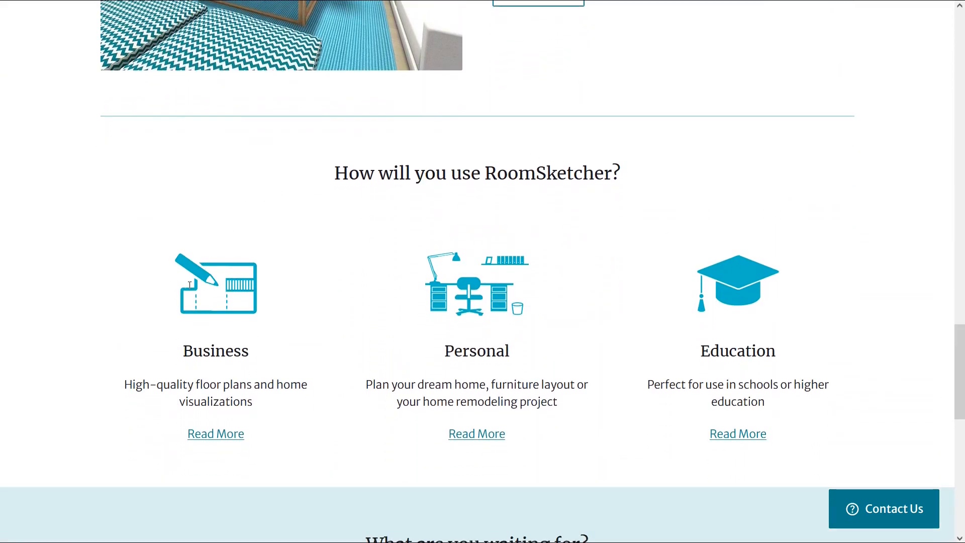
mouse_move(634, 272)
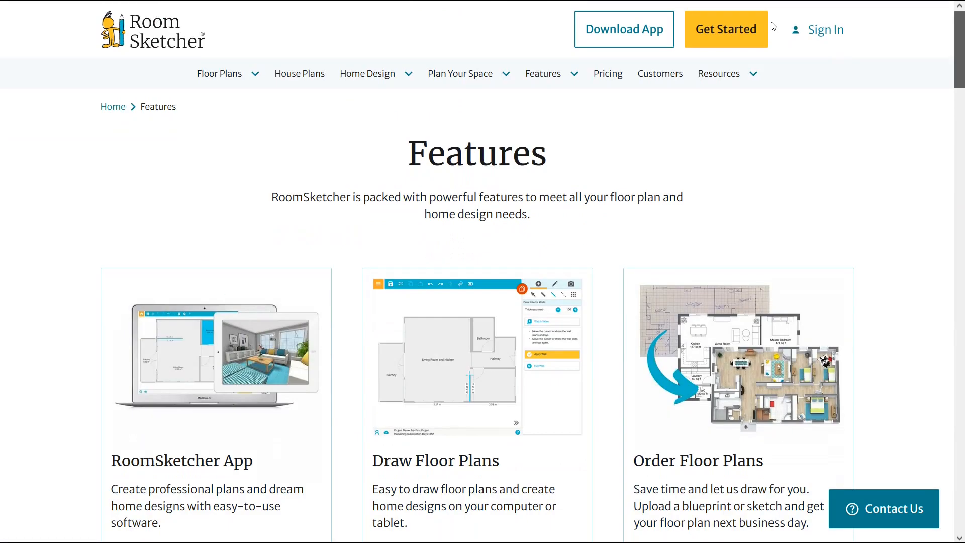
scroll("down", 3)
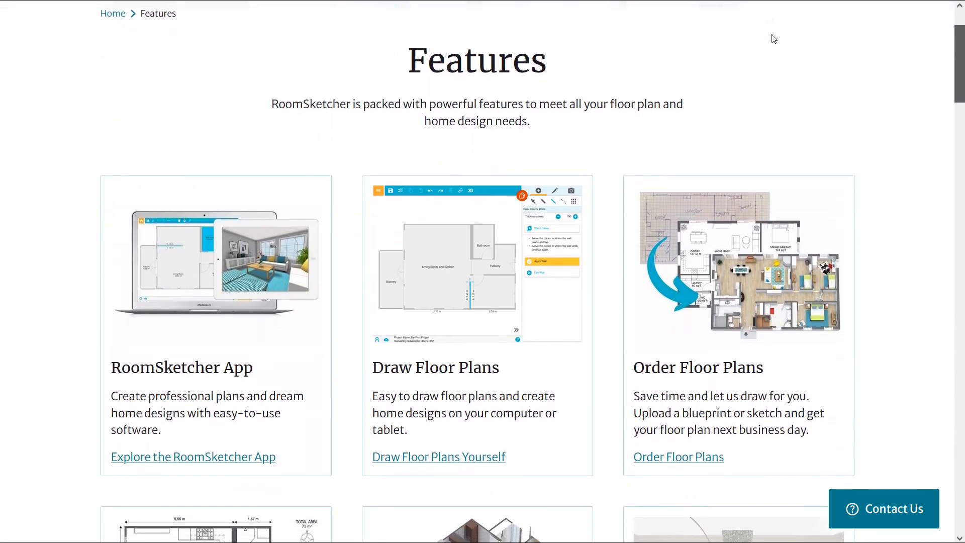
scroll("down", 3)
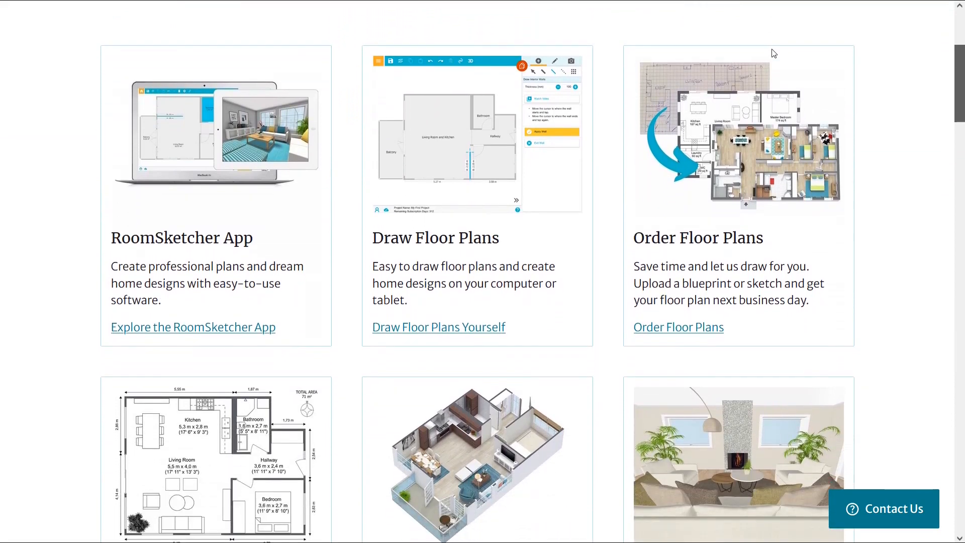
scroll("down", 3)
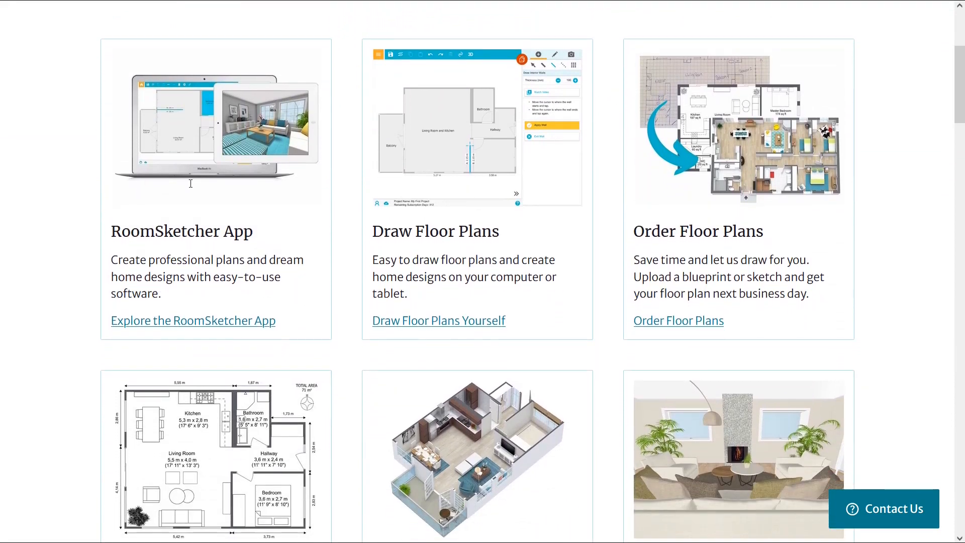
scroll("down", 3)
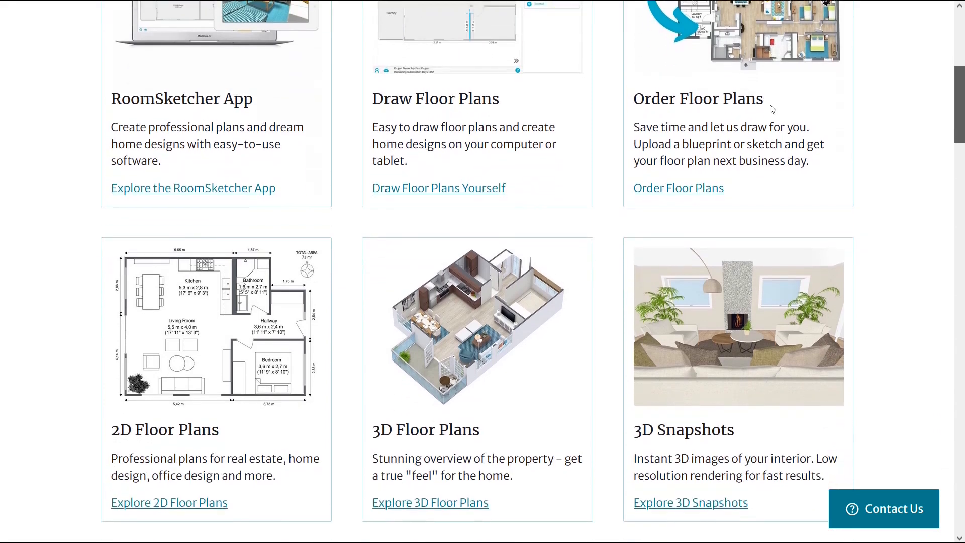
scroll("down", 3)
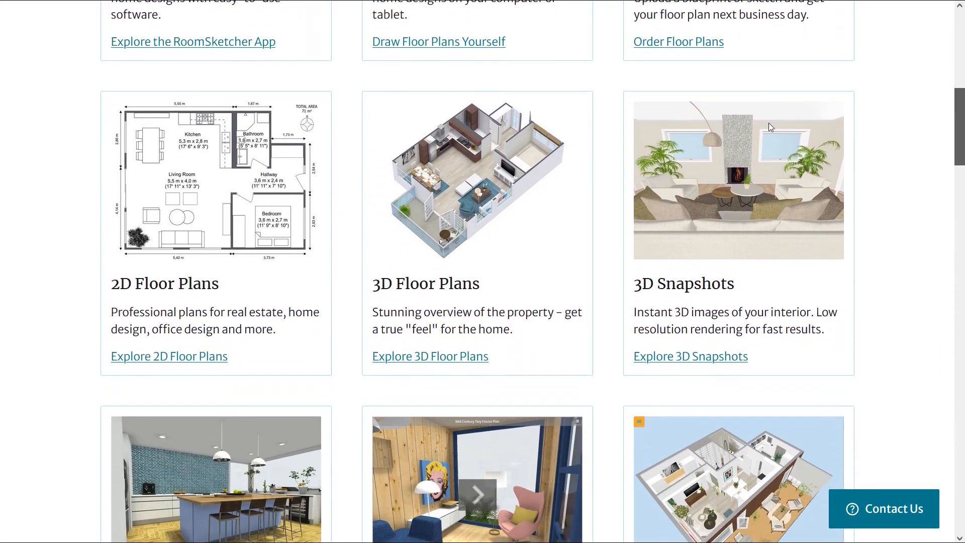
scroll("down", 3)
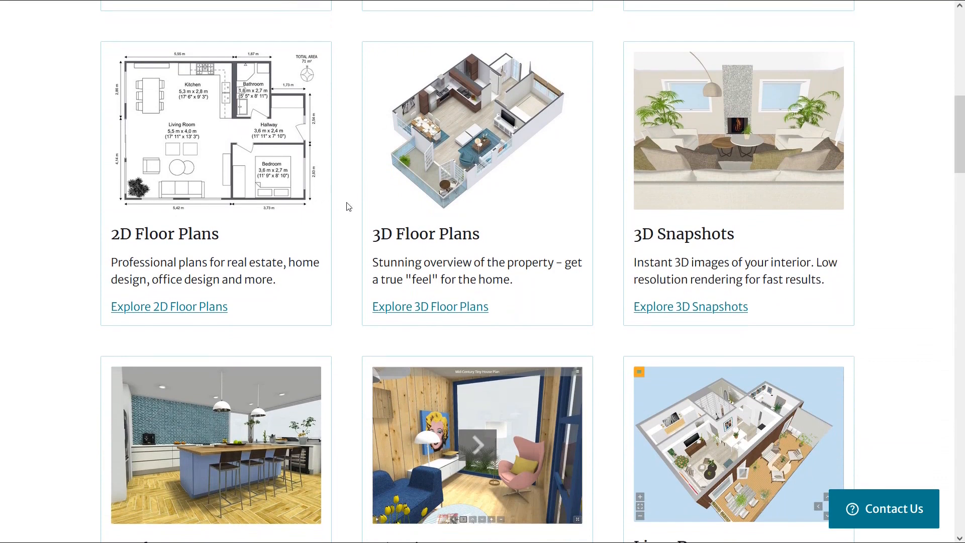
scroll("down", 3)
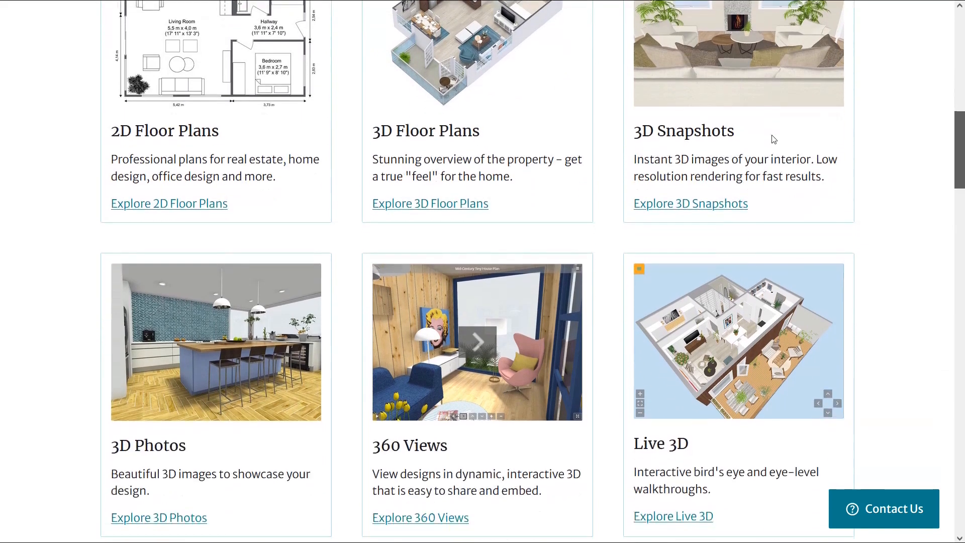
scroll("down", 3)
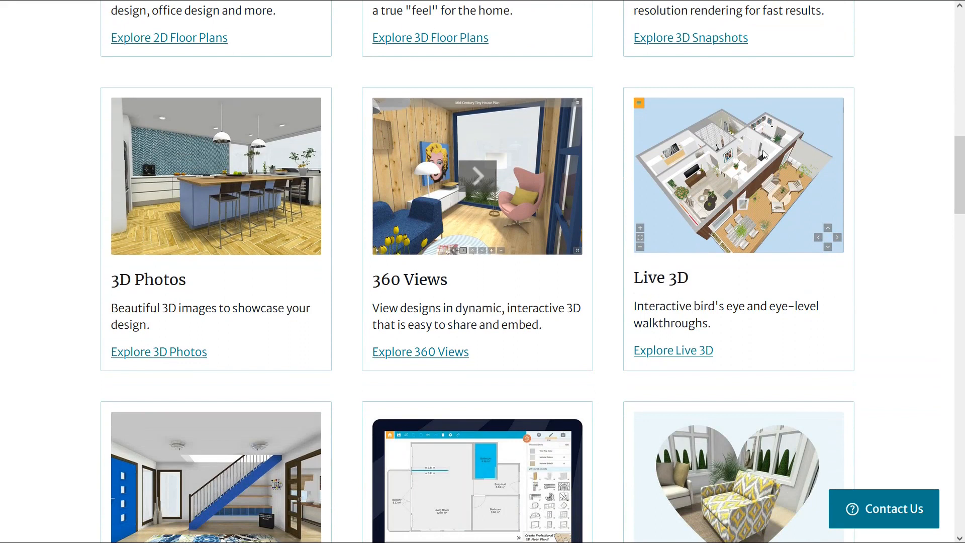
scroll("down", 3)
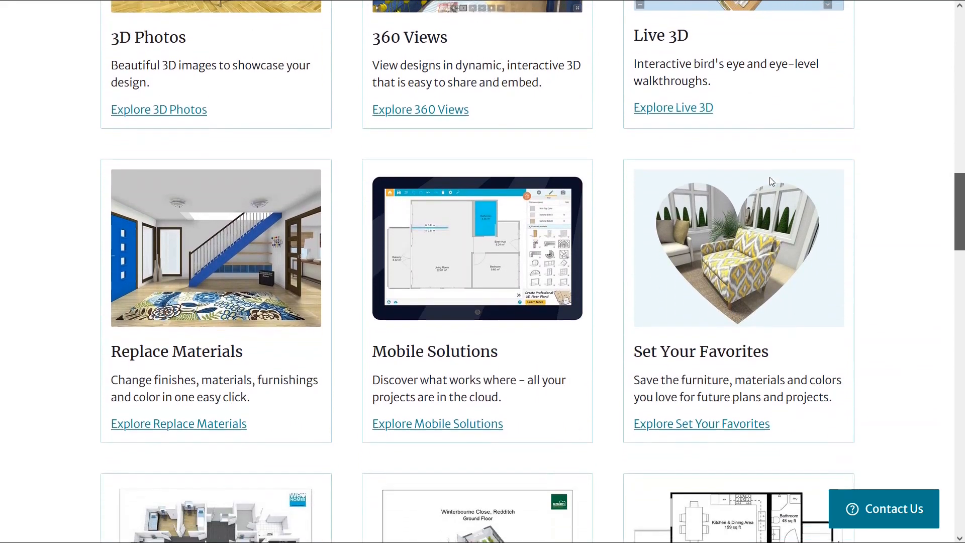
scroll("down", 3)
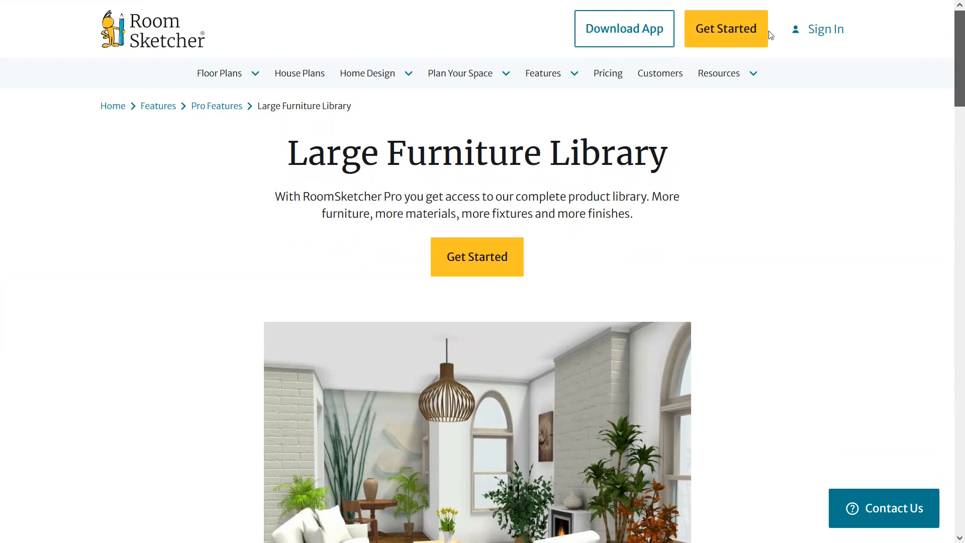
- Scroll the Large Furniture Library page all the way down to the RoomSketcher site footer
scroll("down", 3)
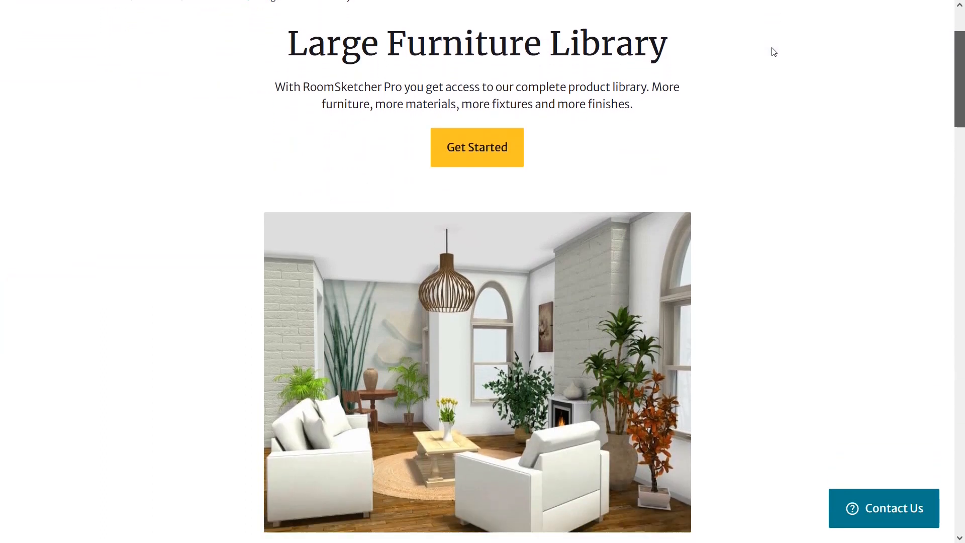
scroll("down", 3)
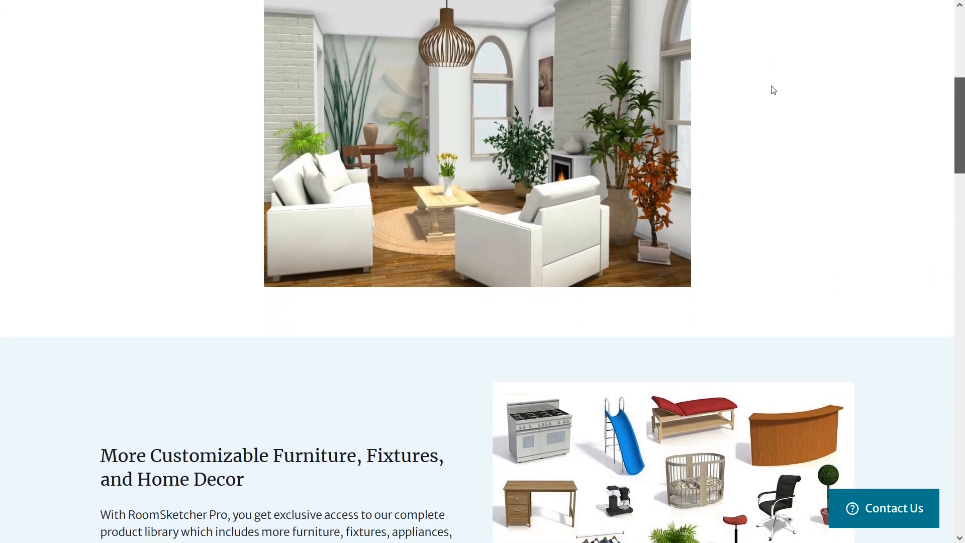
scroll("down", 3)
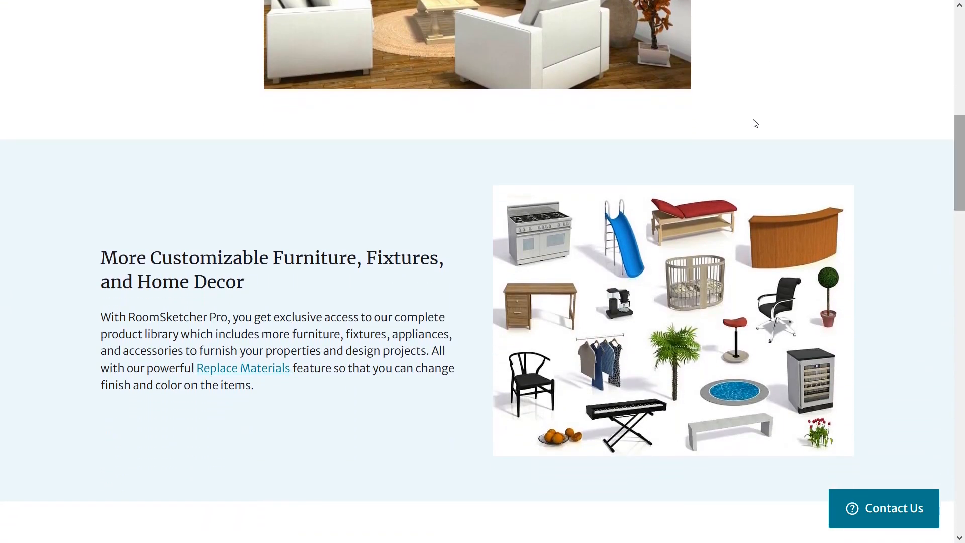
scroll("down", 3)
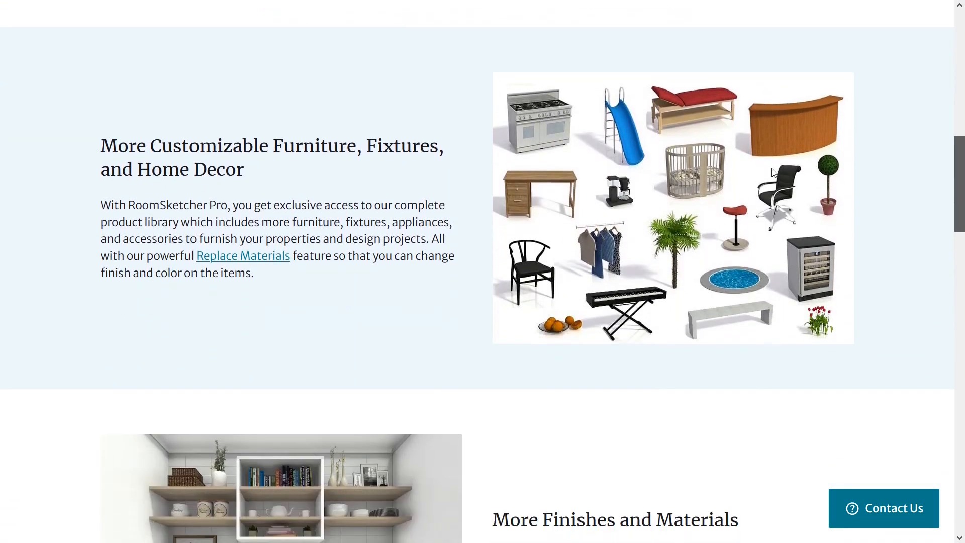
scroll("down", 3)
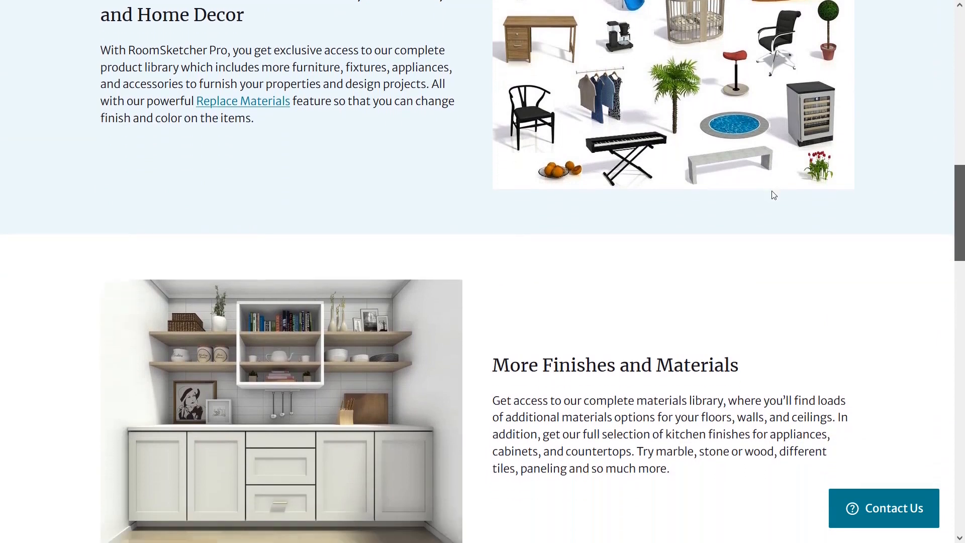
scroll("down", 3)
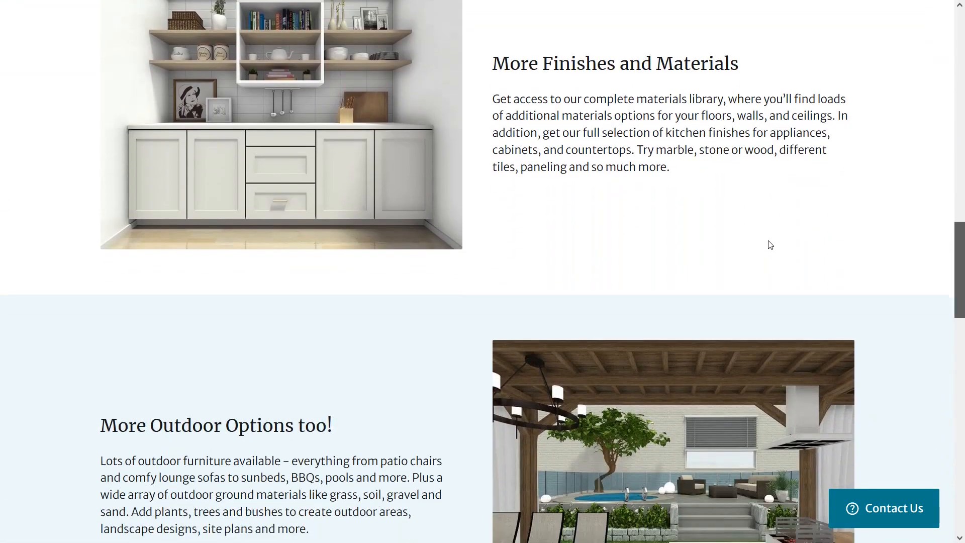
scroll("down", 3)
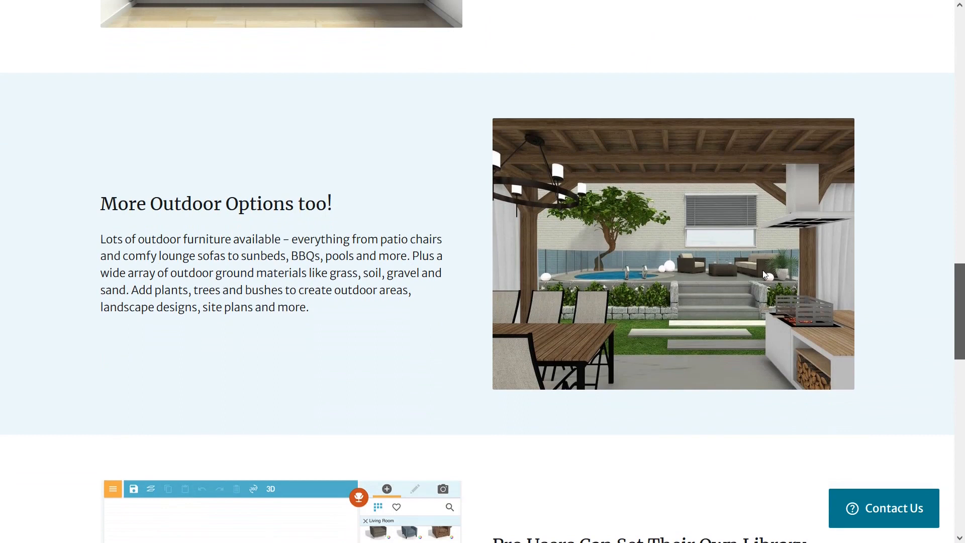
scroll("down", 3)
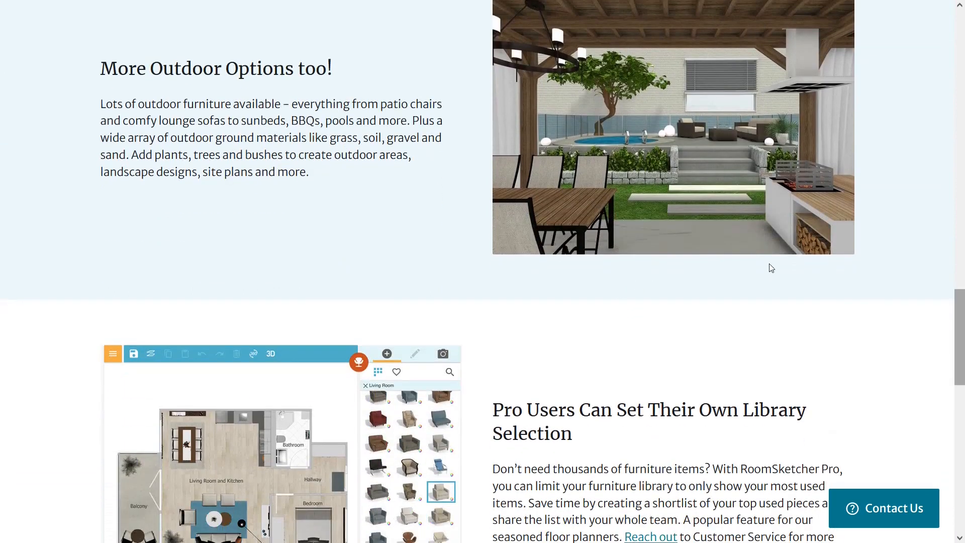
scroll("down", 3)
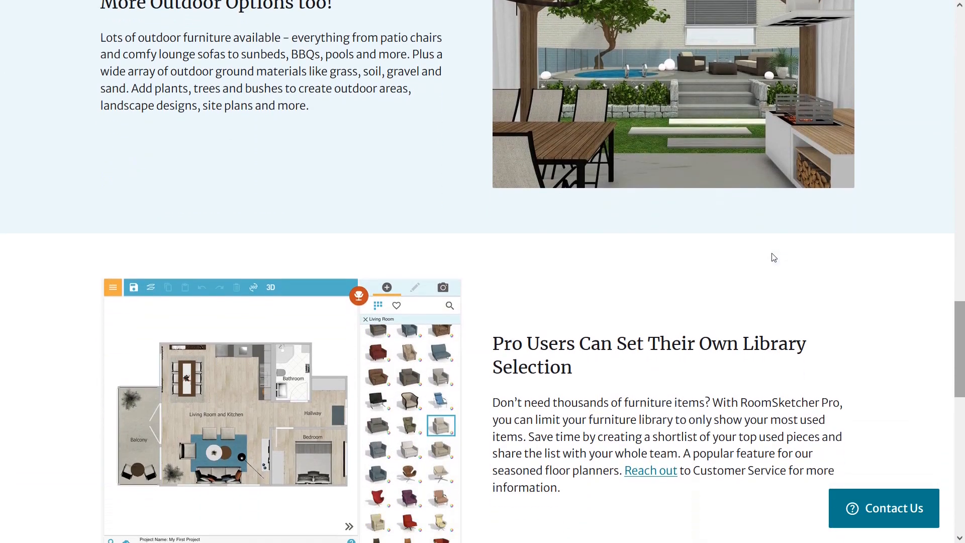
scroll("down", 3)
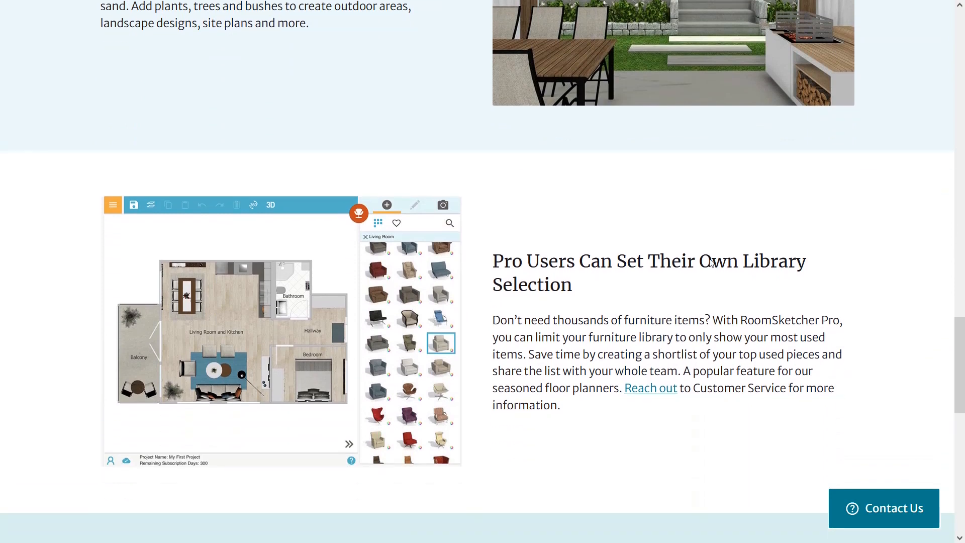
scroll("down", 3)
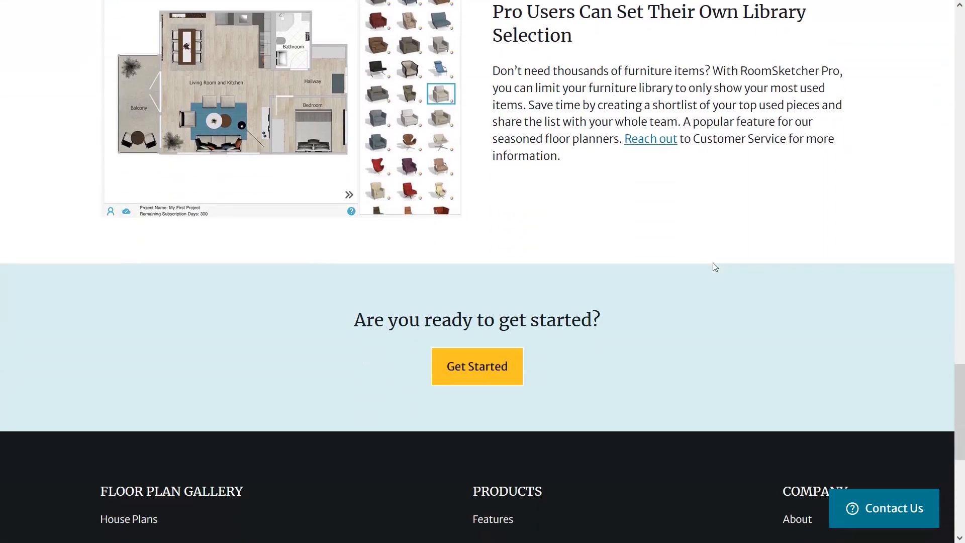
scroll("down", 3)
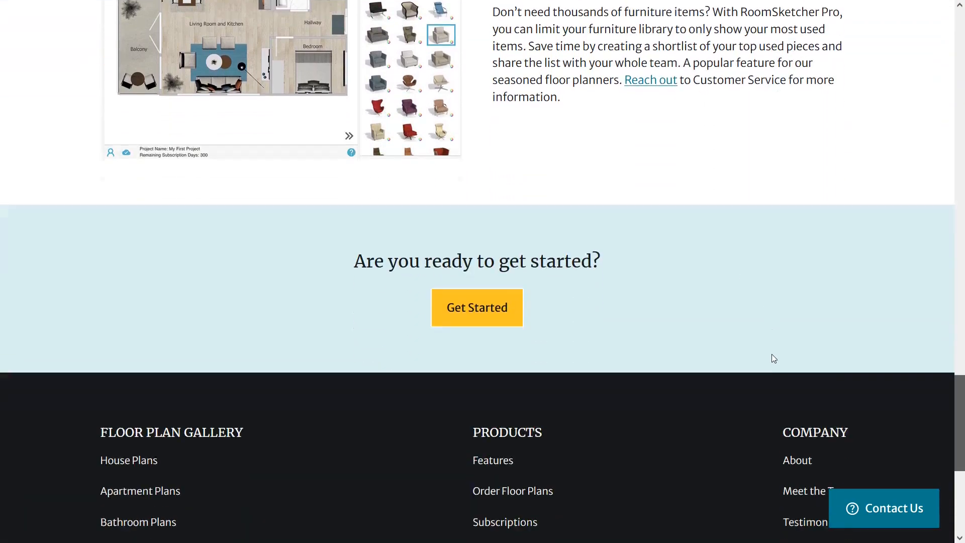
scroll("up", 3)
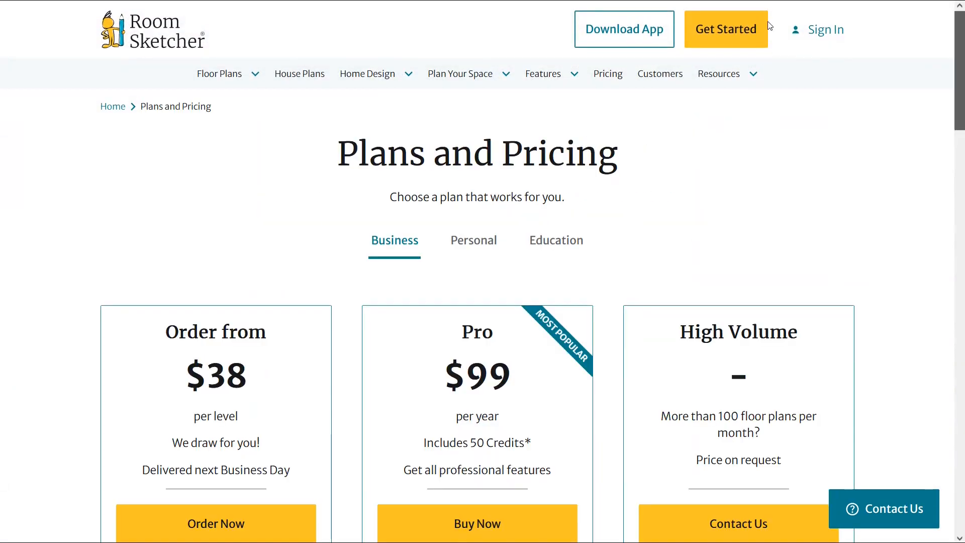
- Scroll the Plans and Pricing cards, then show the Personal and Education plans with the free tier
scroll("down", 3)
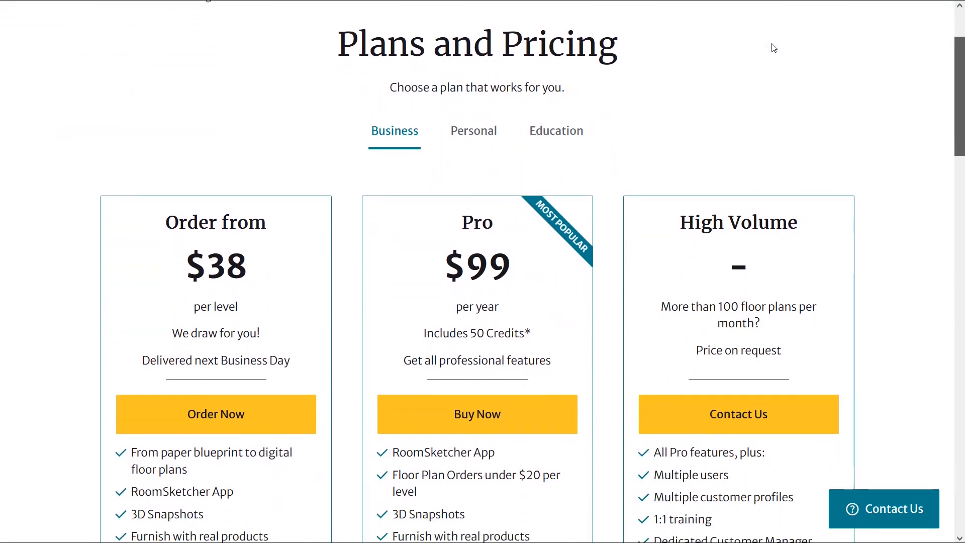
scroll("down", 3)
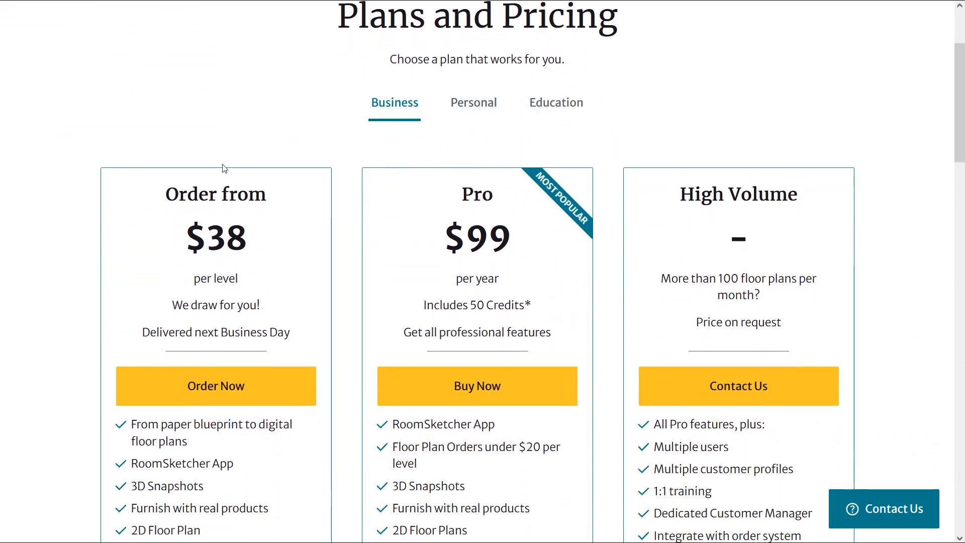
mouse_move(137, 306)
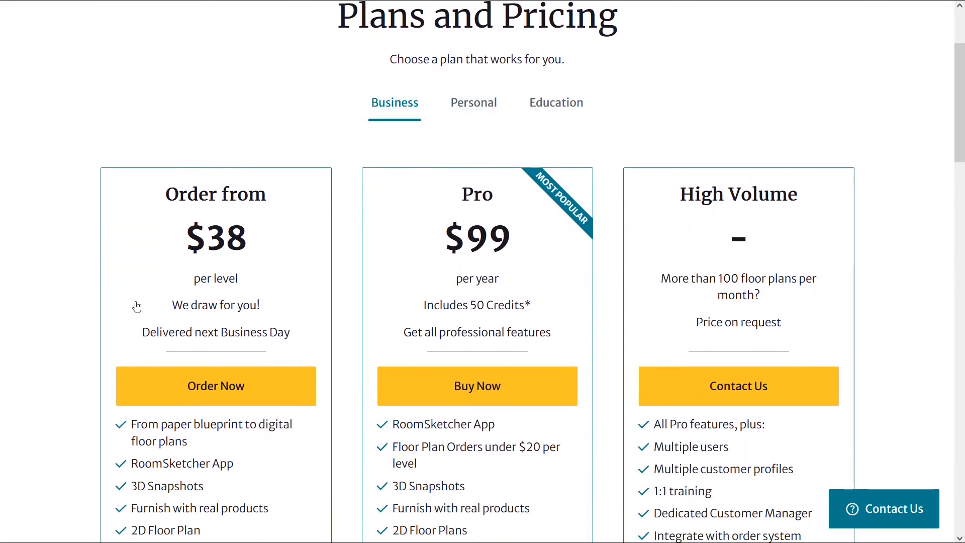
scroll("down", 3)
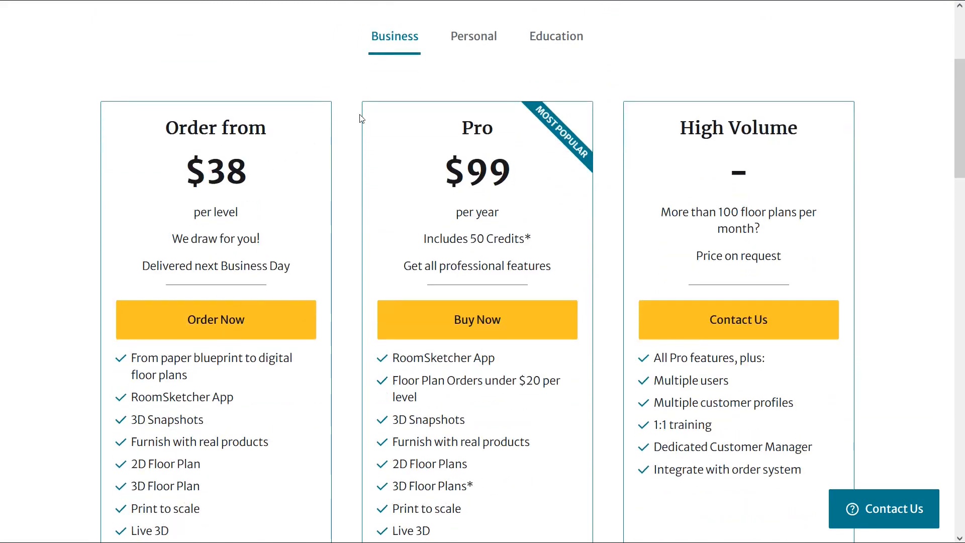
mouse_move(572, 356)
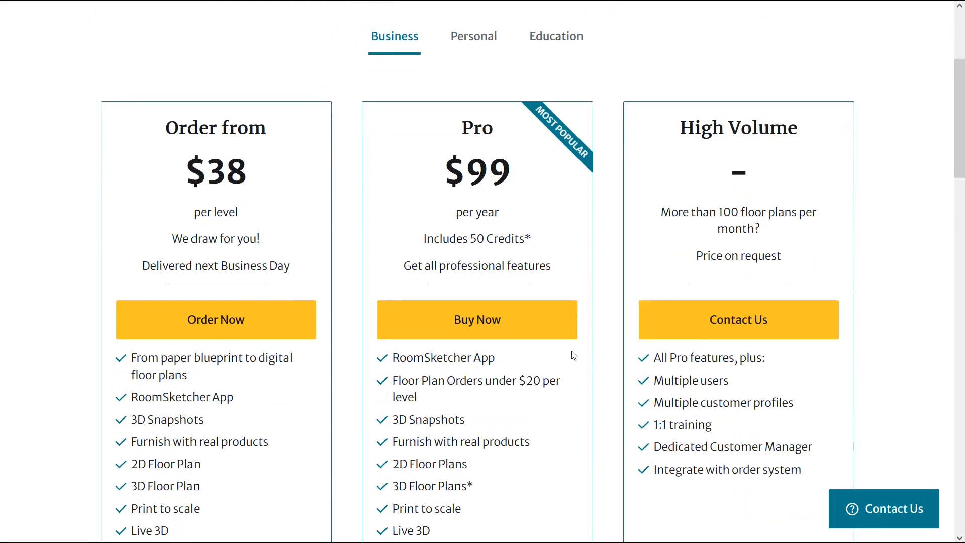
mouse_move(606, 203)
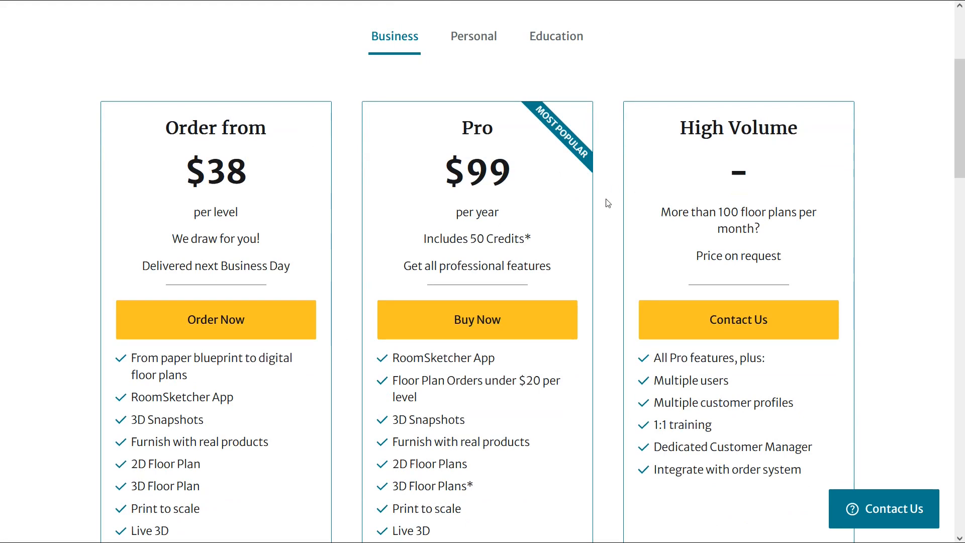
left_click(473, 36)
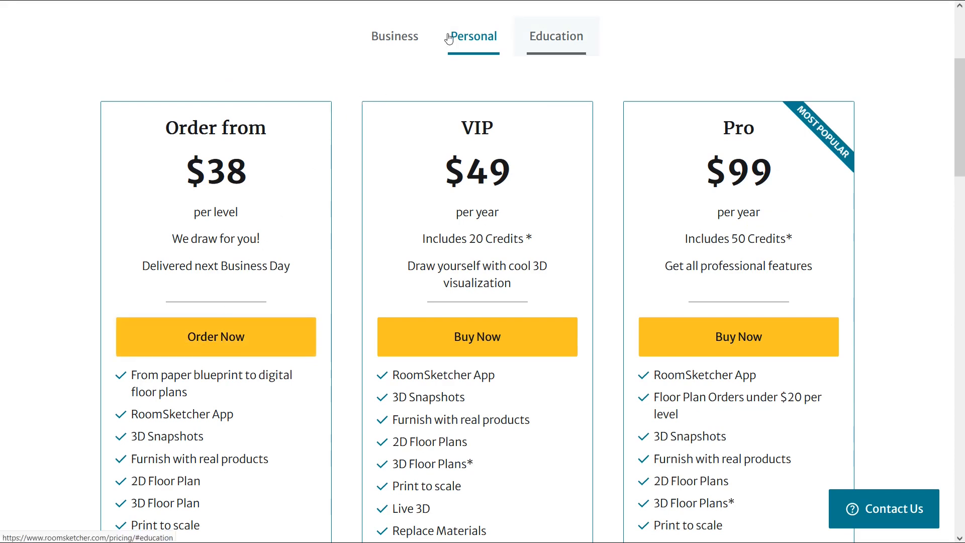
left_click(555, 36)
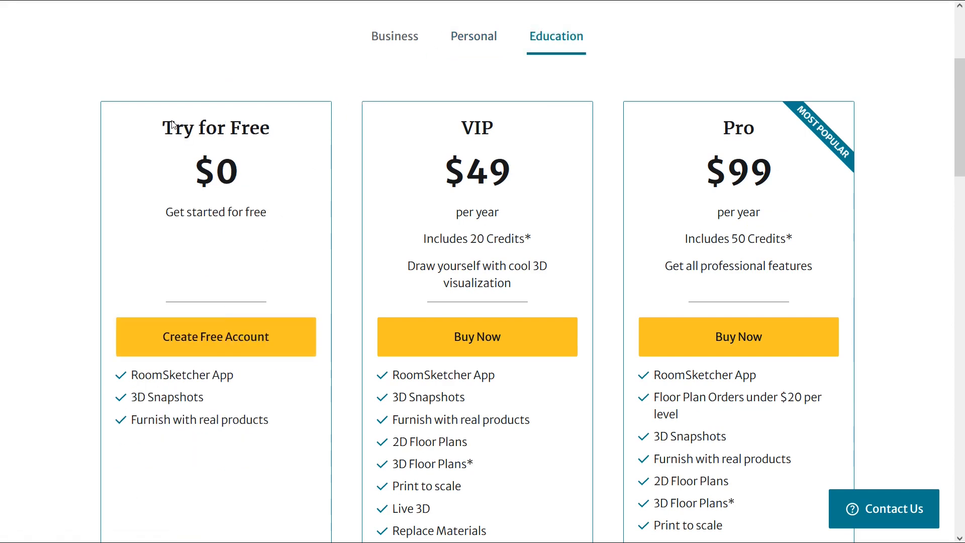
mouse_move(393, 144)
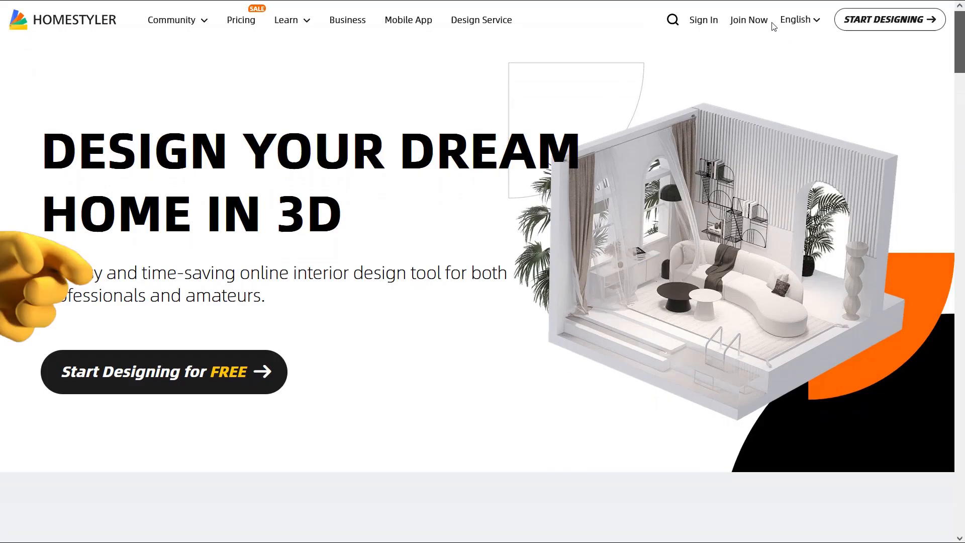
- Scroll down the Homestyler homepage through its draw, decorate, view and share steps
scroll("down", 3)
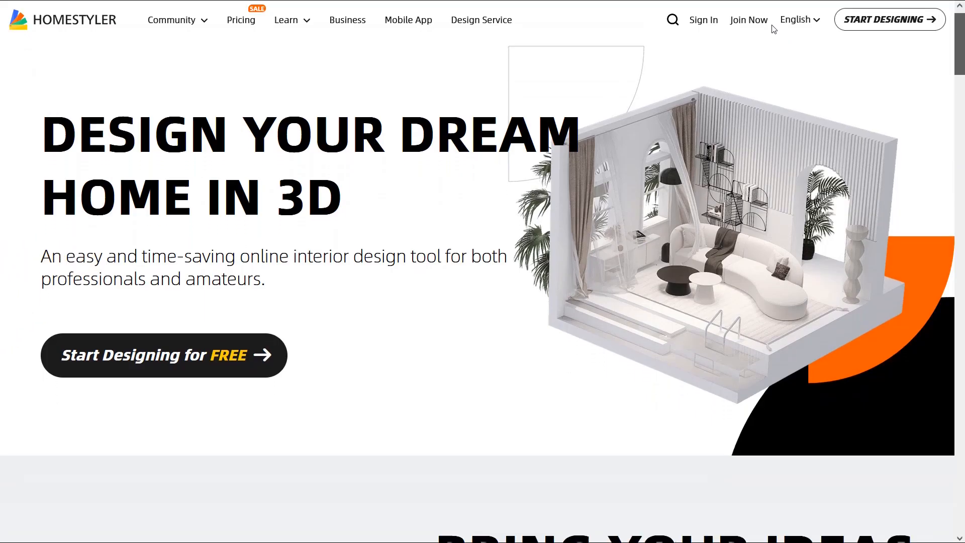
scroll("down", 3)
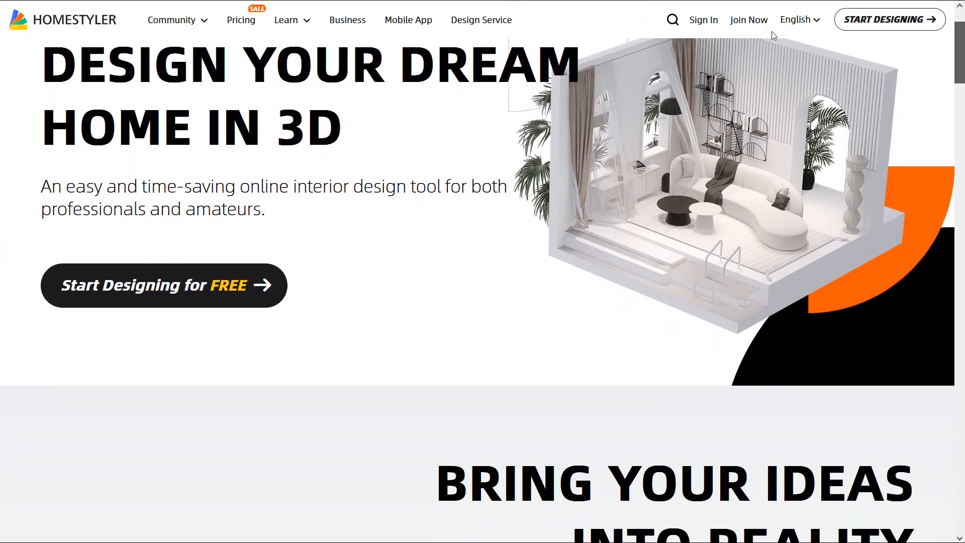
scroll("down", 3)
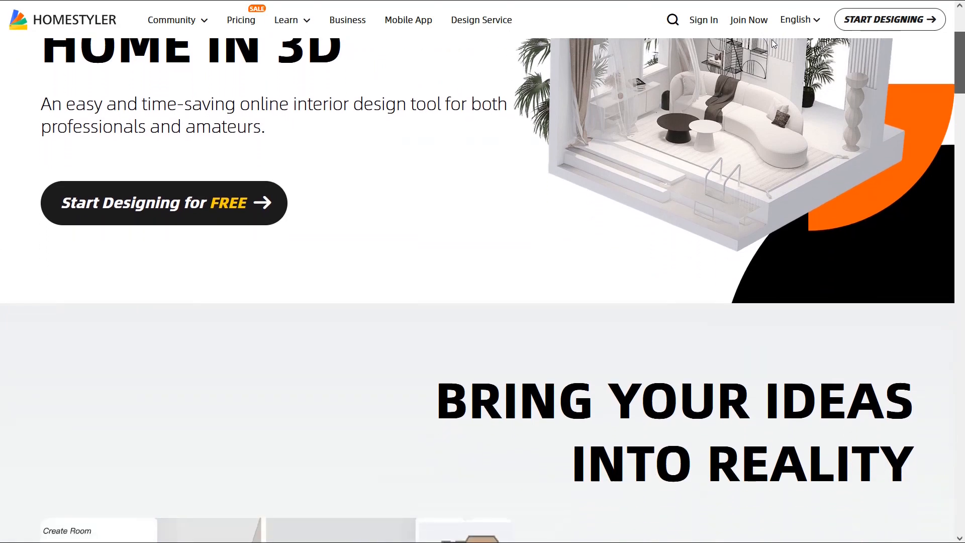
scroll("down", 3)
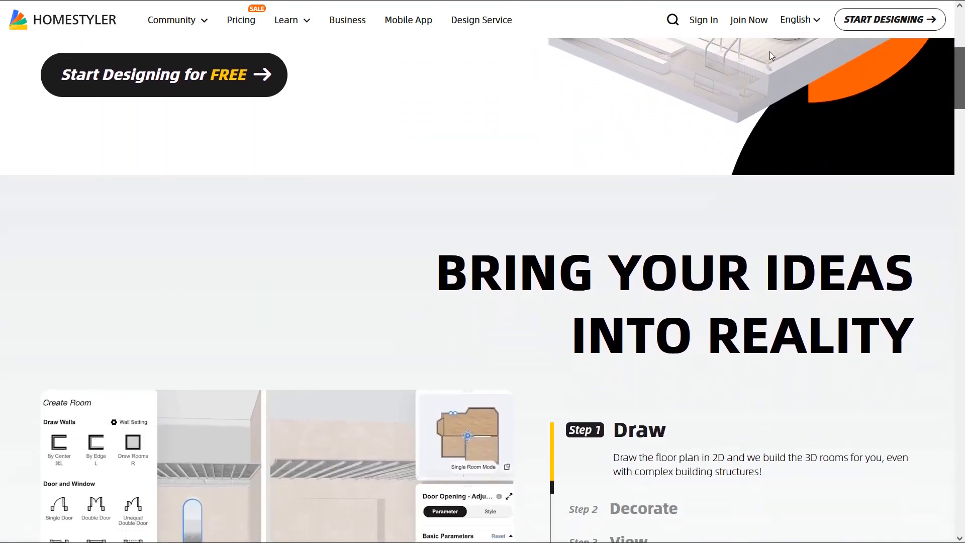
scroll("down", 3)
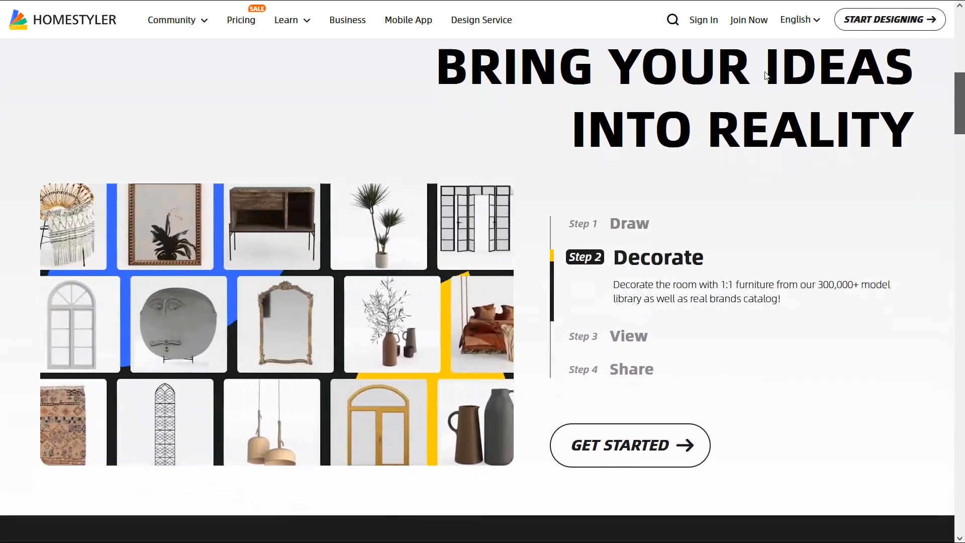
scroll("down", 3)
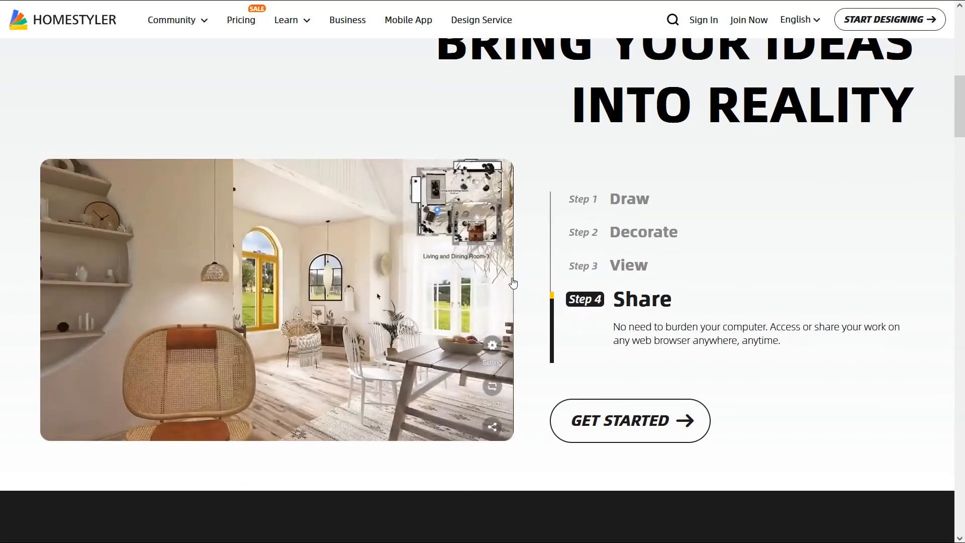
- Go to the Creative Community page and scroll through its gallery of shared designs
left_click(492, 426)
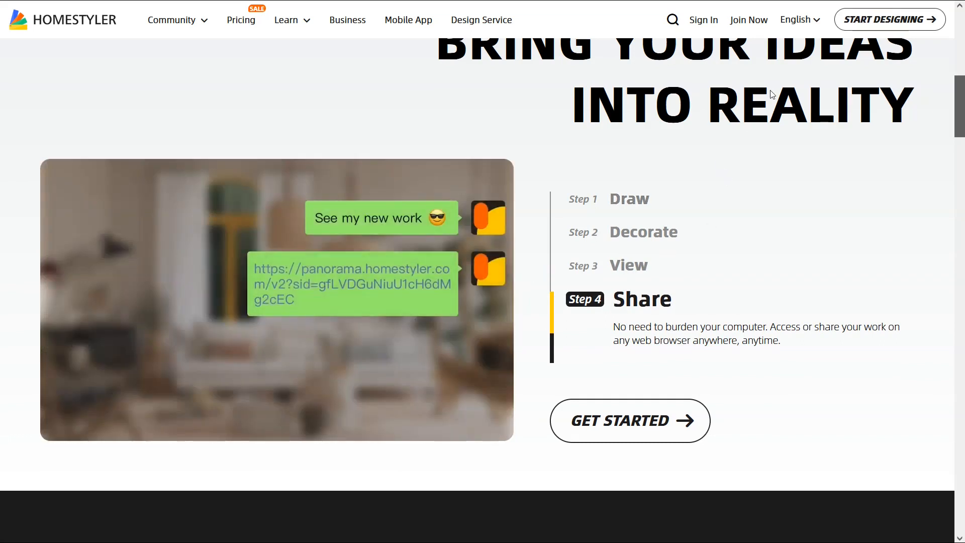
scroll("down", 3)
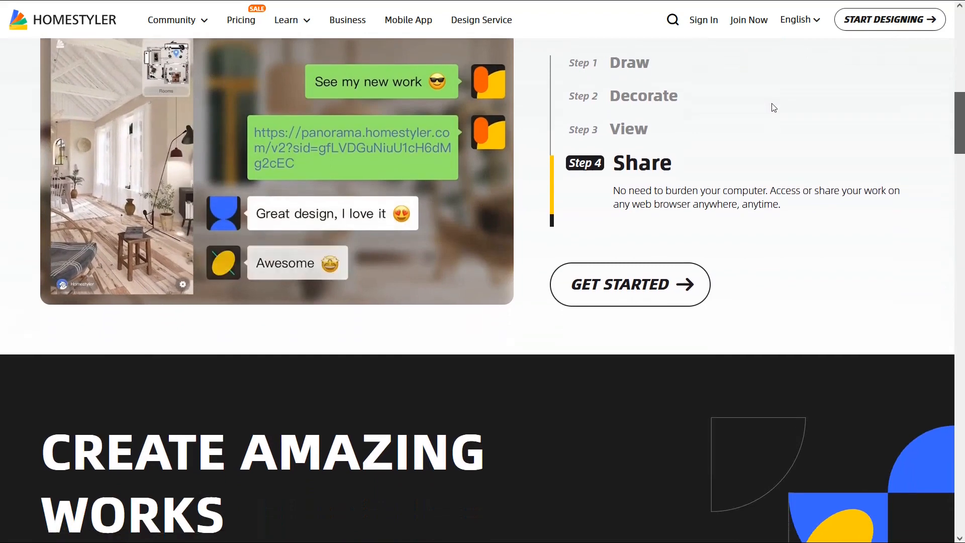
scroll("down", 3)
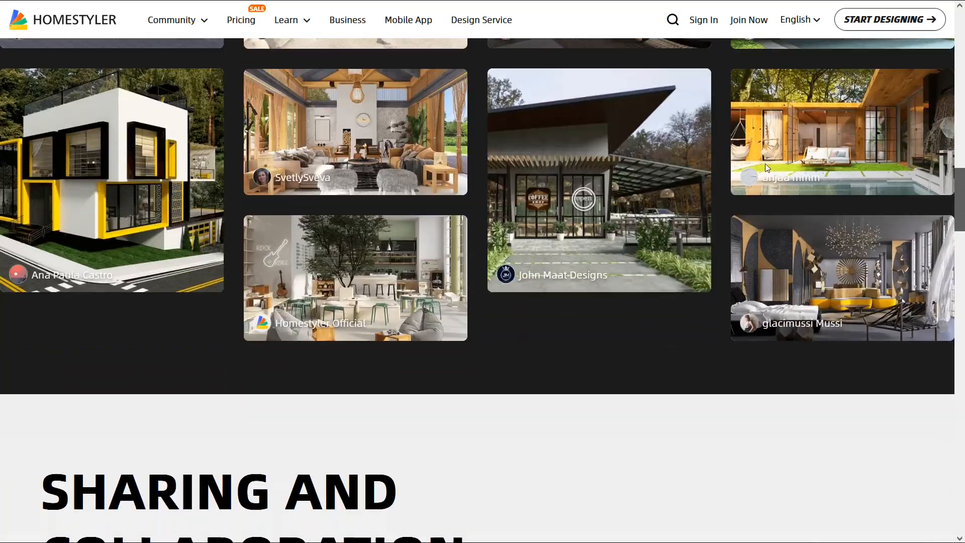
scroll("down", 3)
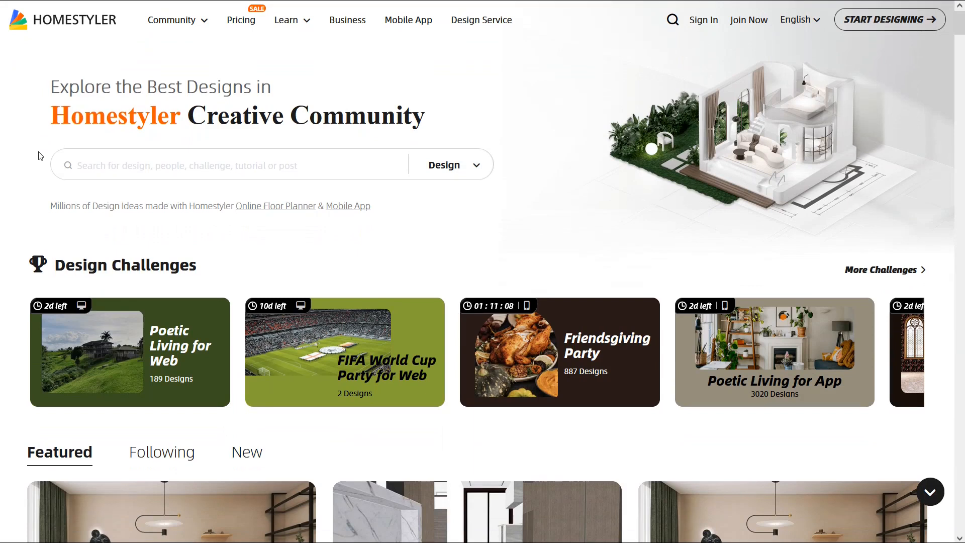
mouse_move(364, 132)
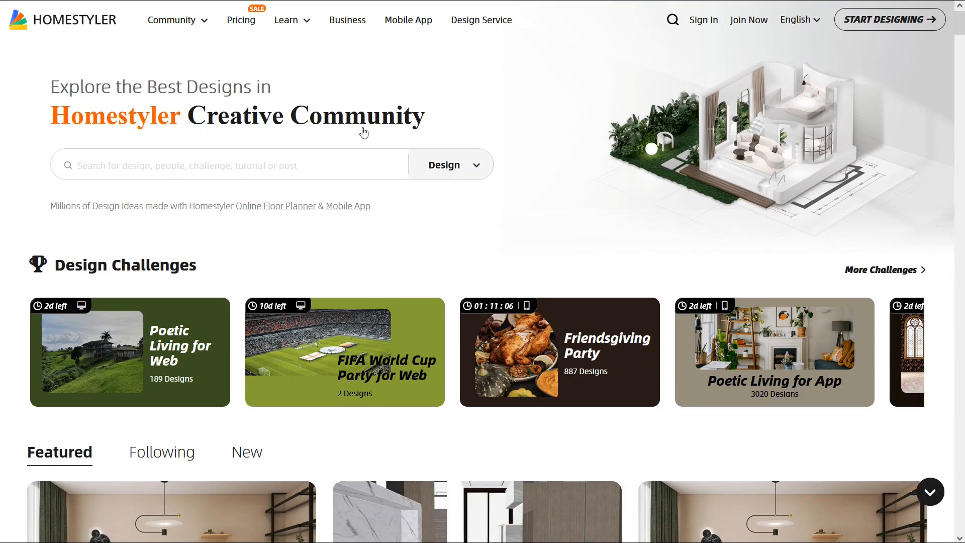
mouse_move(505, 161)
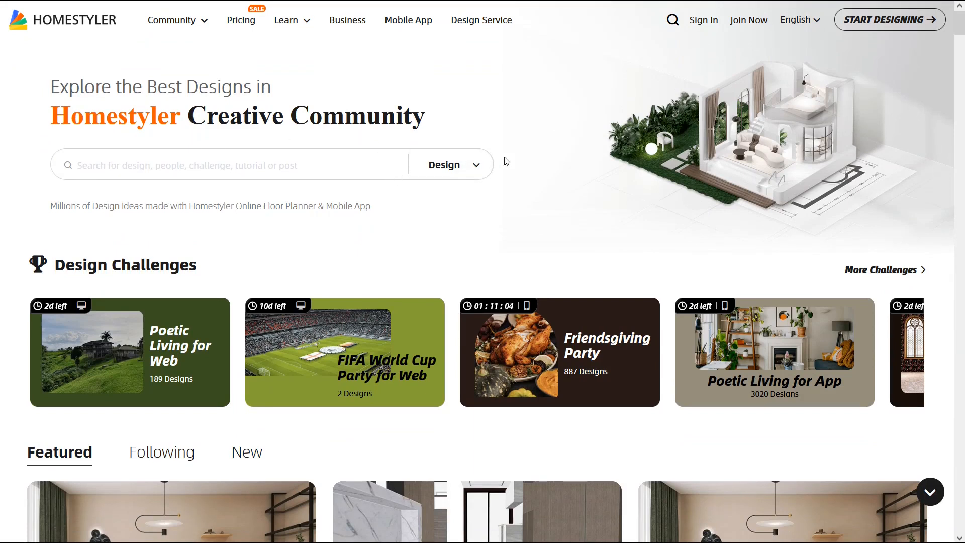
left_click(449, 164)
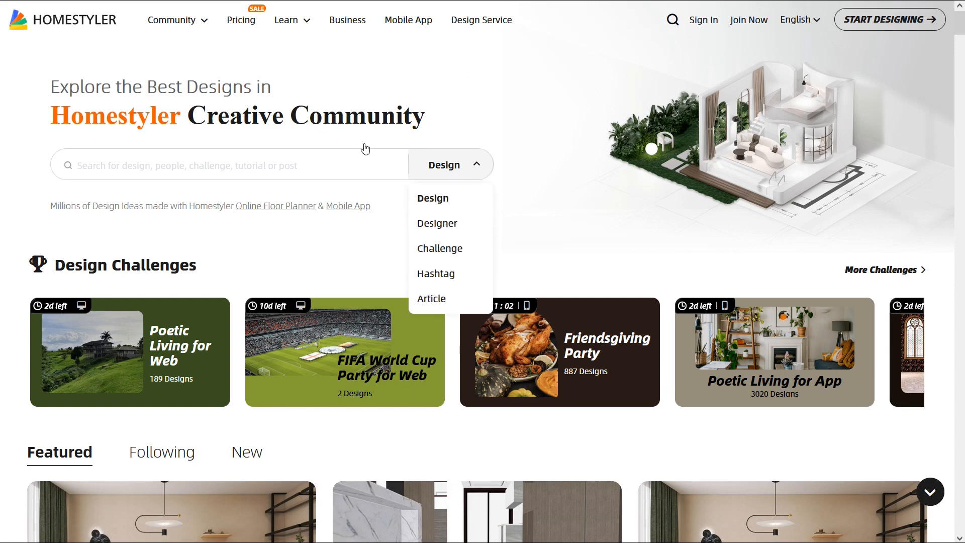
mouse_move(435, 273)
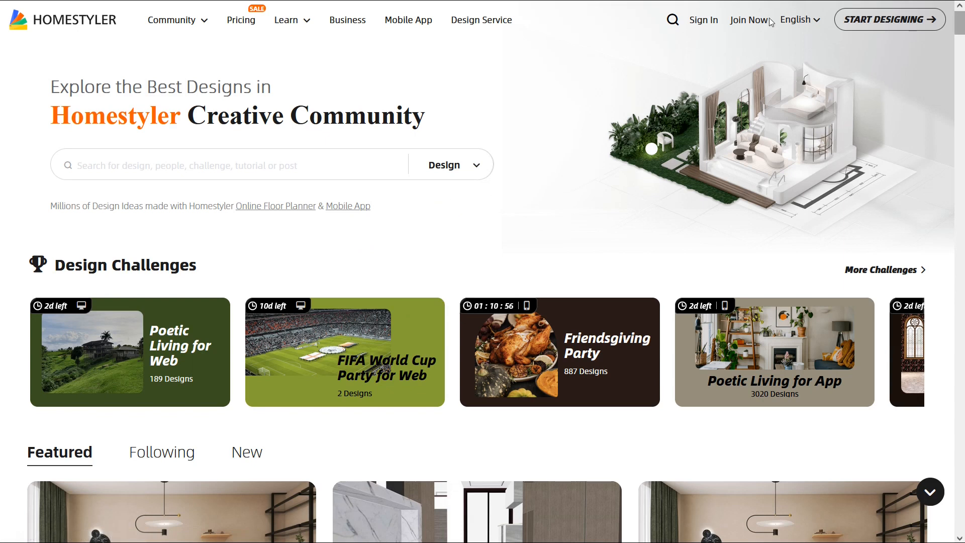
scroll("down", 3)
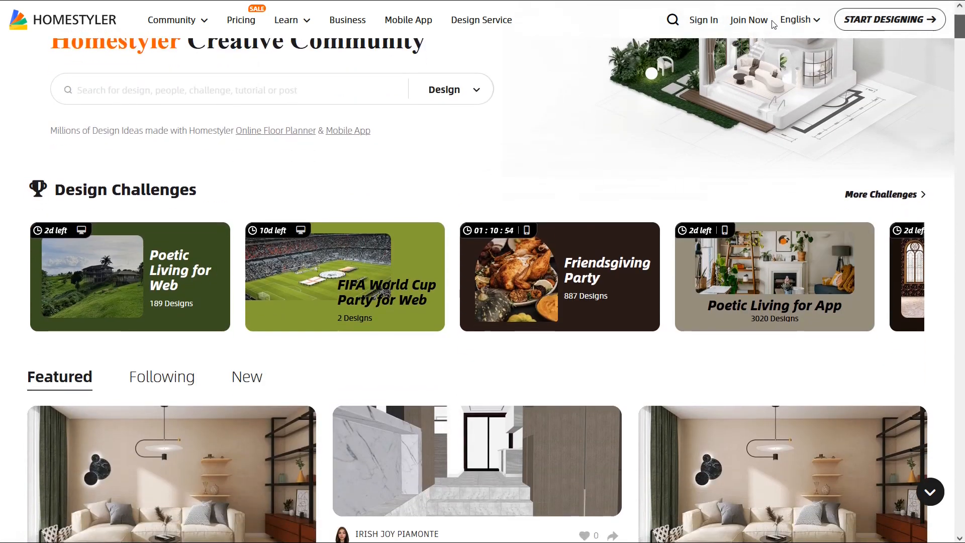
scroll("down", 3)
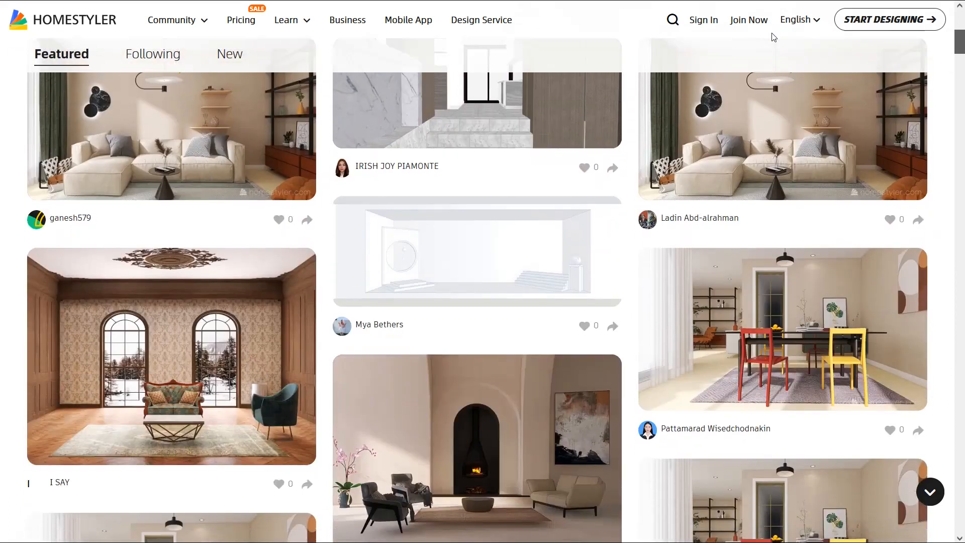
scroll("down", 3)
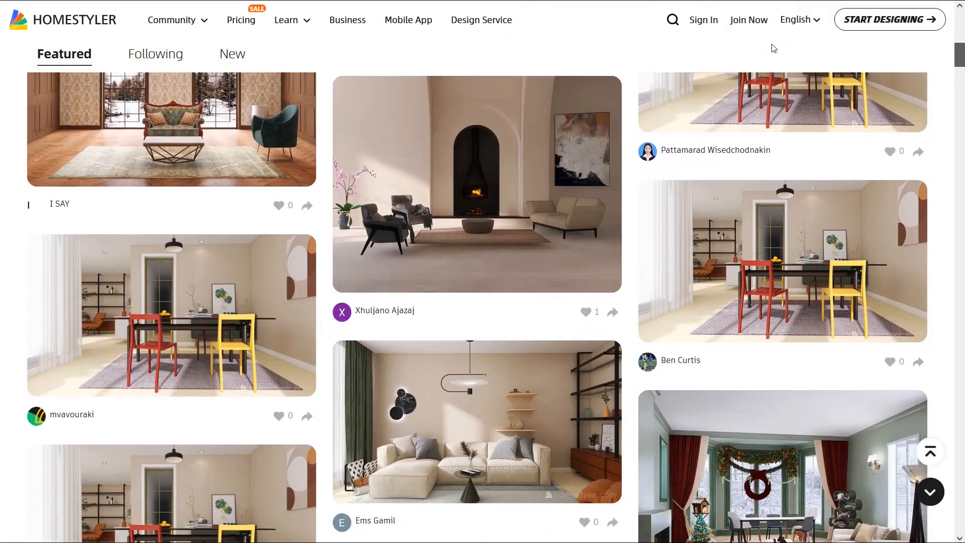
scroll("down", 3)
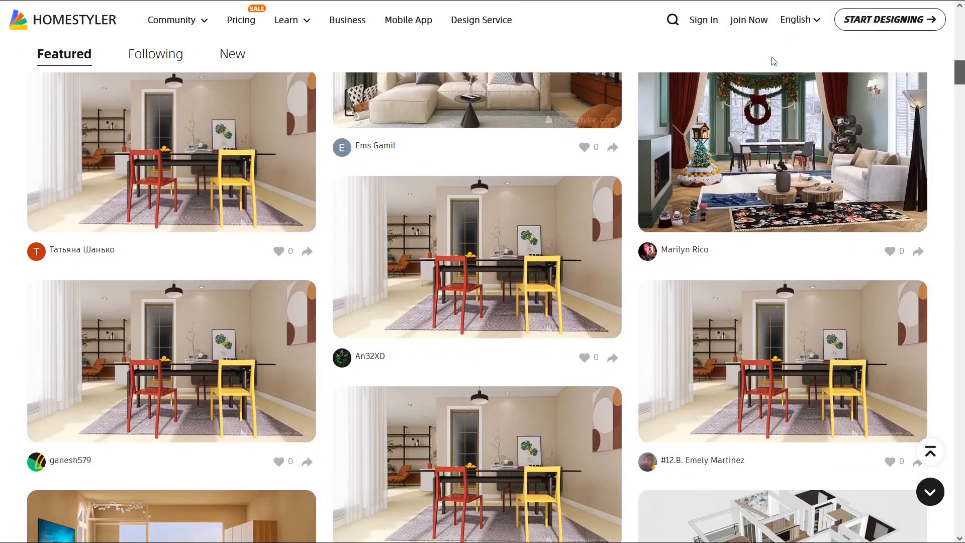
- View Homestyler's subscription plans, then the Models & Templates plans with the free Basic tier
left_click(240, 19)
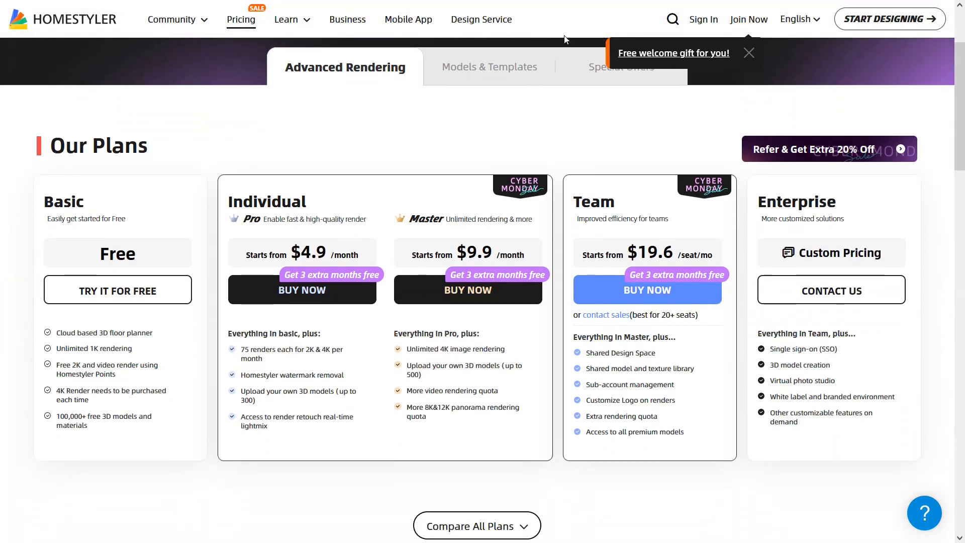
left_click(747, 52)
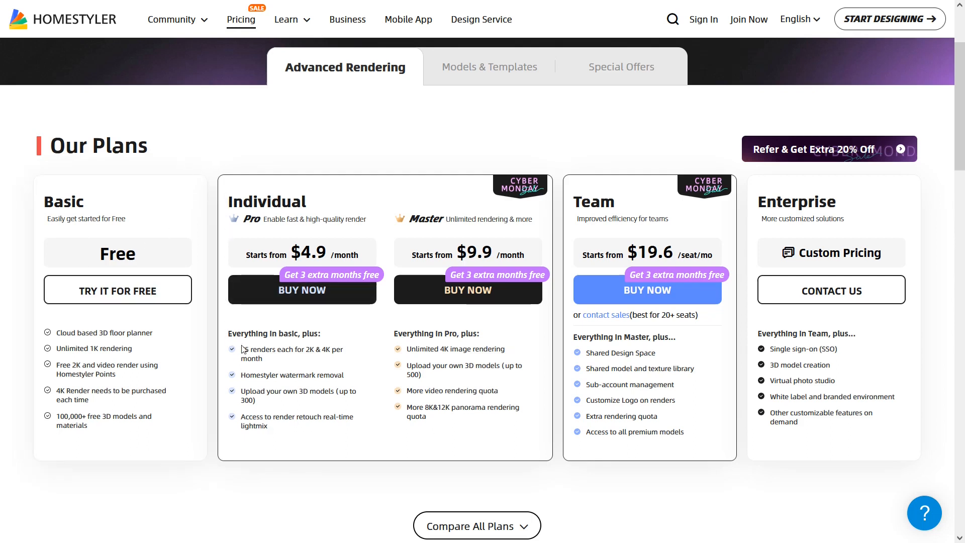
left_click_drag(405, 365, 420, 375)
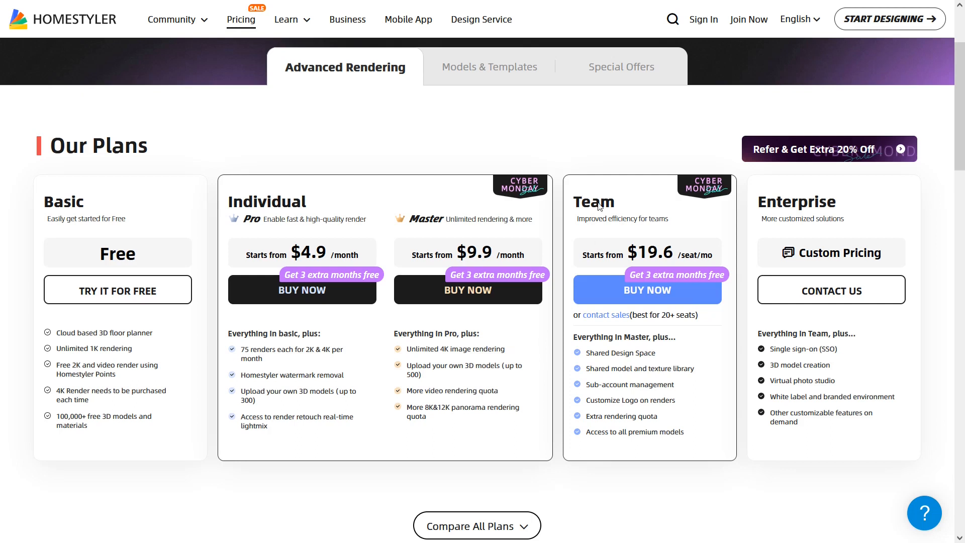
left_click(488, 66)
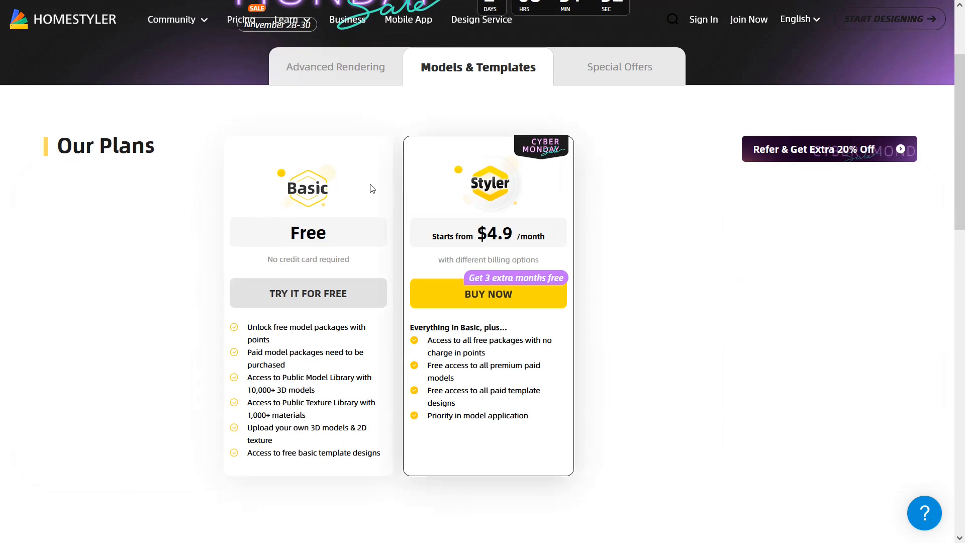
mouse_move(399, 275)
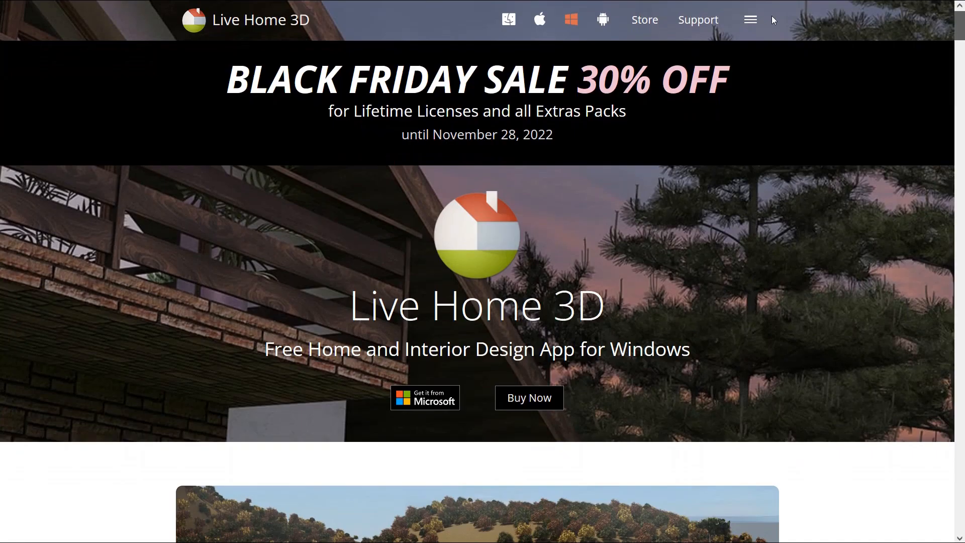
scroll("down", 3)
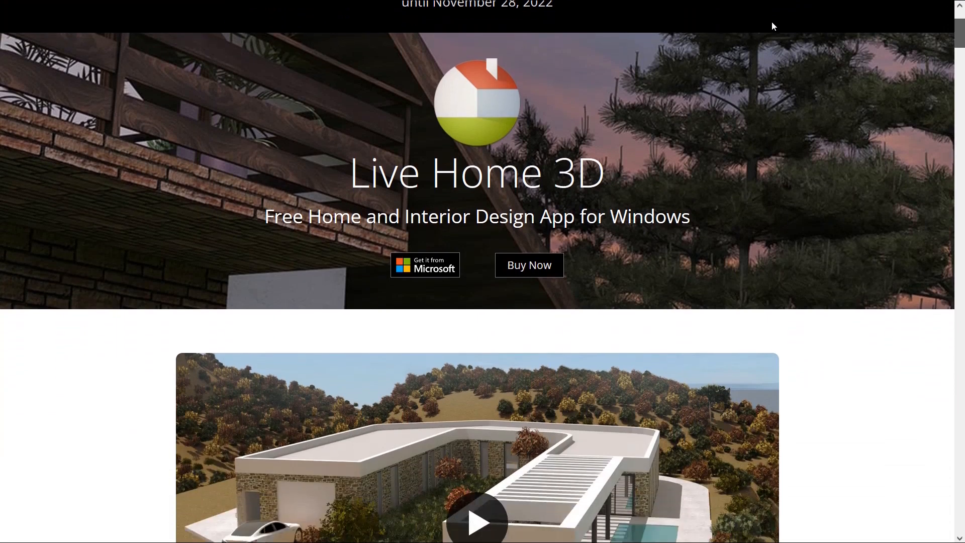
scroll("down", 3)
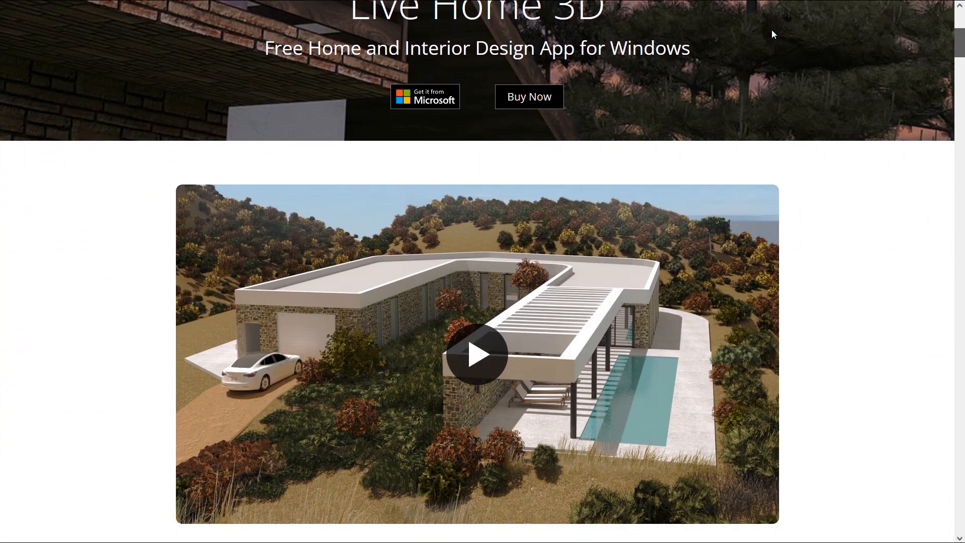
scroll("down", 3)
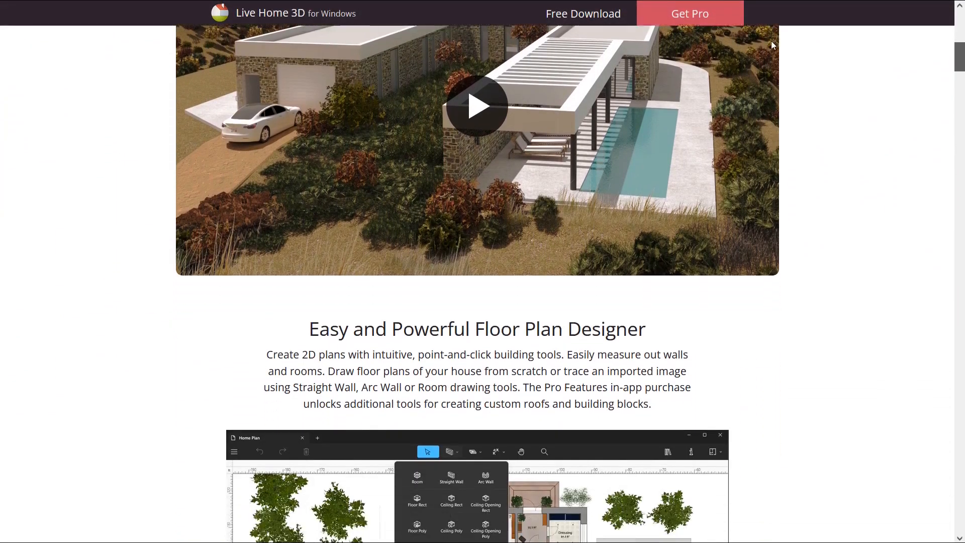
scroll("down", 3)
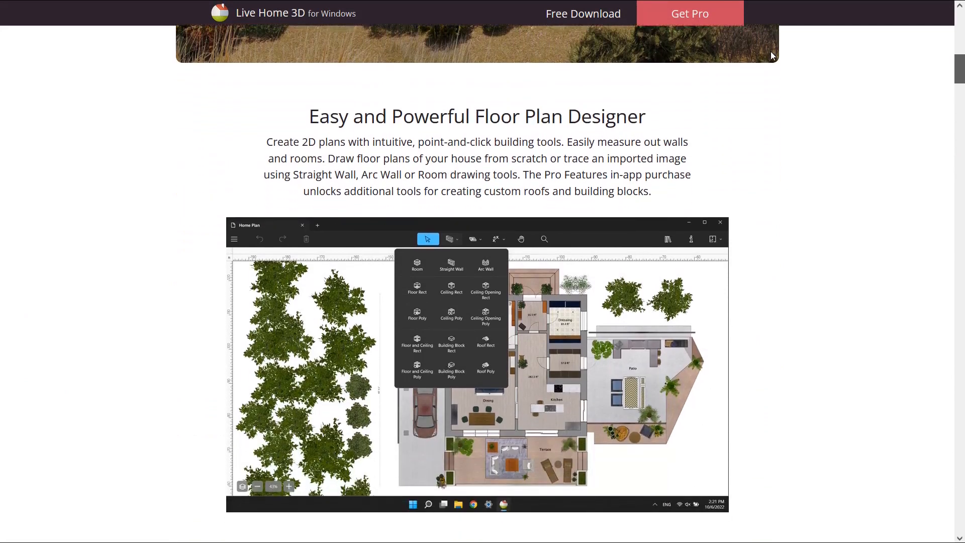
scroll("down", 3)
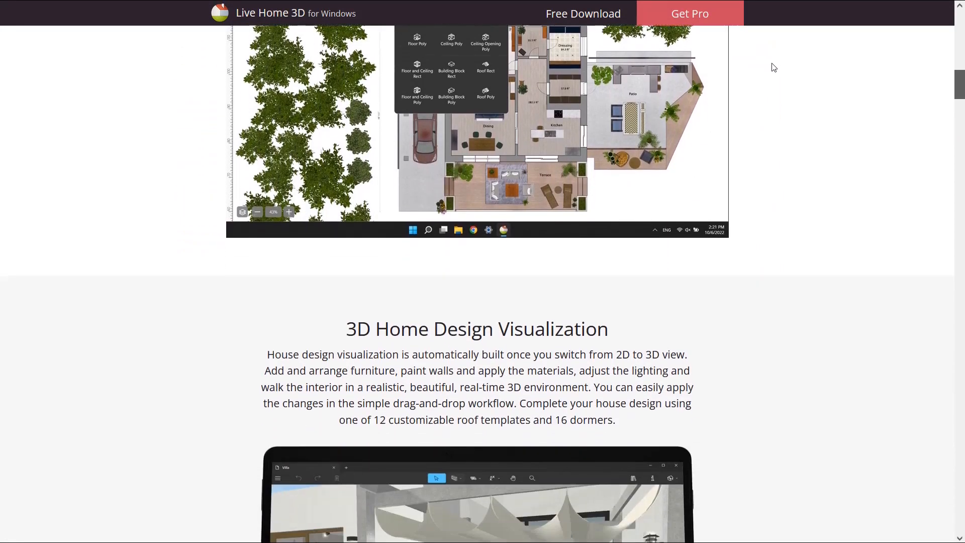
scroll("down", 3)
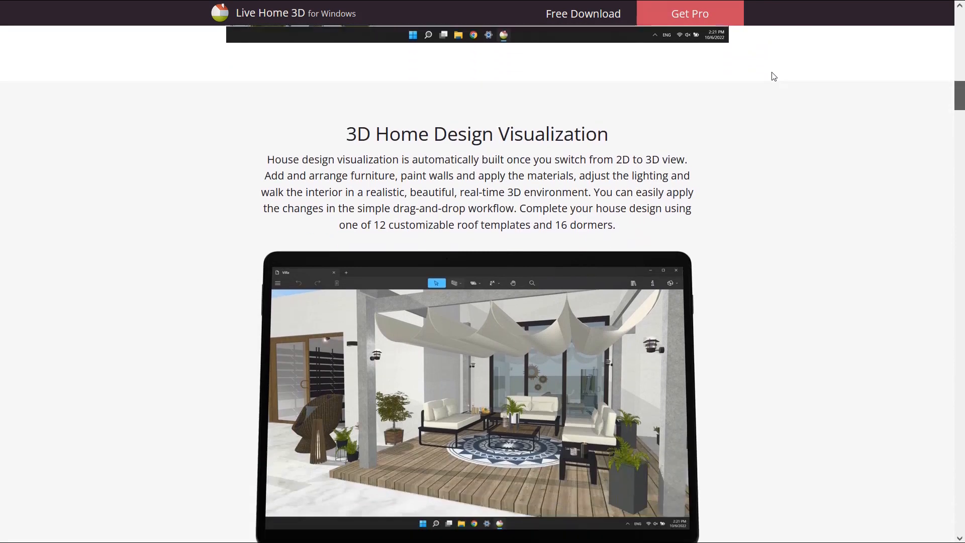
scroll("down", 3)
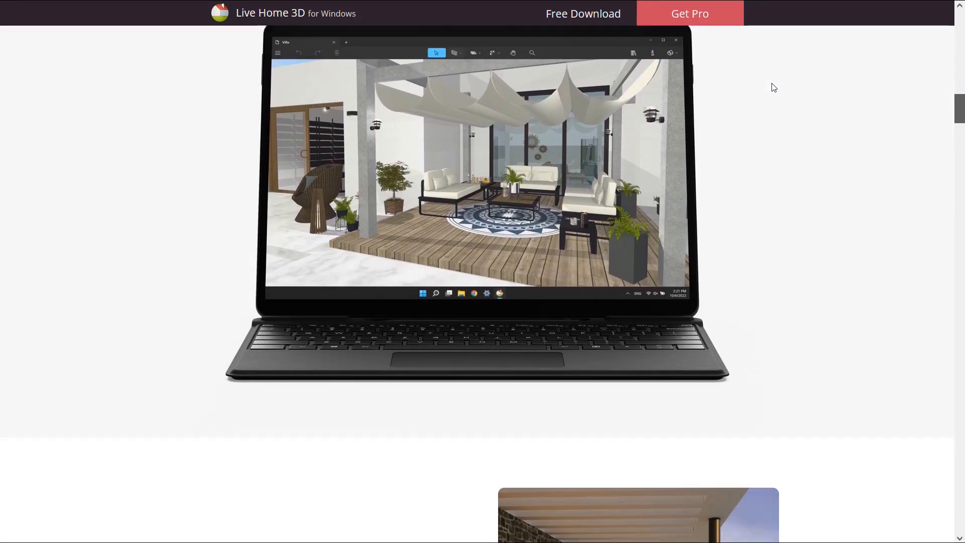
scroll("down", 3)
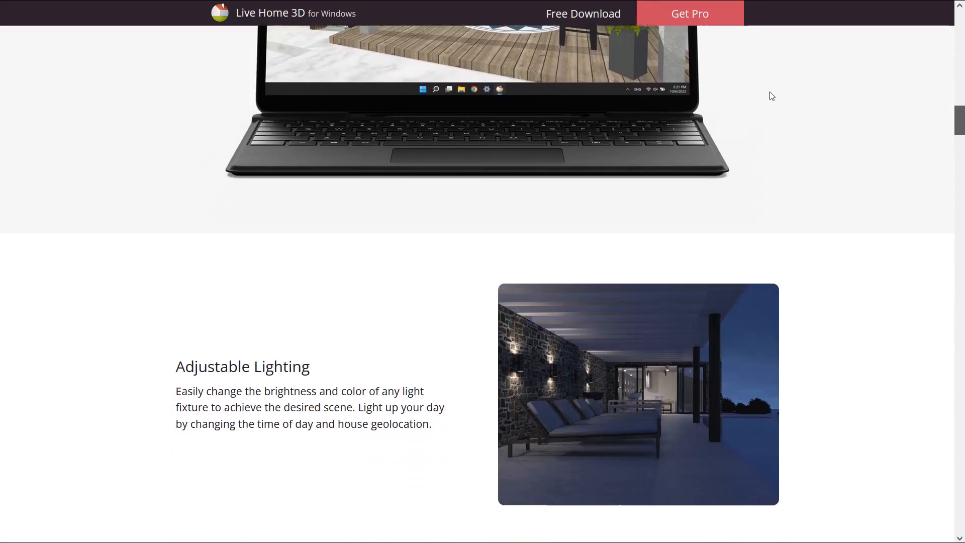
scroll("down", 3)
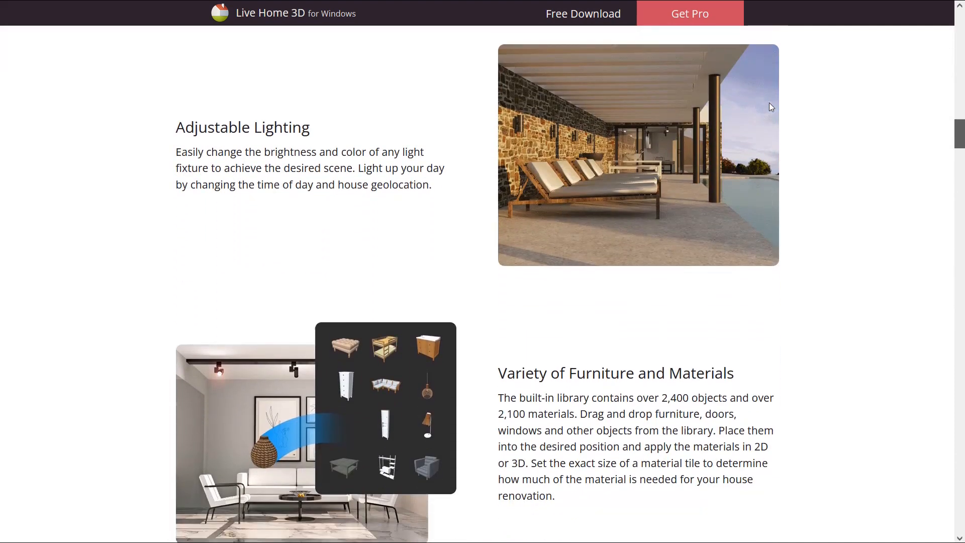
scroll("down", 3)
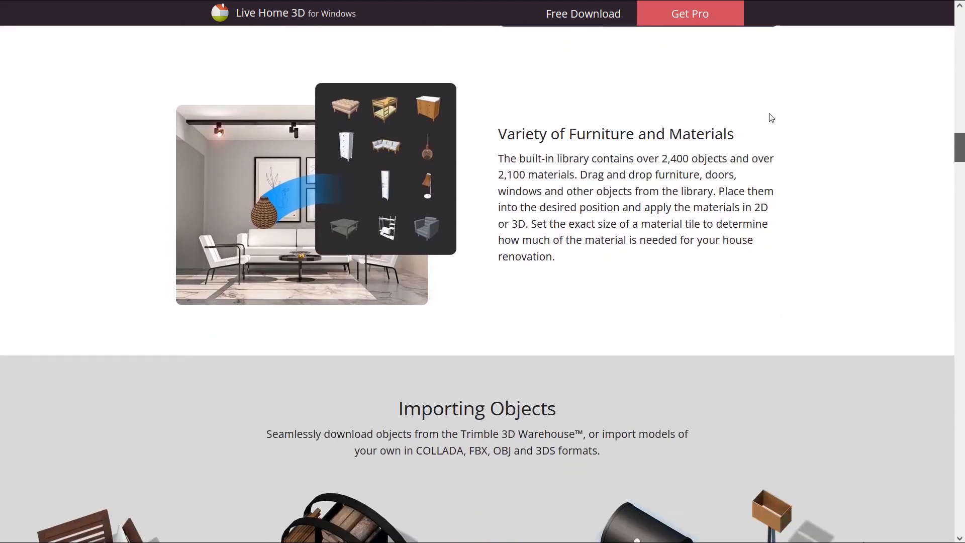
scroll("down", 3)
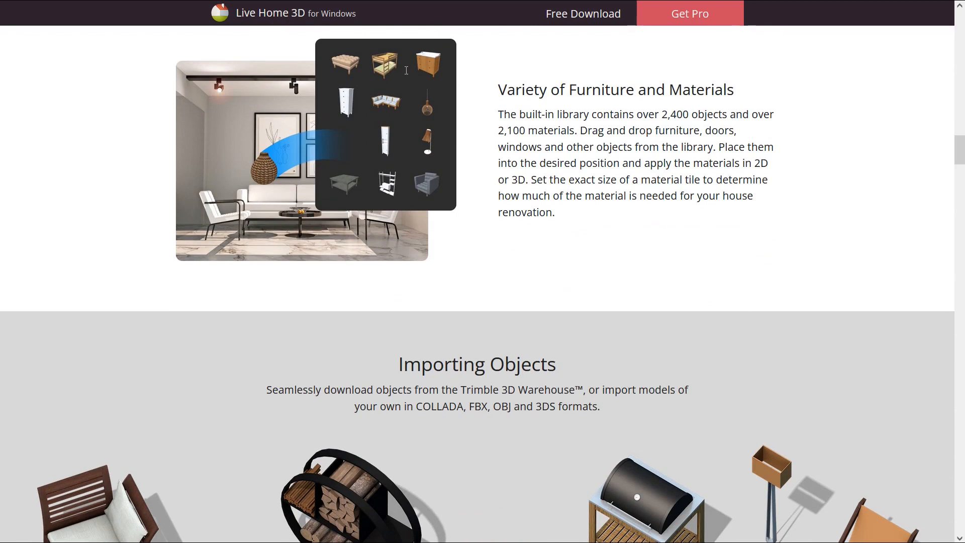
left_click_drag(498, 89, 668, 90)
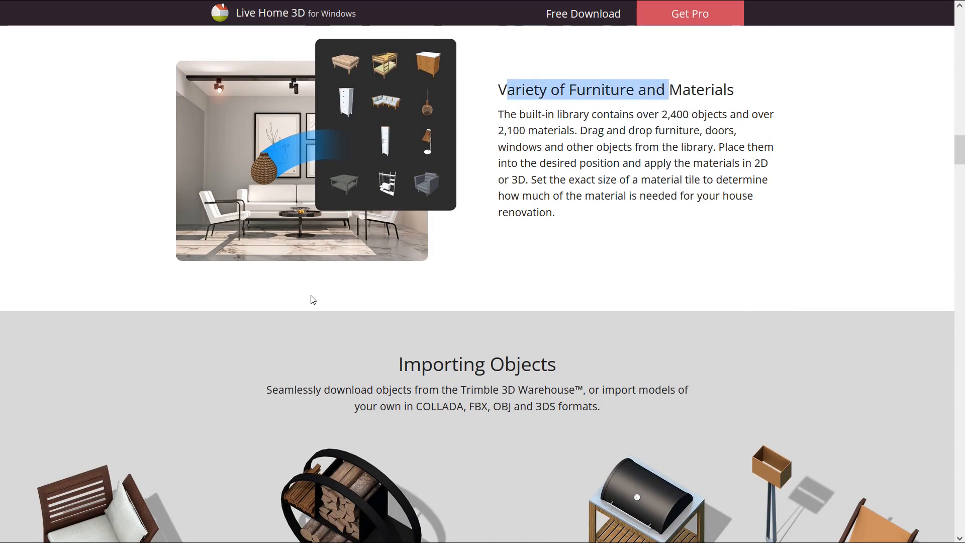
scroll("down", 3)
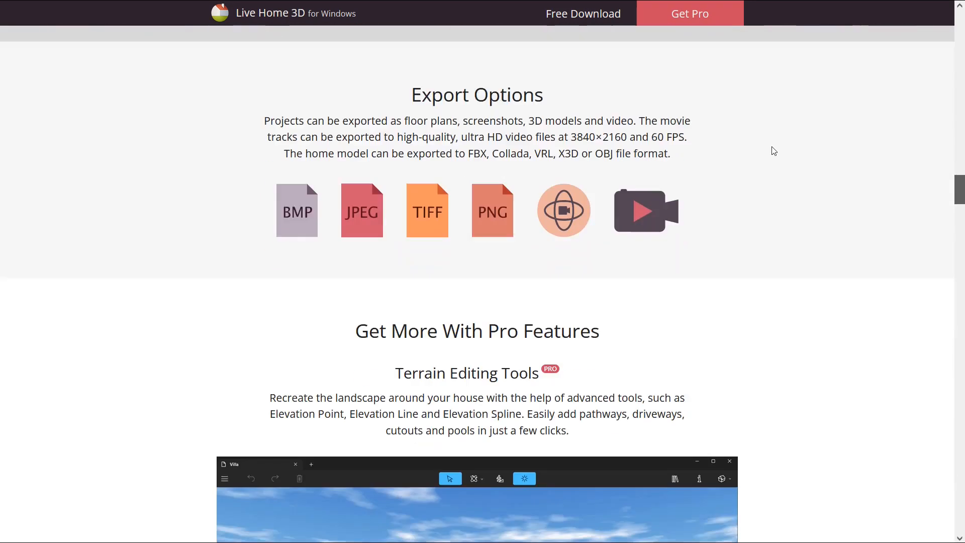
scroll("down", 3)
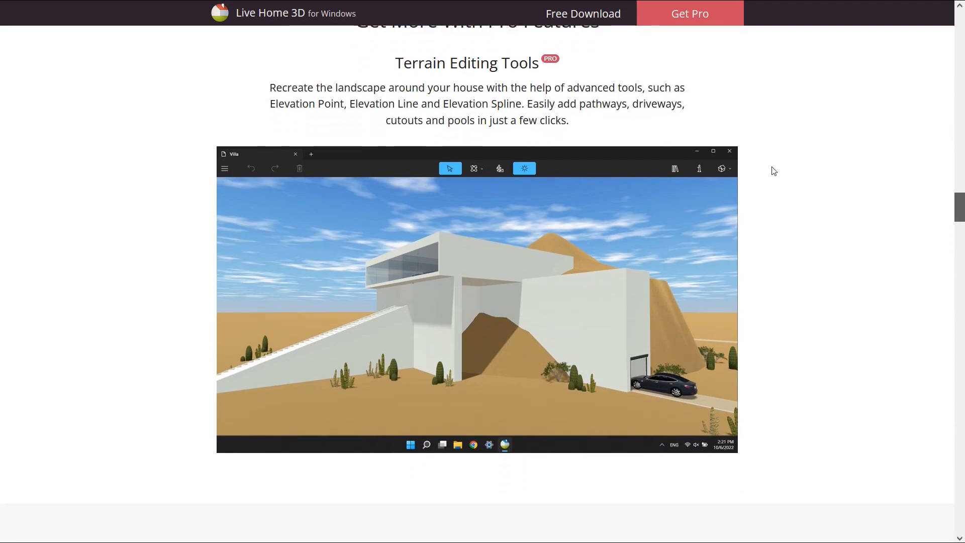
scroll("down", 3)
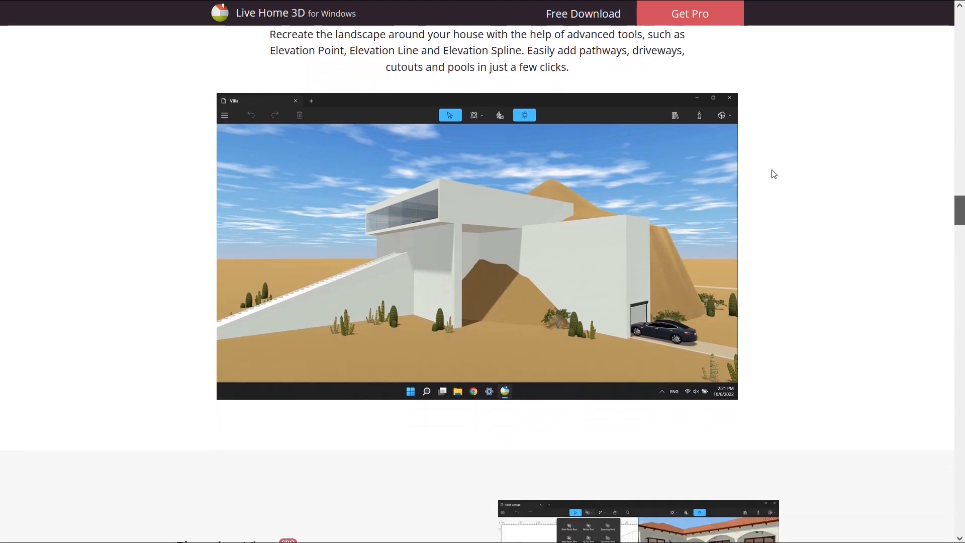
scroll("down", 3)
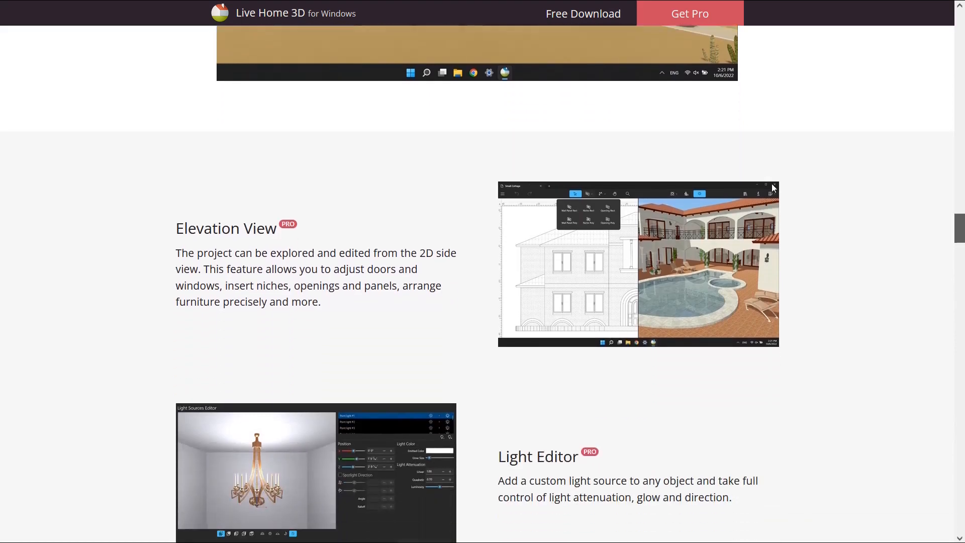
scroll("down", 3)
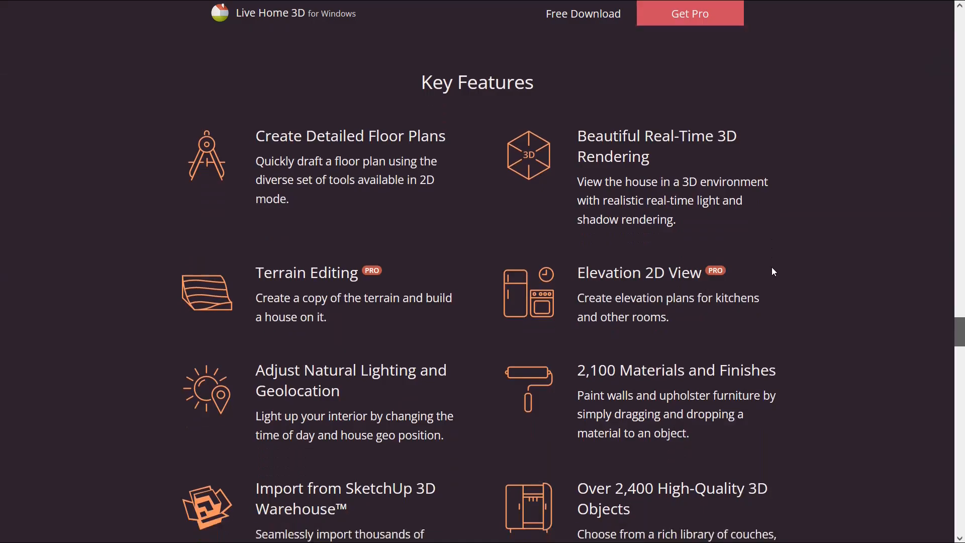
- Scroll past the remaining Key Features cards down to the free 3D-model showcasing app page
scroll("down", 3)
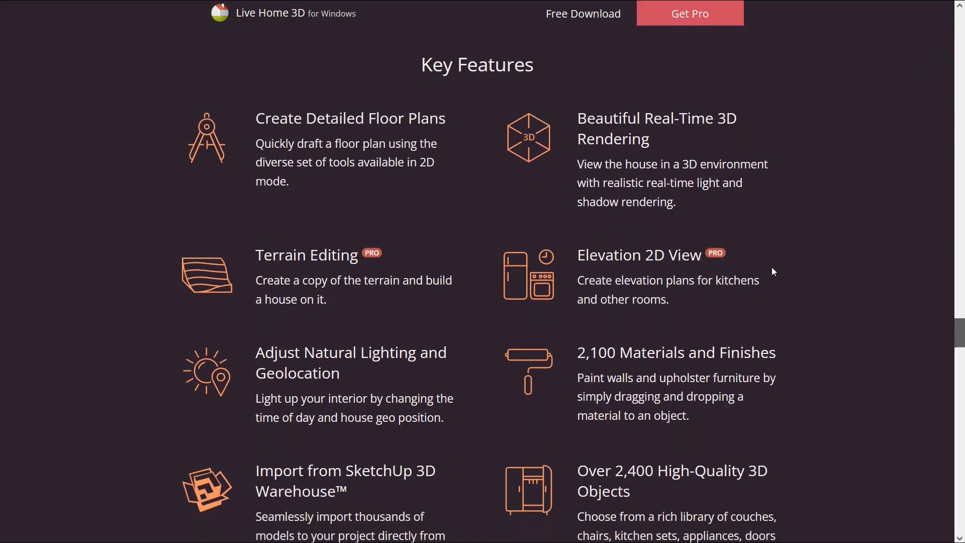
scroll("down", 3)
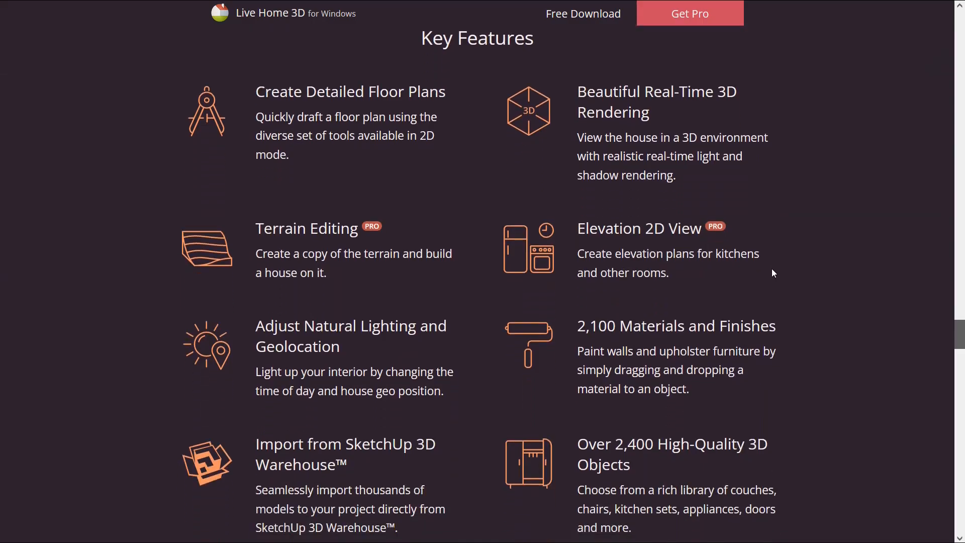
scroll("down", 3)
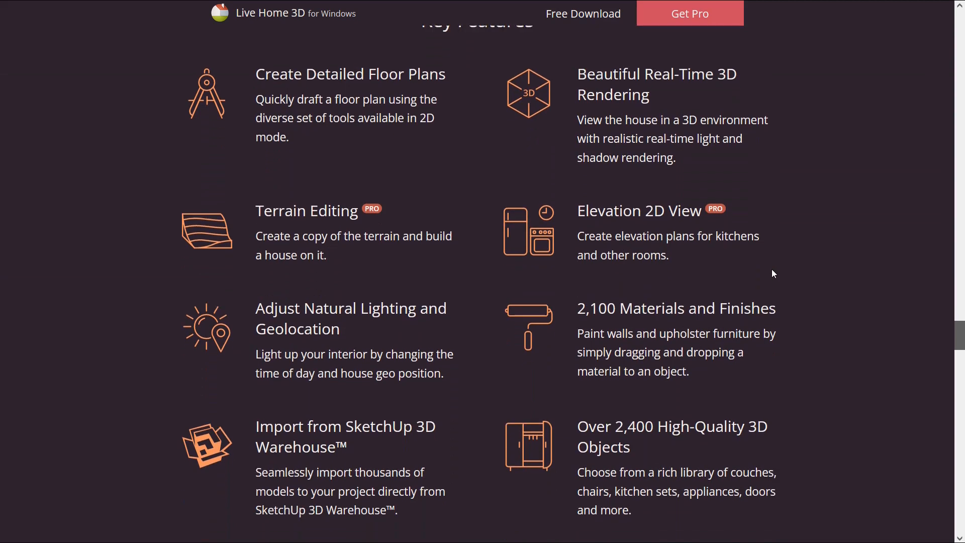
scroll("down", 3)
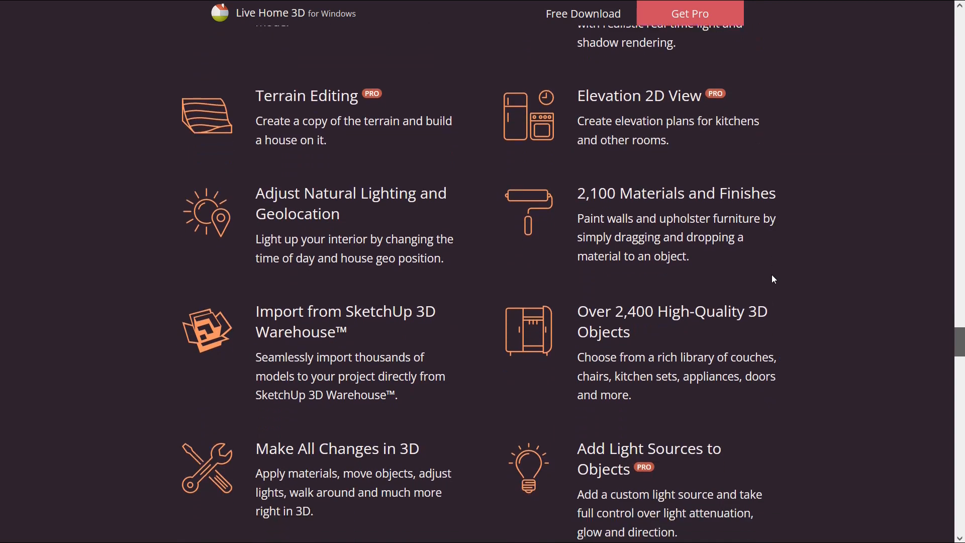
scroll("down", 3)
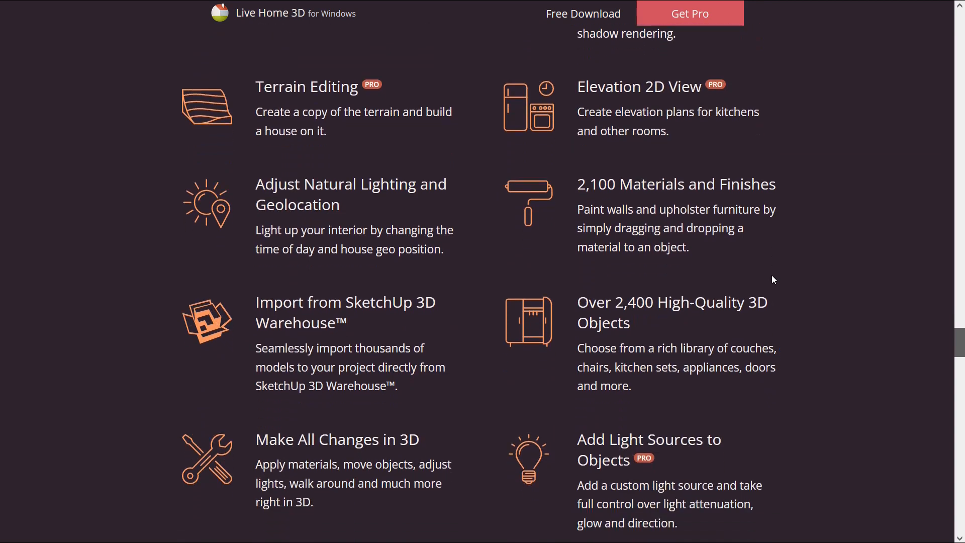
scroll("down", 3)
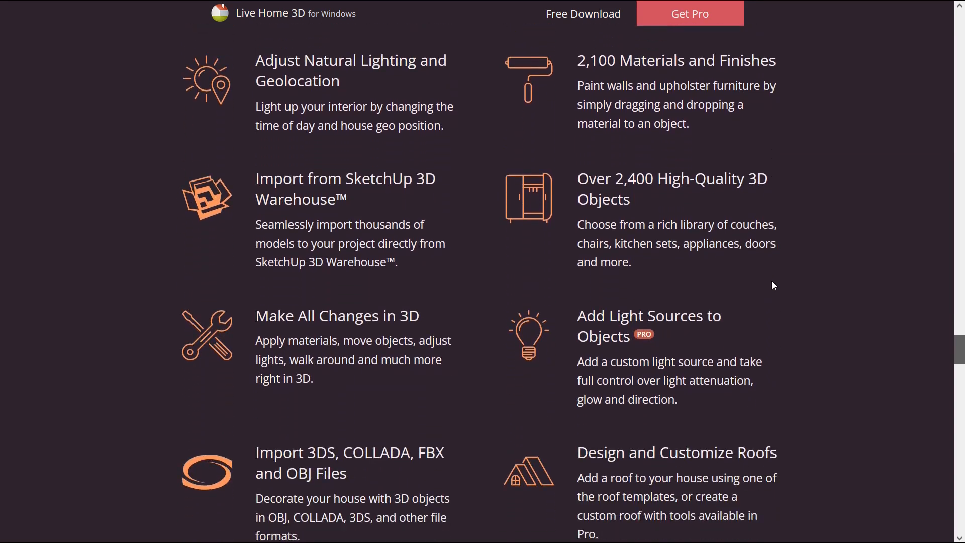
scroll("down", 3)
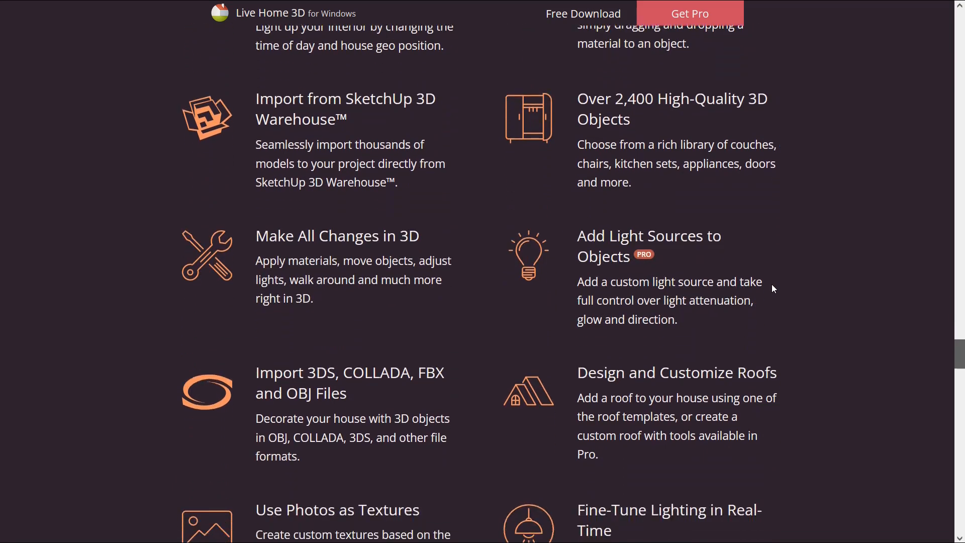
scroll("down", 3)
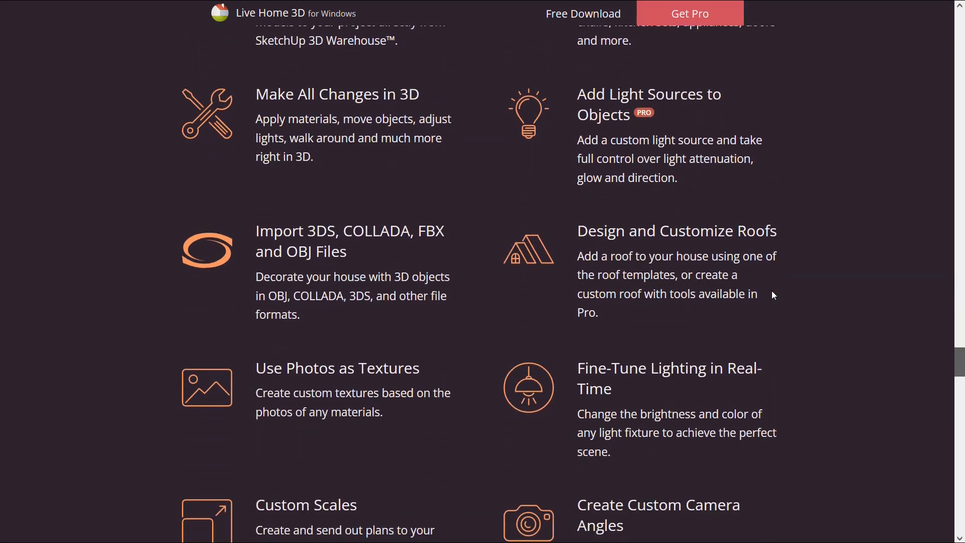
scroll("down", 3)
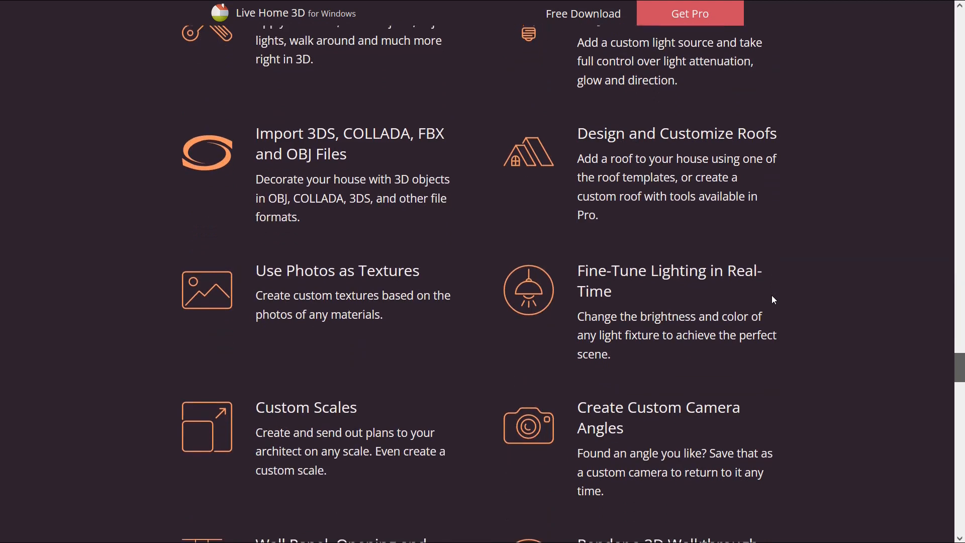
scroll("down", 3)
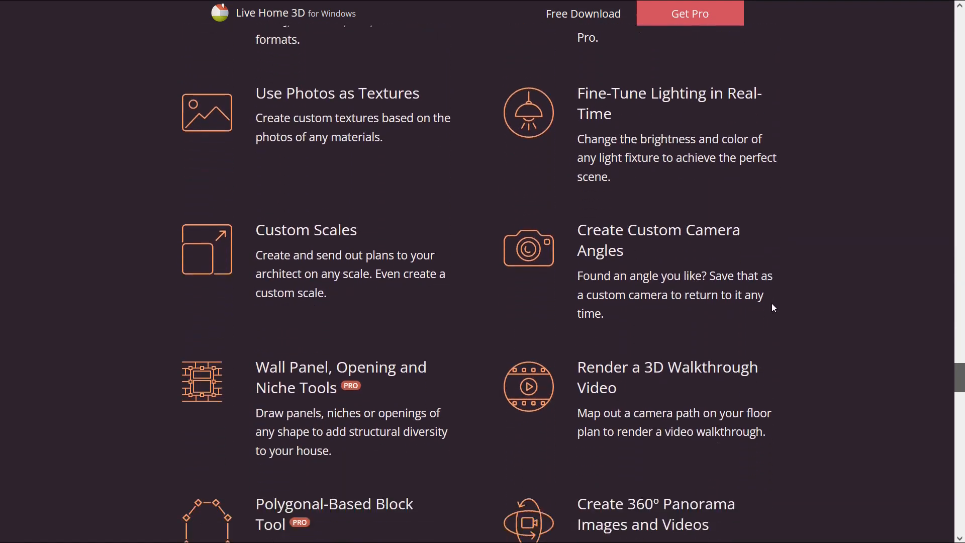
scroll("down", 3)
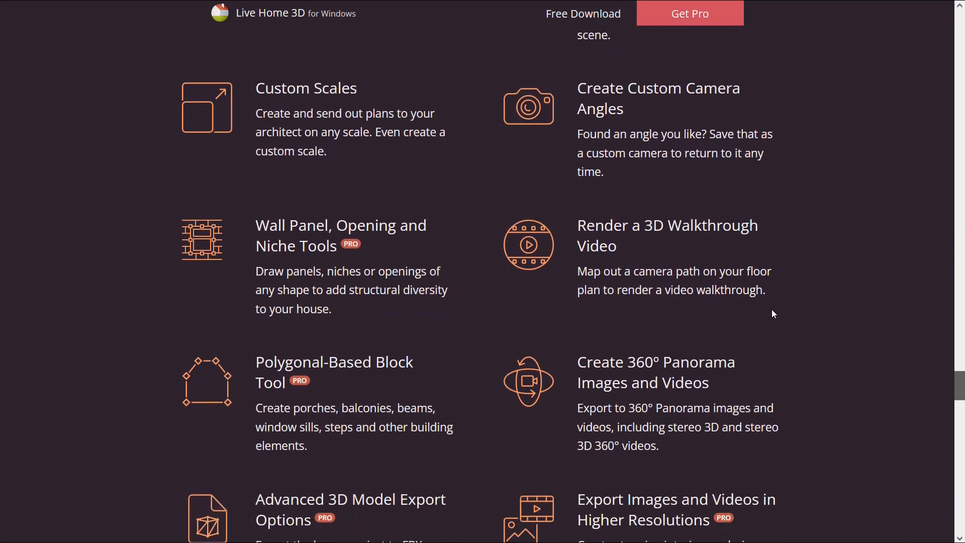
scroll("down", 3)
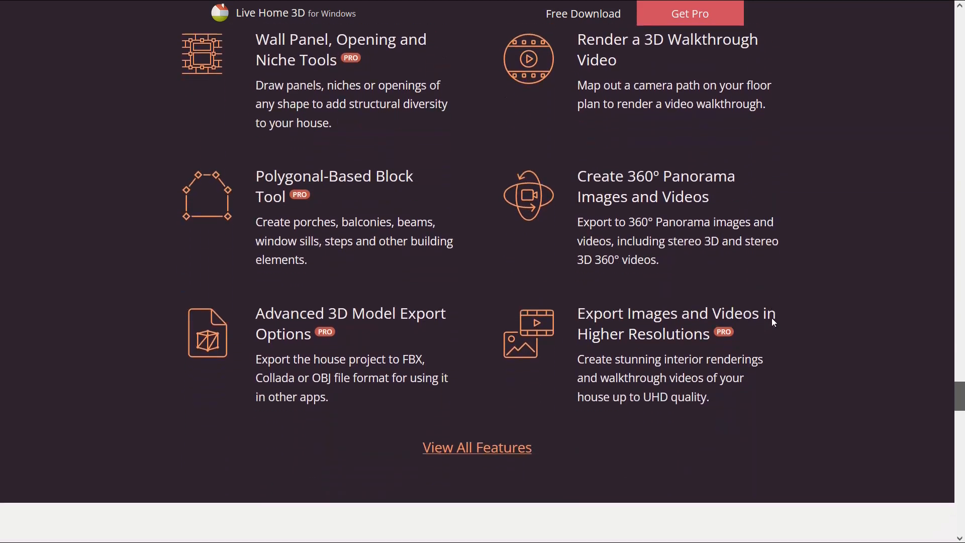
scroll("down", 3)
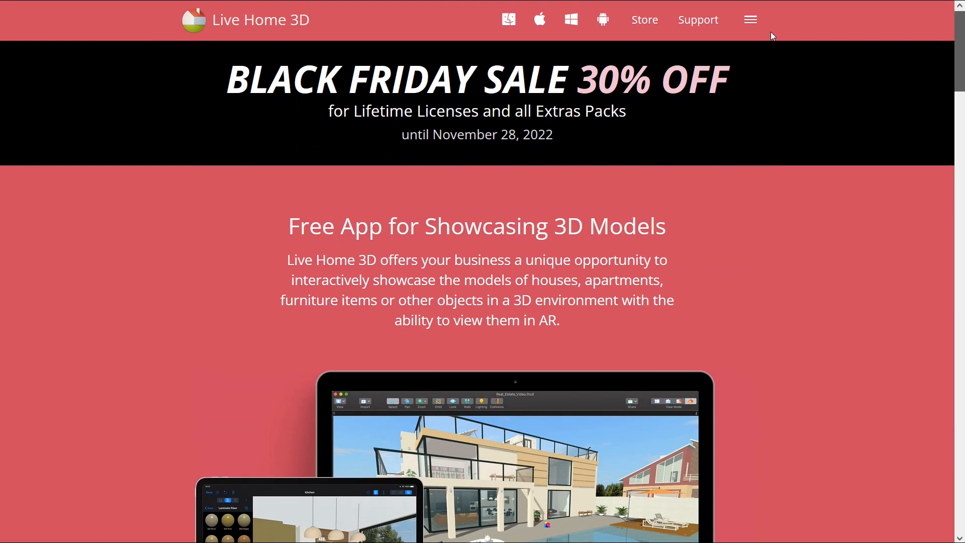
scroll("down", 3)
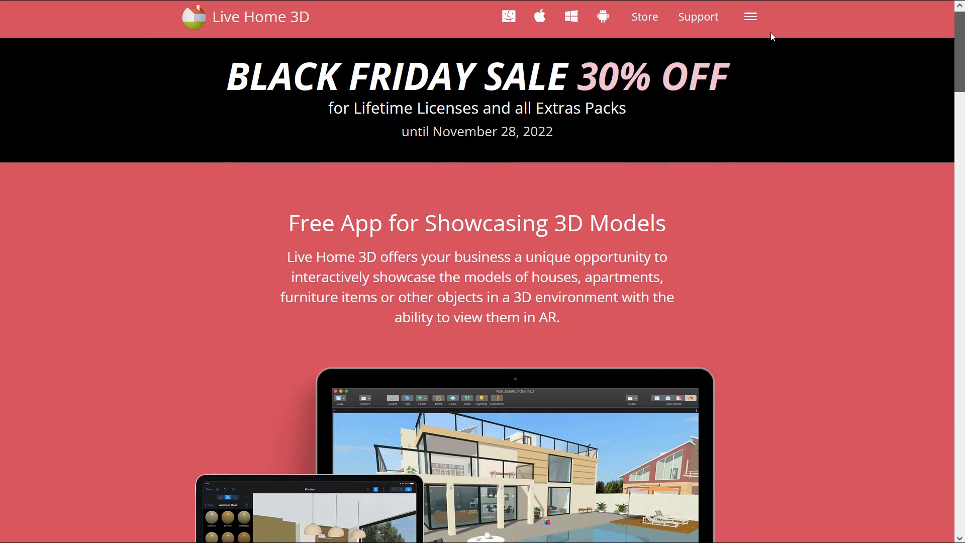
scroll("down", 3)
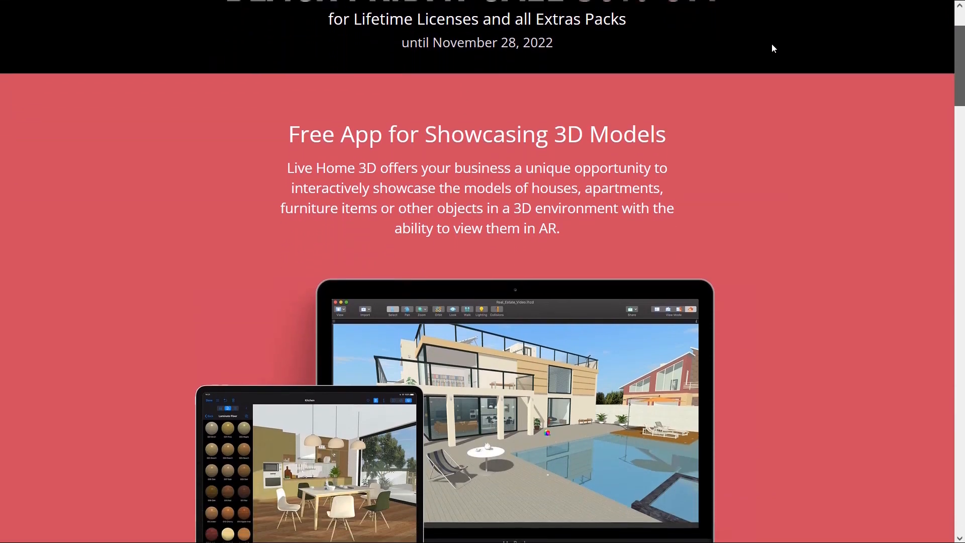
scroll("down", 3)
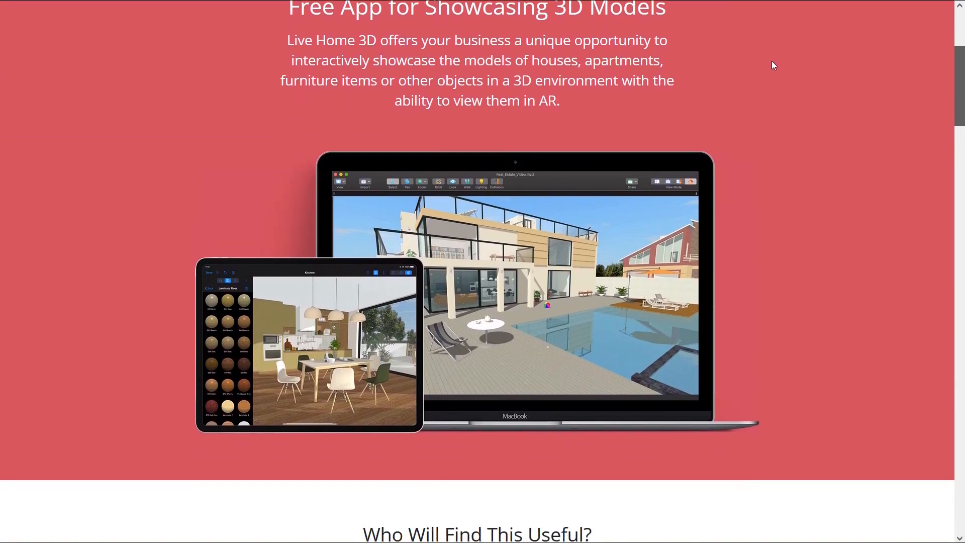
scroll("down", 3)
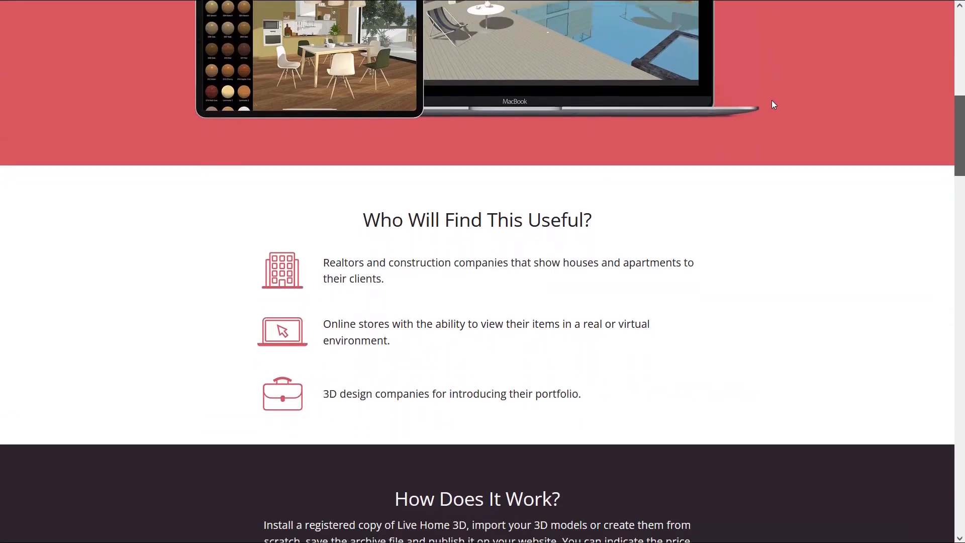
scroll("down", 3)
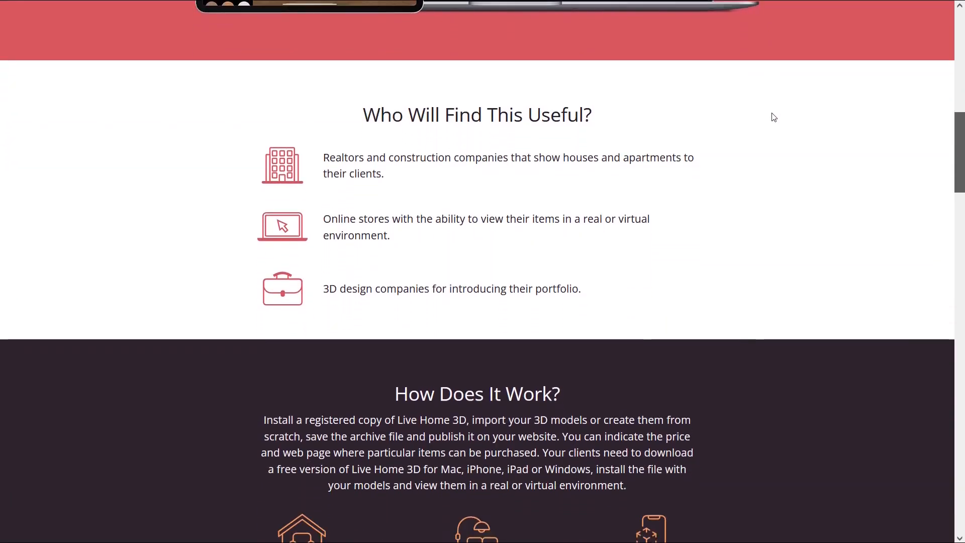
- Go to the Store page and review Windows prices for the free app, Pro license and content packs
left_click(643, 20)
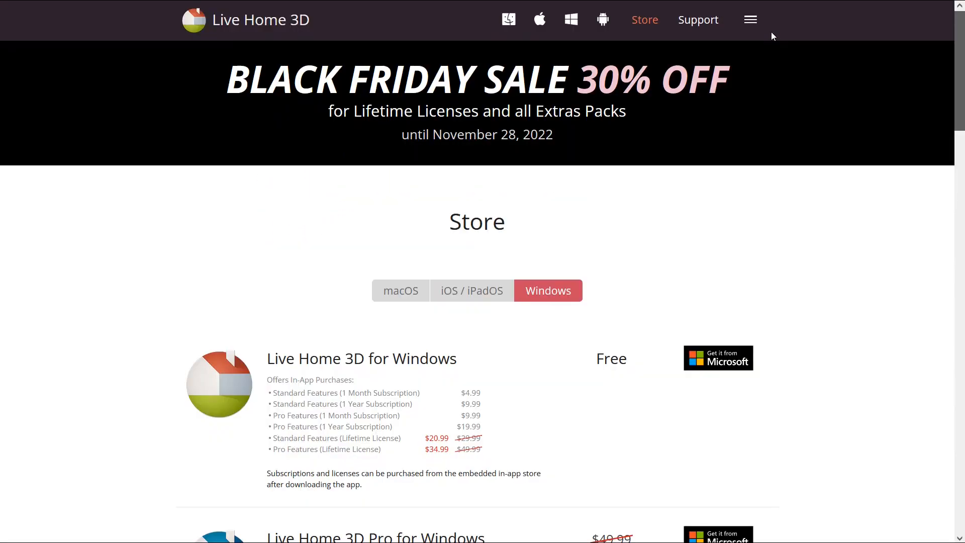
mouse_move(773, 36)
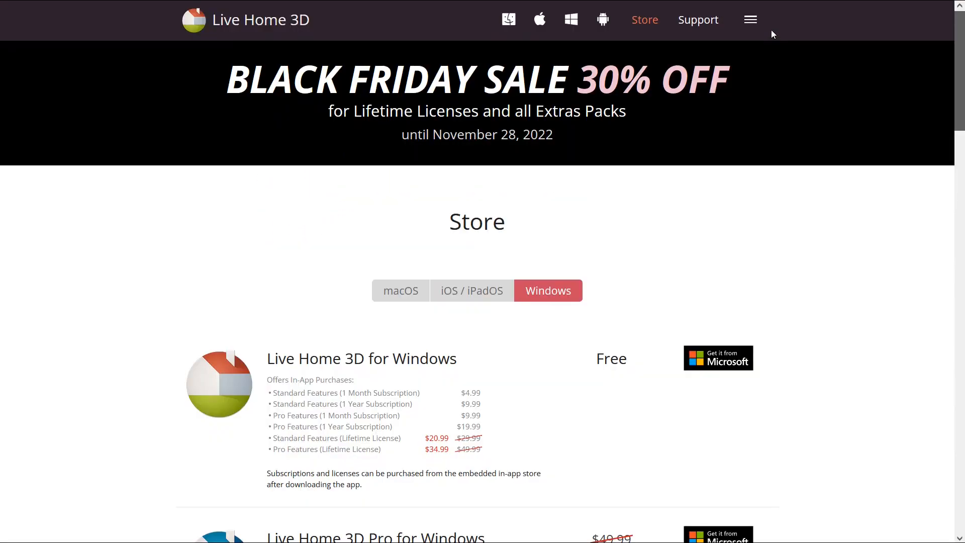
mouse_move(413, 240)
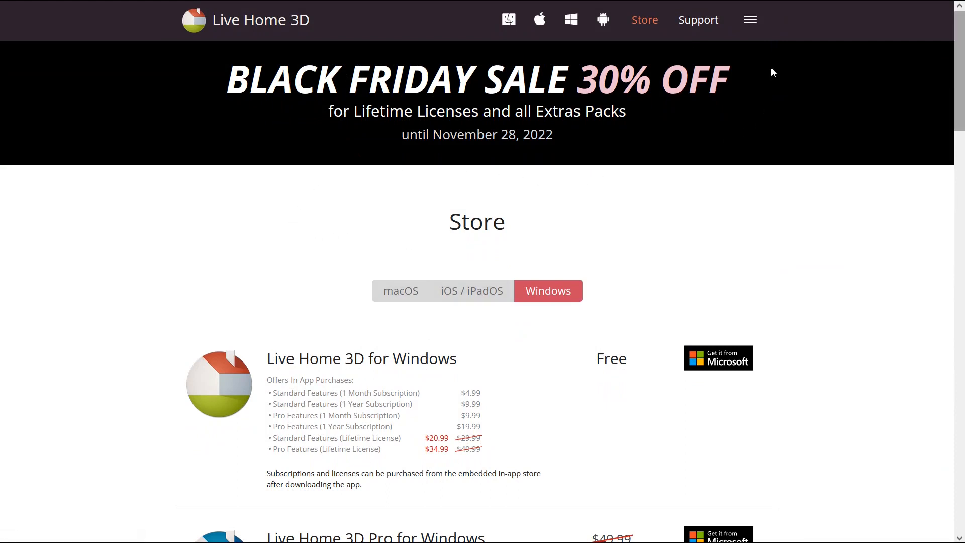
scroll("down", 3)
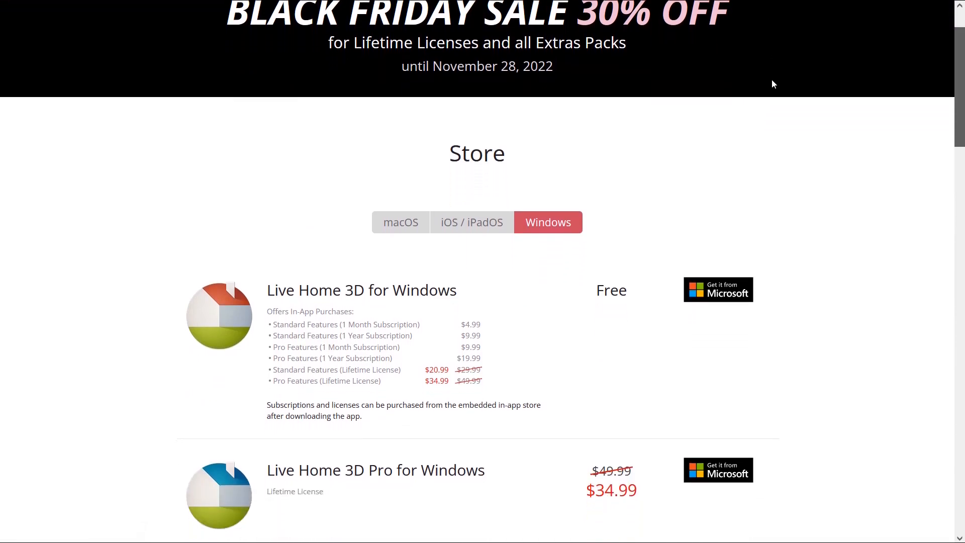
scroll("down", 3)
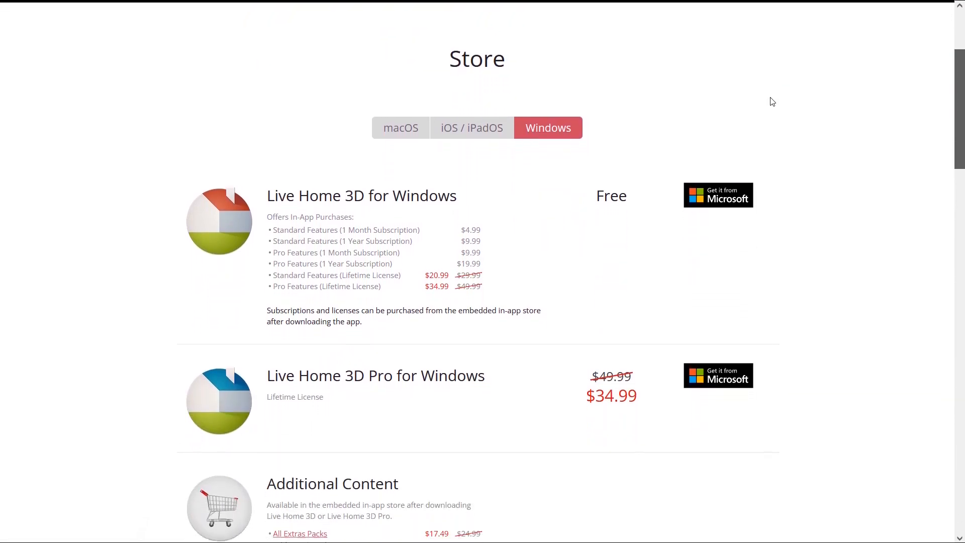
scroll("down", 3)
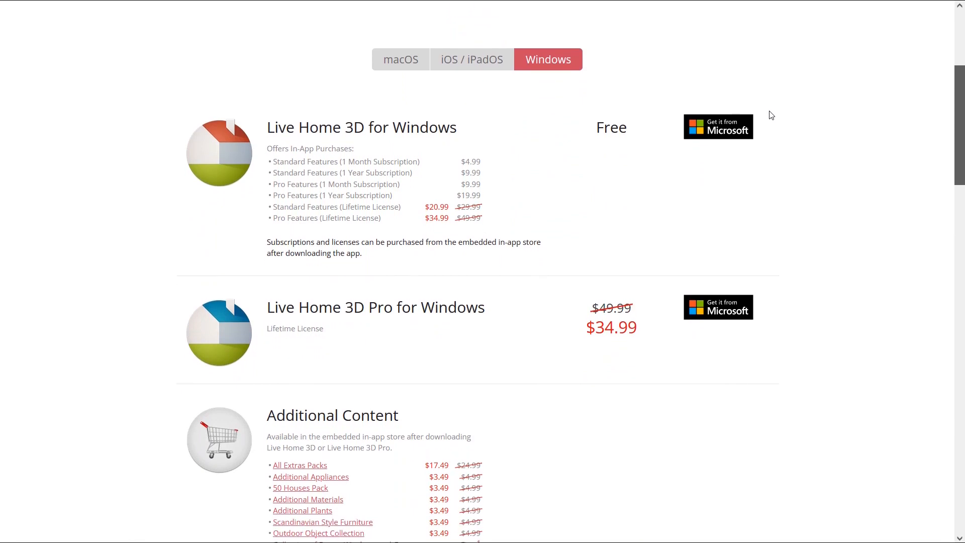
scroll("down", 3)
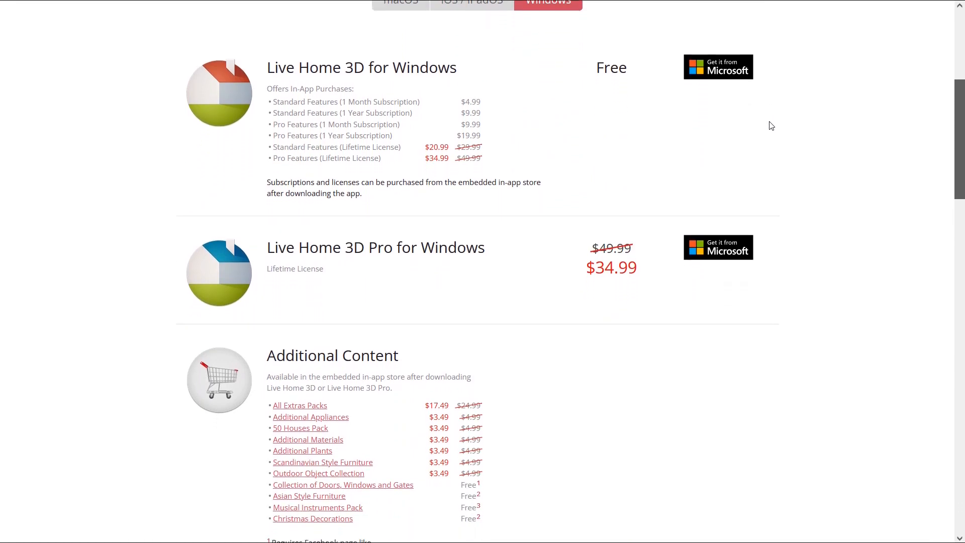
scroll("down", 3)
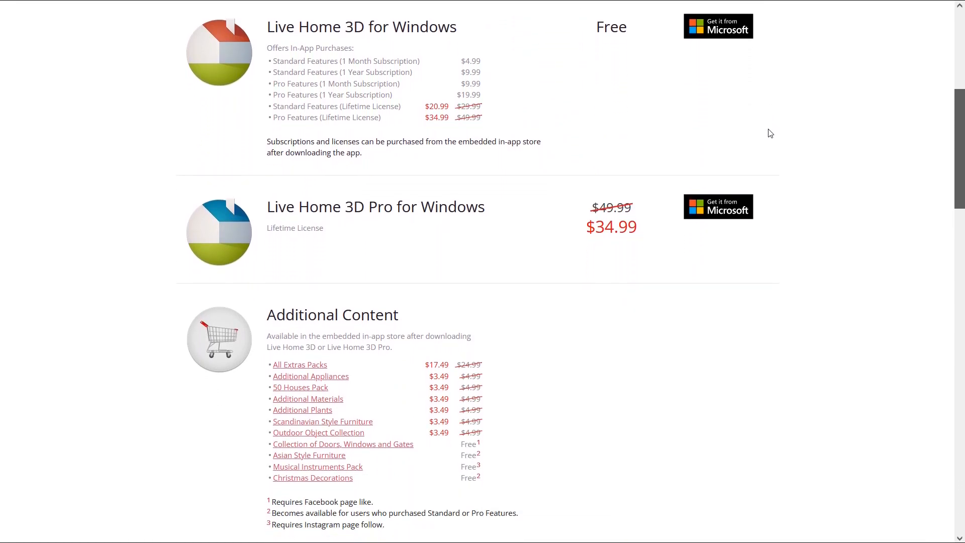